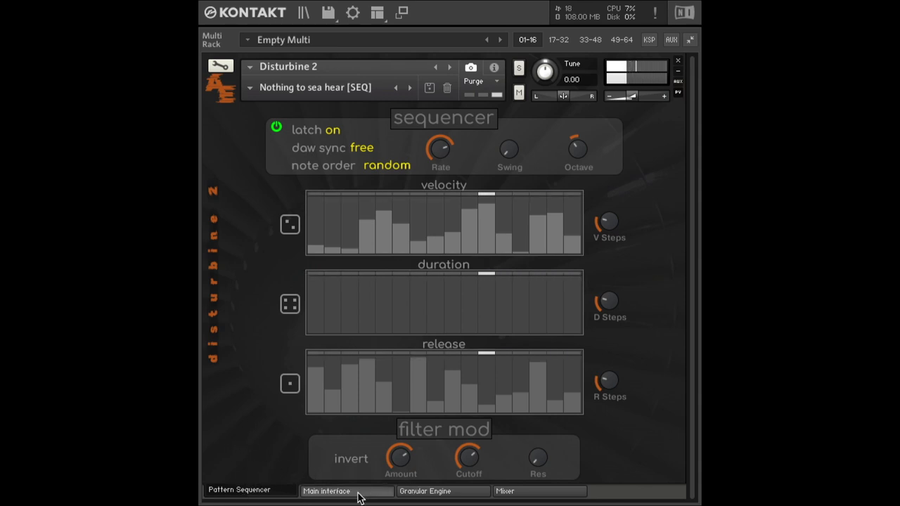
Switch from the Granular Engine pads page to Disturbine 2's Mixer page
{"action": "left_click", "coordinate": [433, 490]}
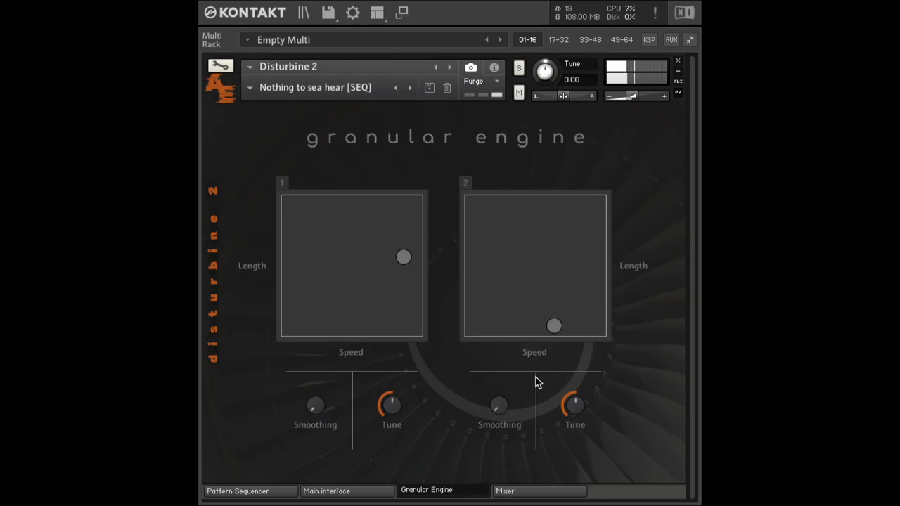
{"action": "left_click", "coordinate": [508, 491]}
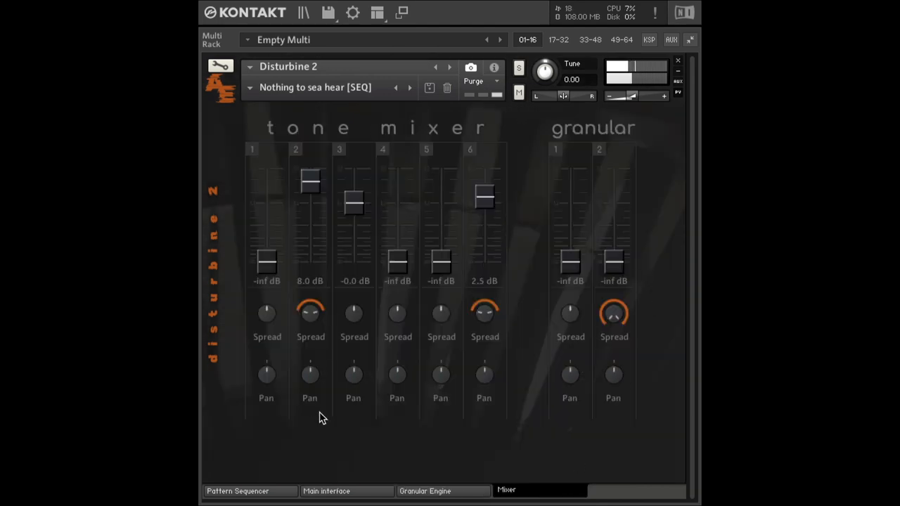
{"action": "mouse_move", "coordinate": [250, 492]}
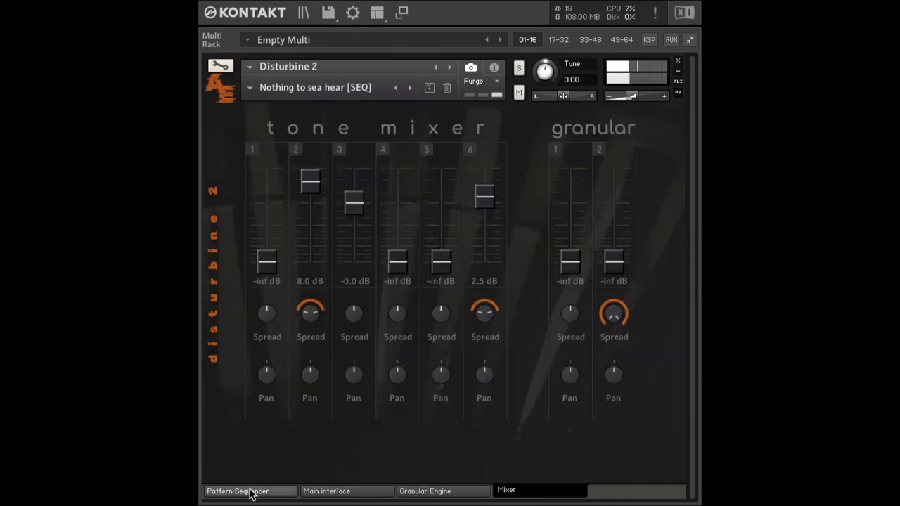
Return to the Pattern Sequencer page and dismiss the snapshot list, keeping 'Nothing to sea hear [SEQ]'
{"action": "left_click", "coordinate": [239, 491]}
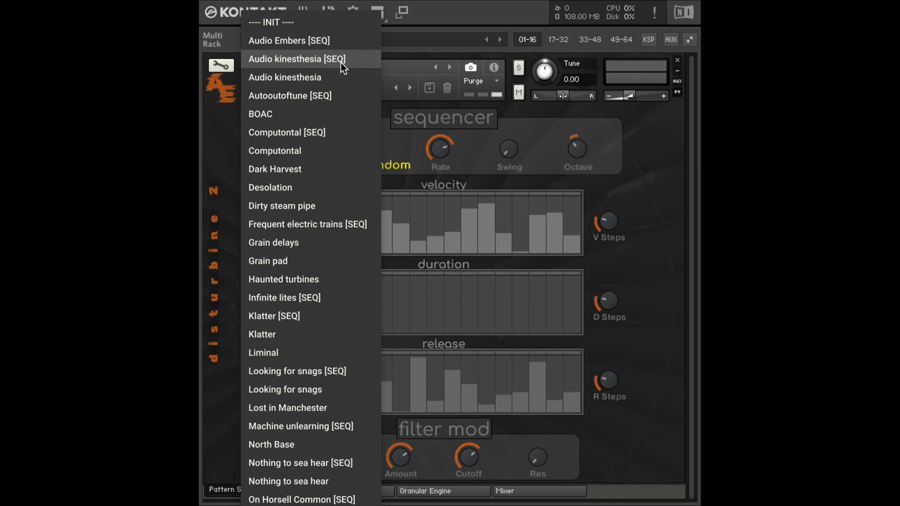
{"action": "mouse_move", "coordinate": [349, 63]}
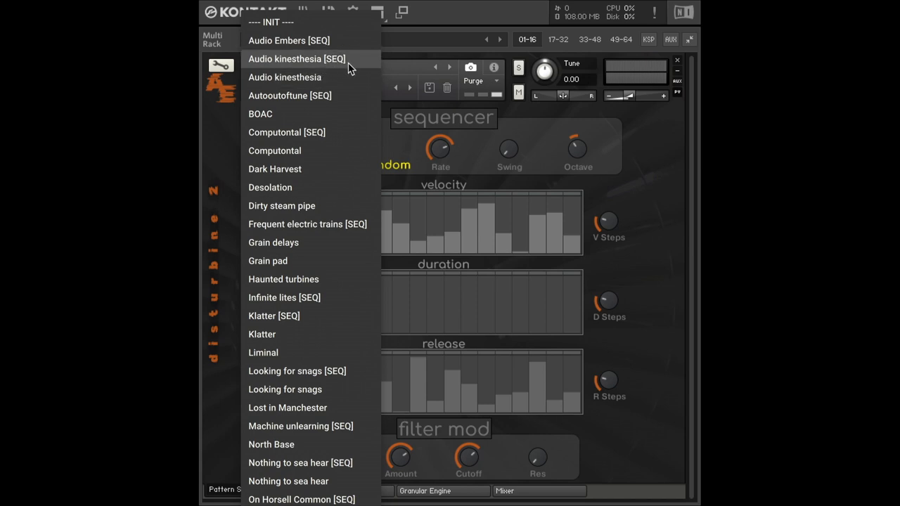
{"action": "mouse_move", "coordinate": [326, 114]}
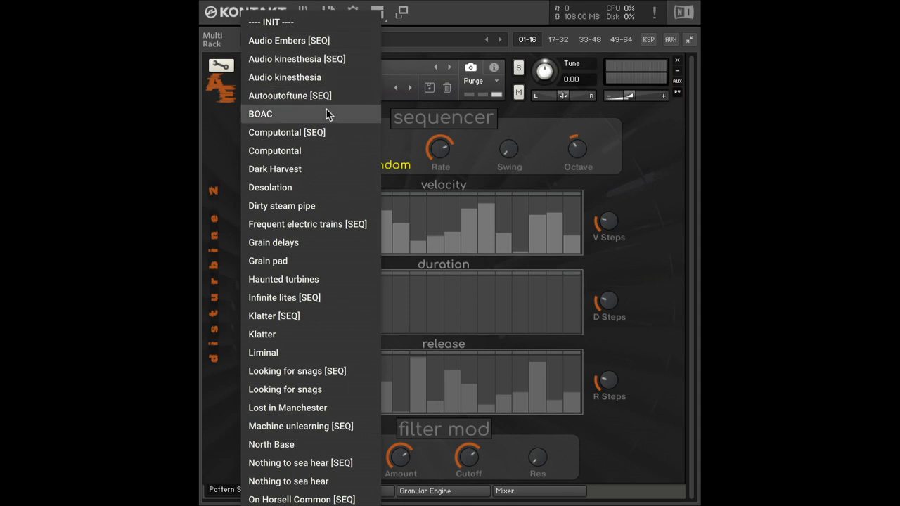
{"action": "mouse_move", "coordinate": [293, 169]}
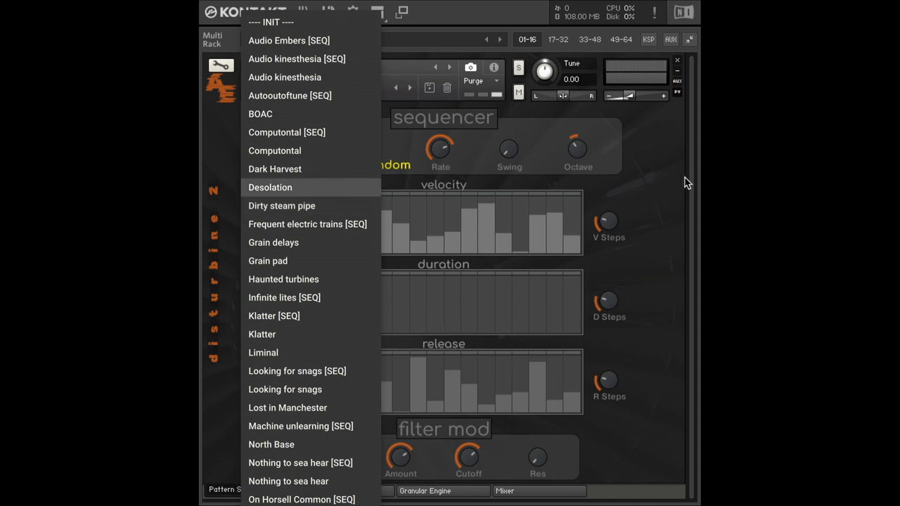
{"action": "left_click", "coordinate": [295, 463]}
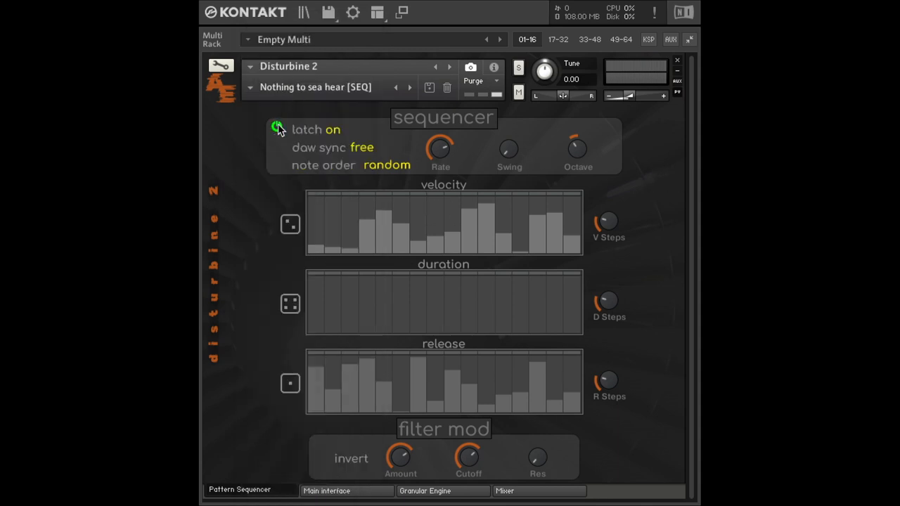
{"action": "left_click", "coordinate": [276, 126]}
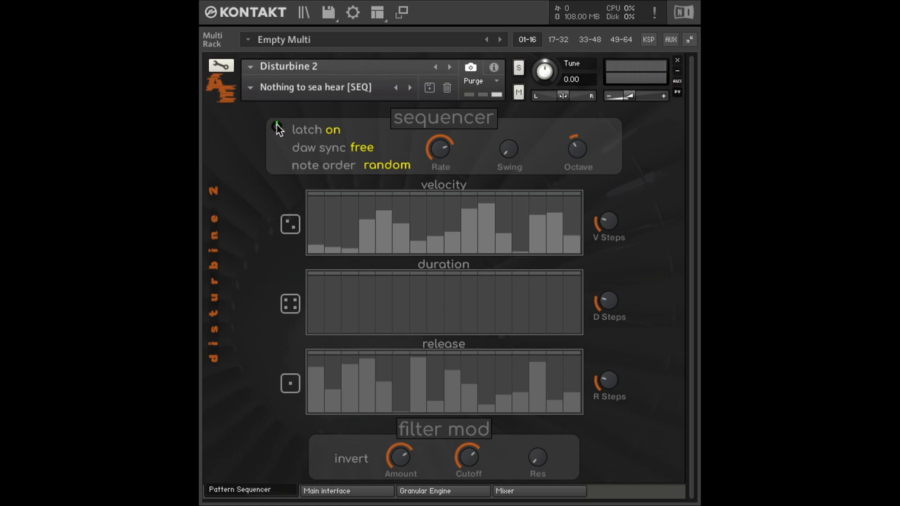
{"action": "left_click", "coordinate": [275, 126]}
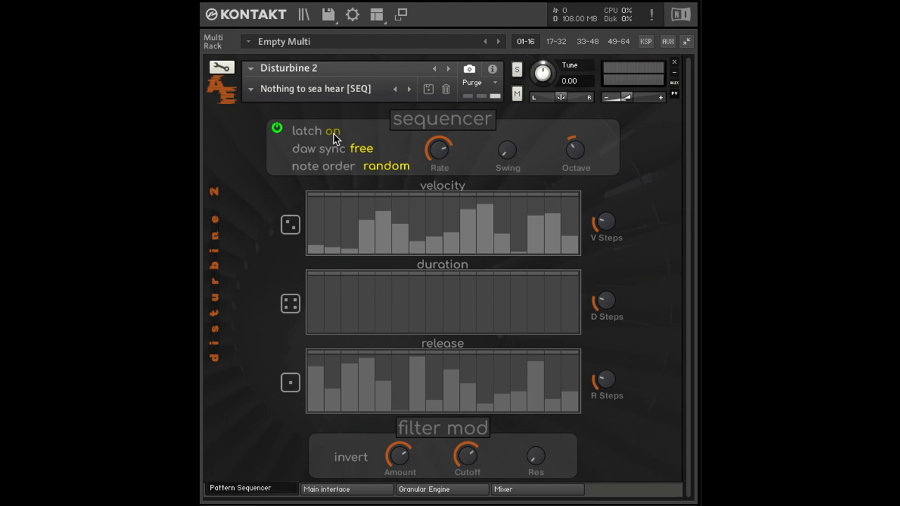
{"action": "left_click", "coordinate": [315, 131]}
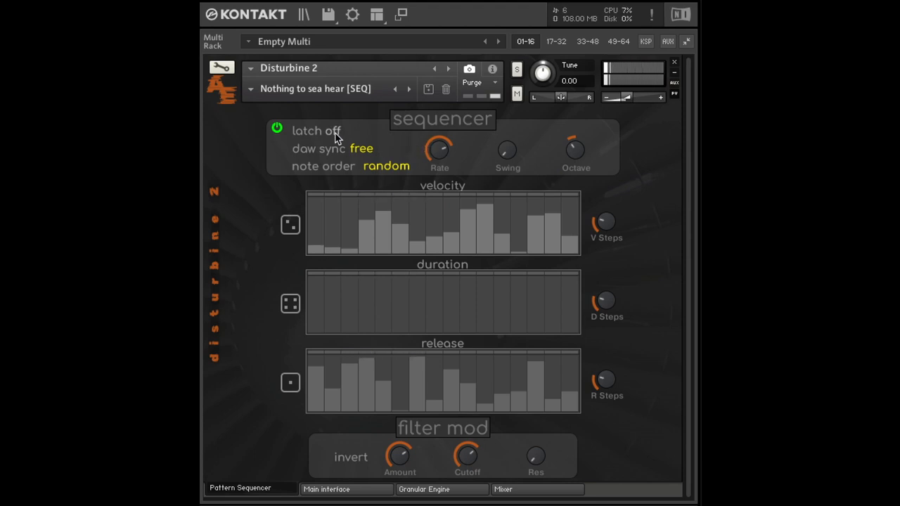
{"action": "left_click", "coordinate": [316, 131]}
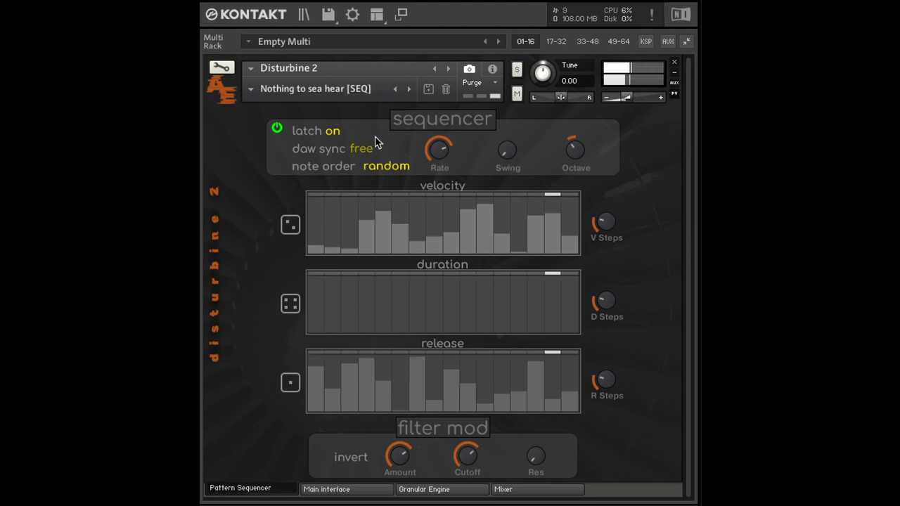
Set latch off and DAW sync on, trying 'as played' note order before returning to random
{"action": "left_click", "coordinate": [316, 131]}
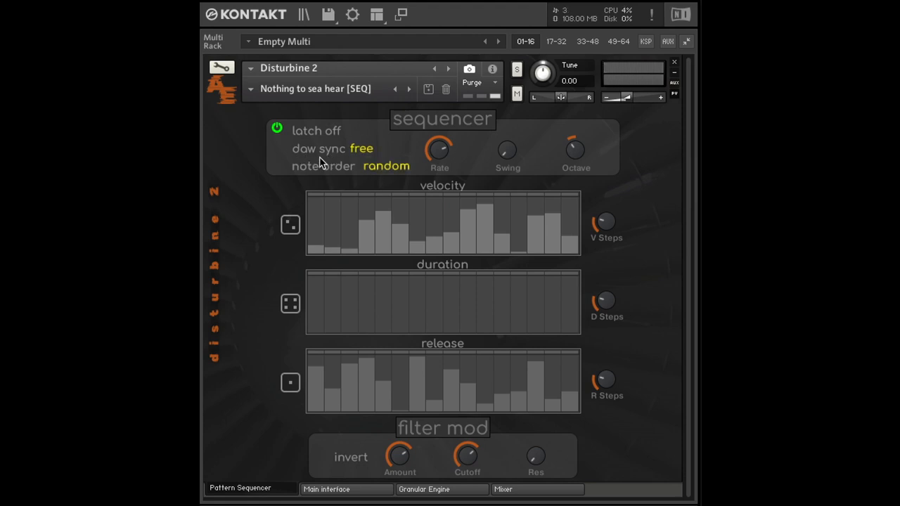
{"action": "mouse_move", "coordinate": [360, 144]}
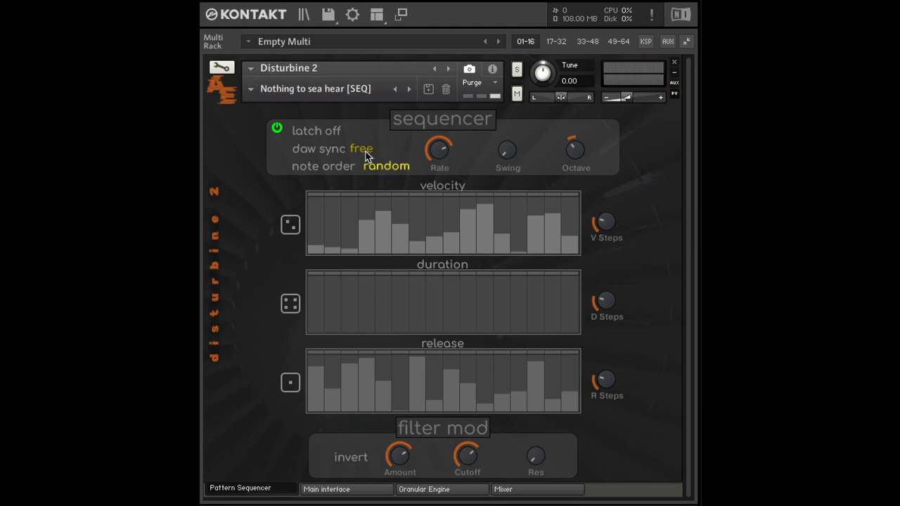
{"action": "mouse_move", "coordinate": [436, 156]}
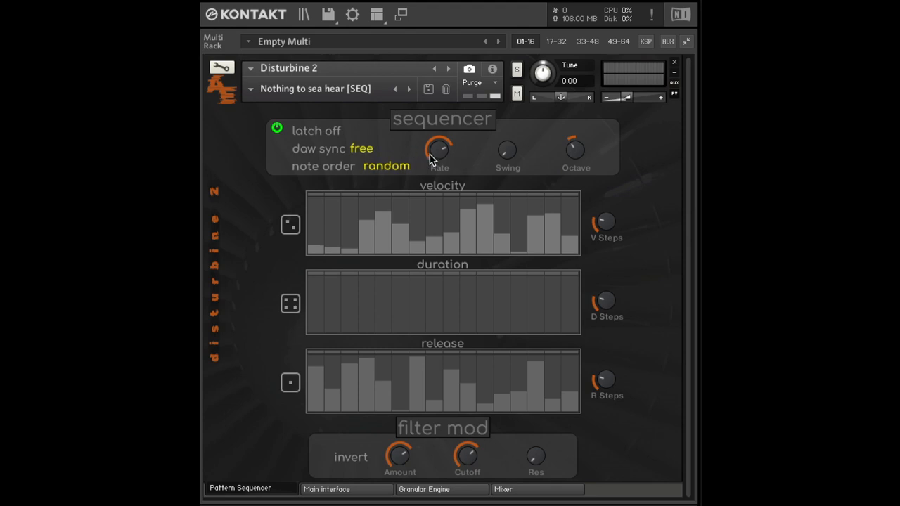
{"action": "mouse_move", "coordinate": [363, 152]}
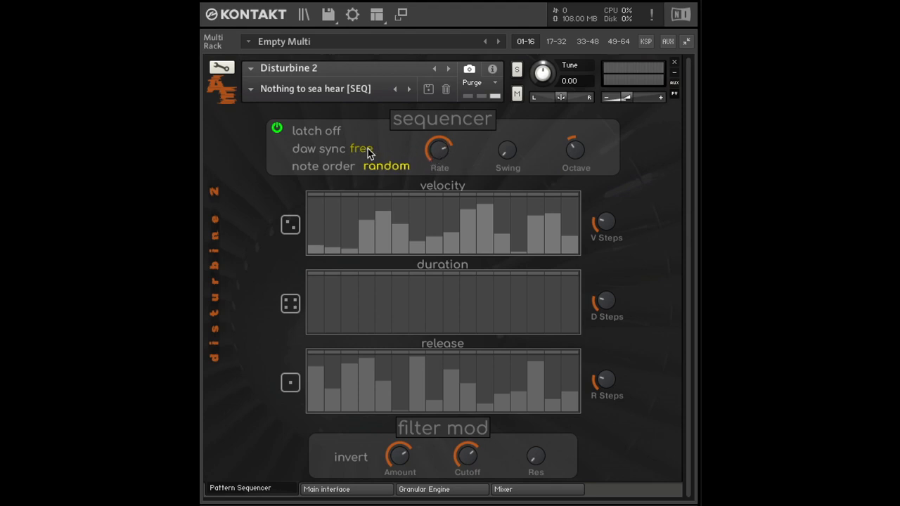
{"action": "left_click", "coordinate": [362, 149]}
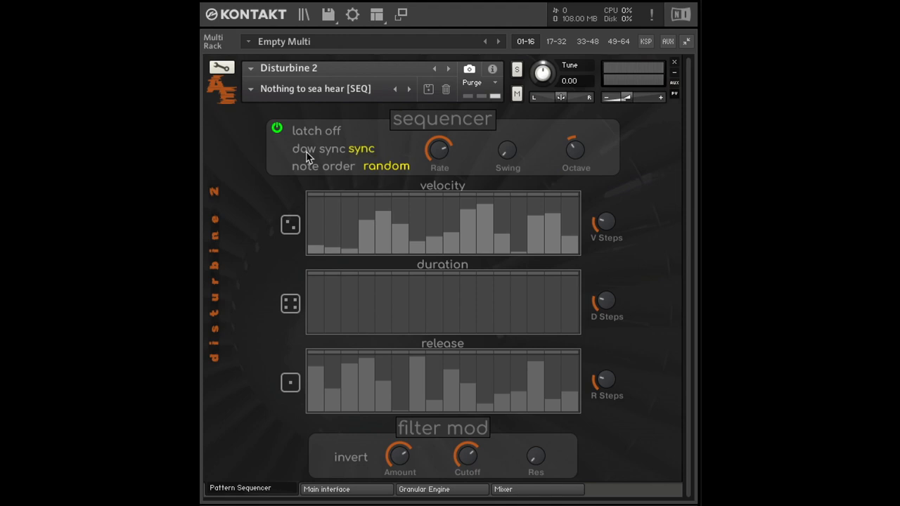
{"action": "mouse_move", "coordinate": [366, 149]}
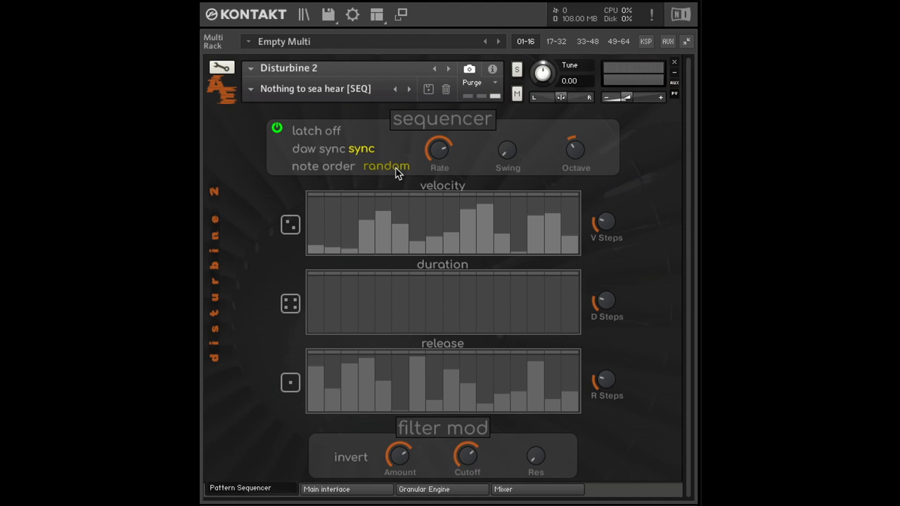
{"action": "left_click", "coordinate": [385, 166]}
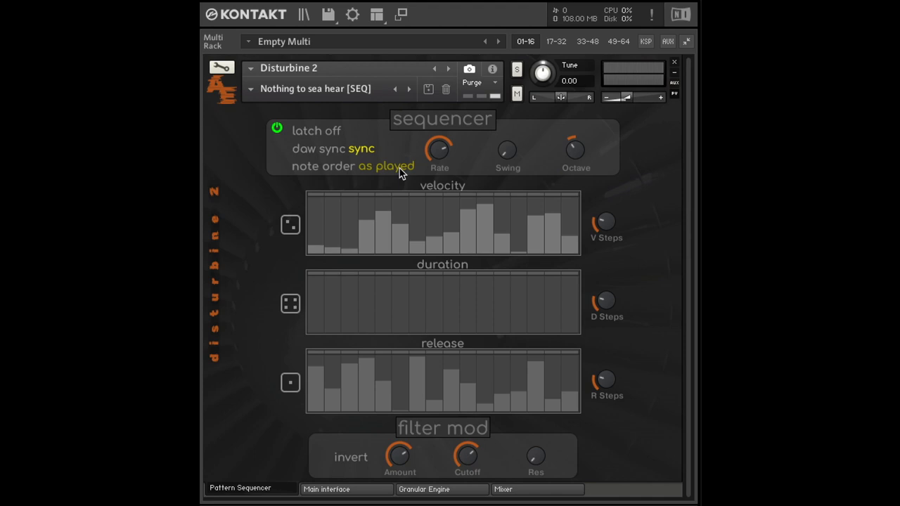
{"action": "mouse_move", "coordinate": [531, 156]}
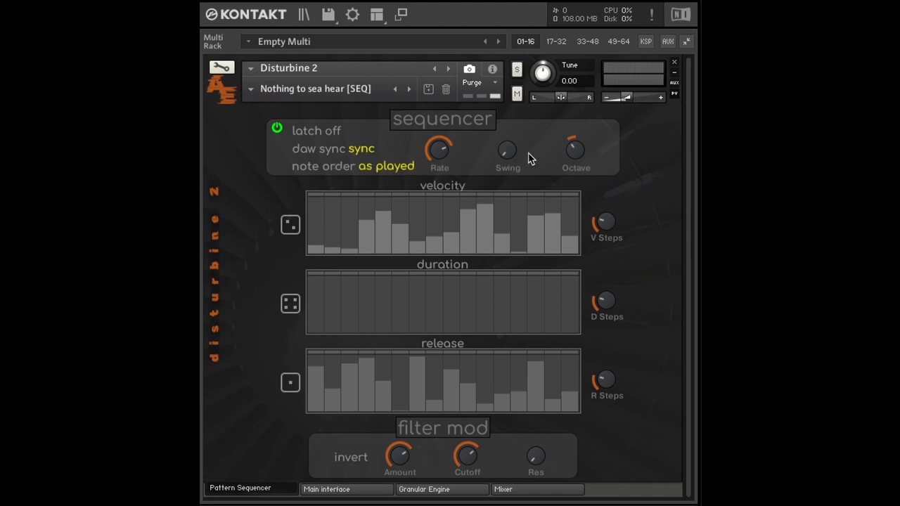
{"action": "left_click", "coordinate": [386, 166]}
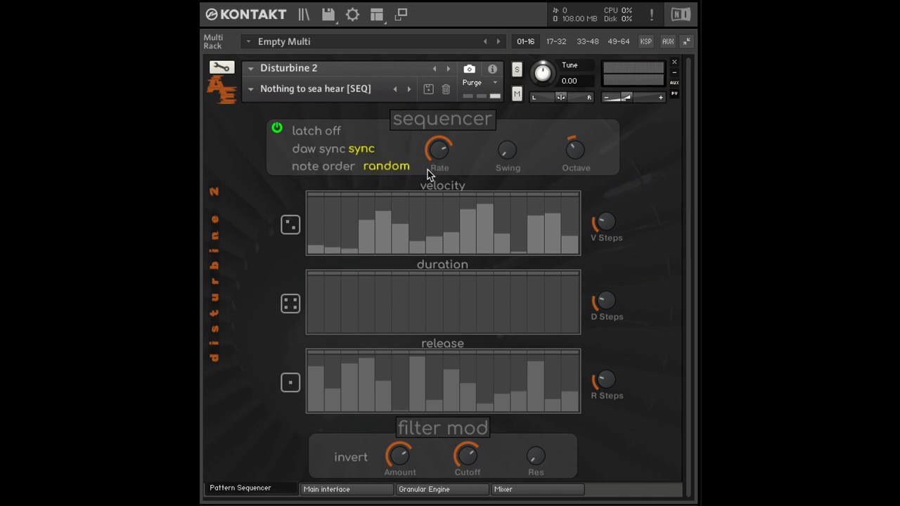
{"action": "mouse_move", "coordinate": [356, 170]}
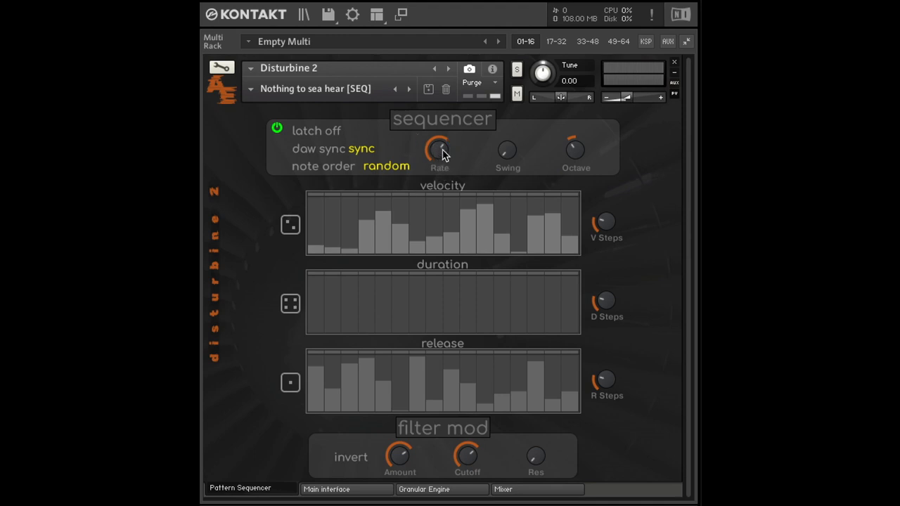
{"action": "mouse_move", "coordinate": [542, 174]}
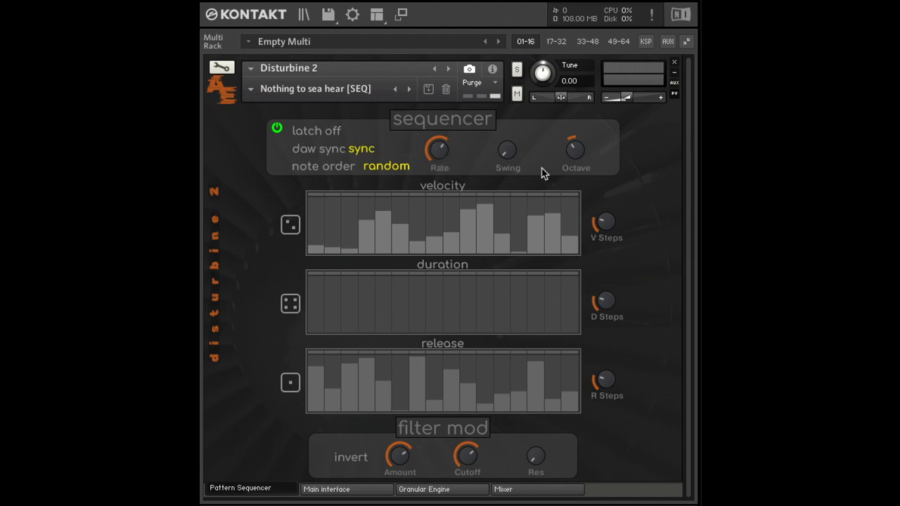
{"action": "mouse_move", "coordinate": [507, 167]}
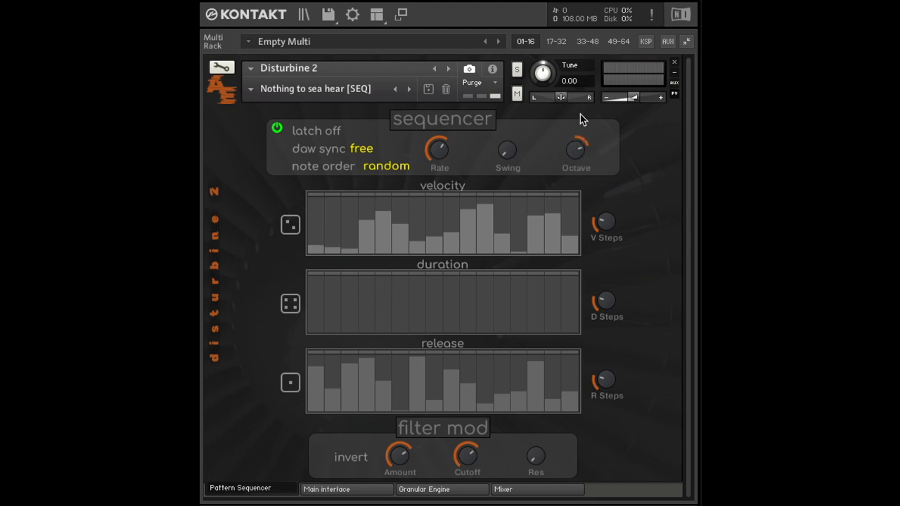
{"action": "mouse_move", "coordinate": [576, 152]}
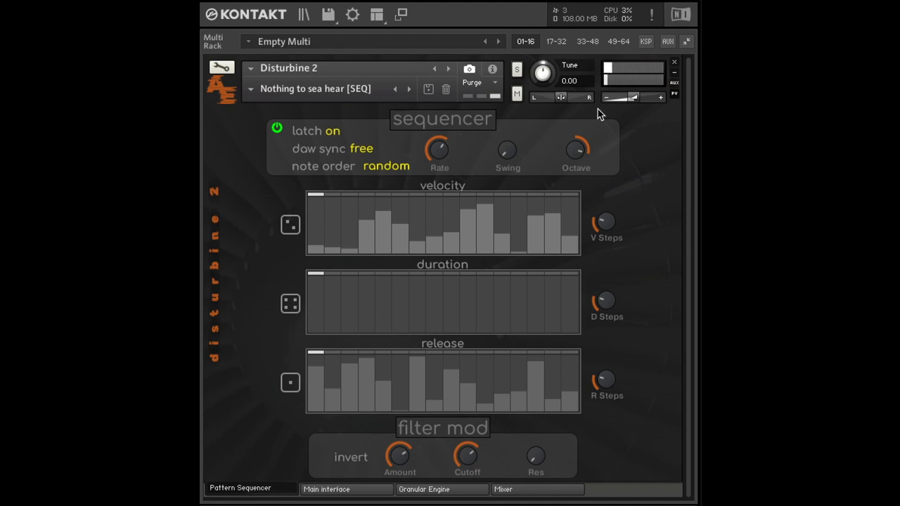
{"action": "left_click_drag", "start_coordinate": [635, 97], "coordinate": [640, 98]}
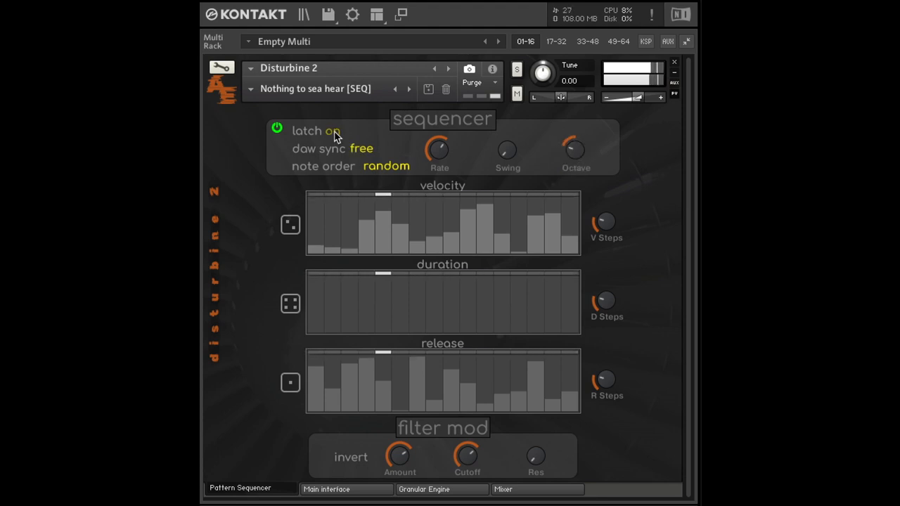
{"action": "left_click", "coordinate": [317, 130]}
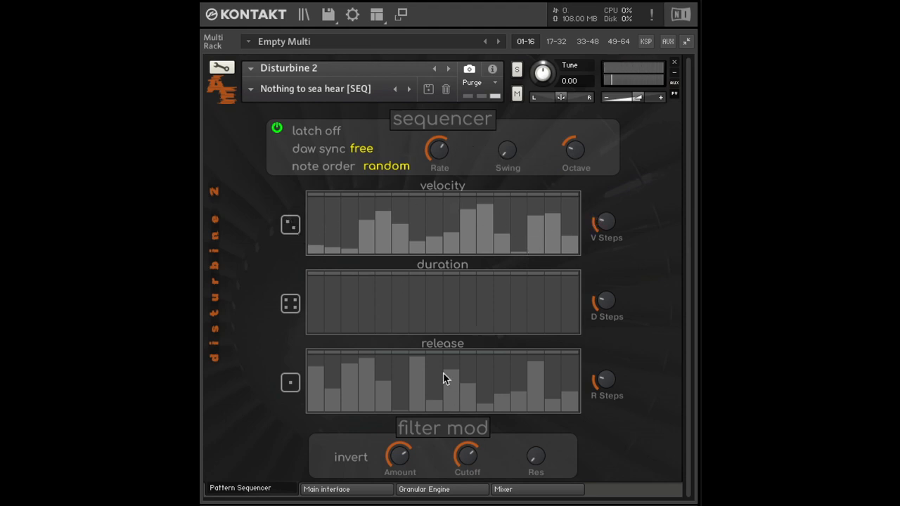
{"action": "mouse_move", "coordinate": [575, 364]}
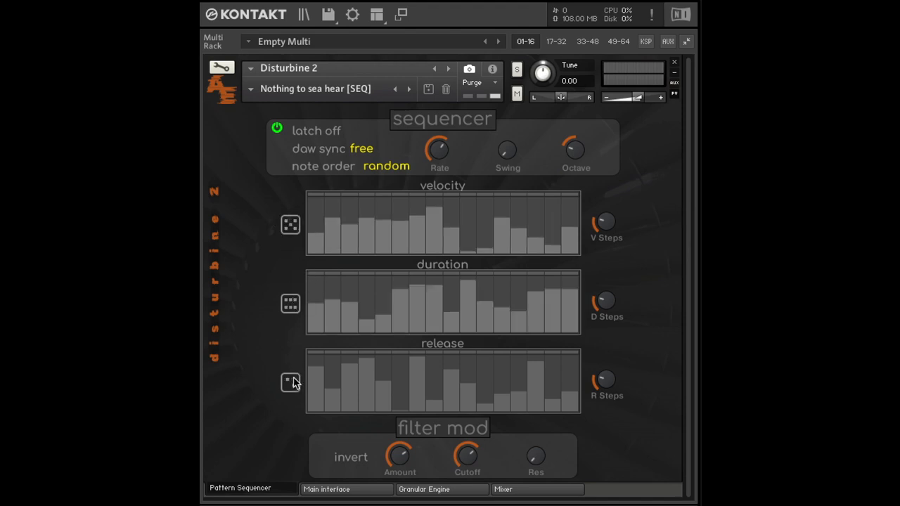
Randomize the release, velocity (three times) and duration step lanes with their dice buttons
{"action": "left_click", "coordinate": [289, 383]}
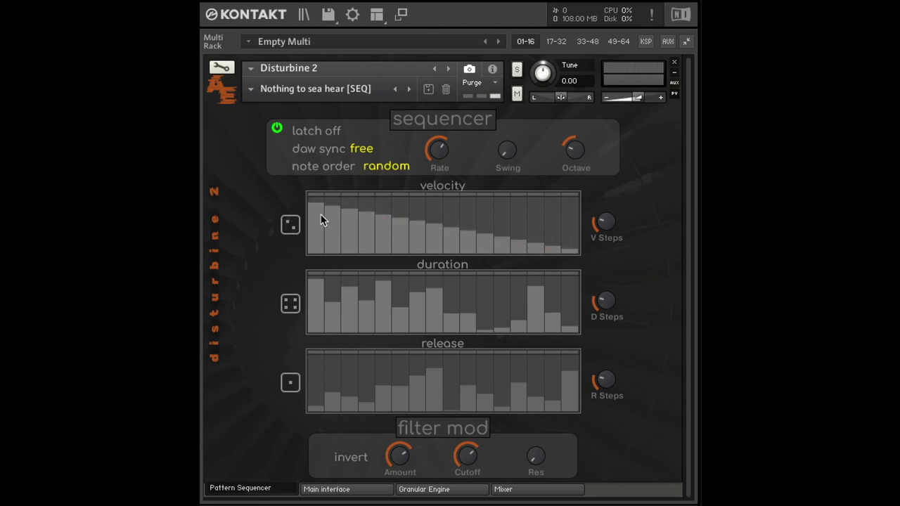
{"action": "left_click", "coordinate": [288, 224]}
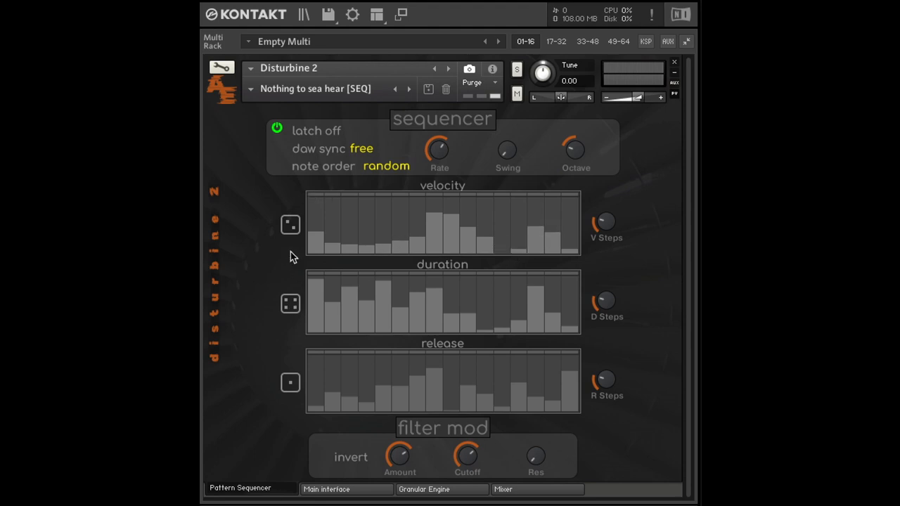
{"action": "left_click", "coordinate": [288, 225]}
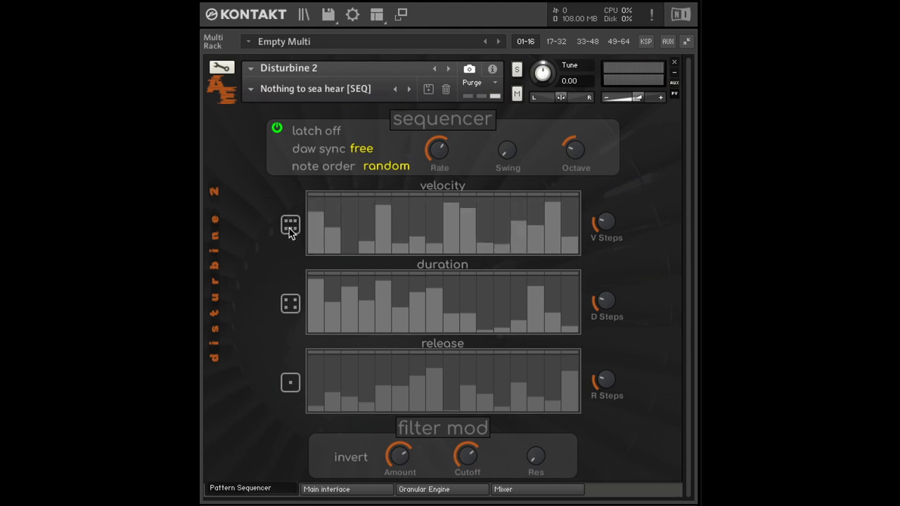
{"action": "left_click", "coordinate": [290, 225]}
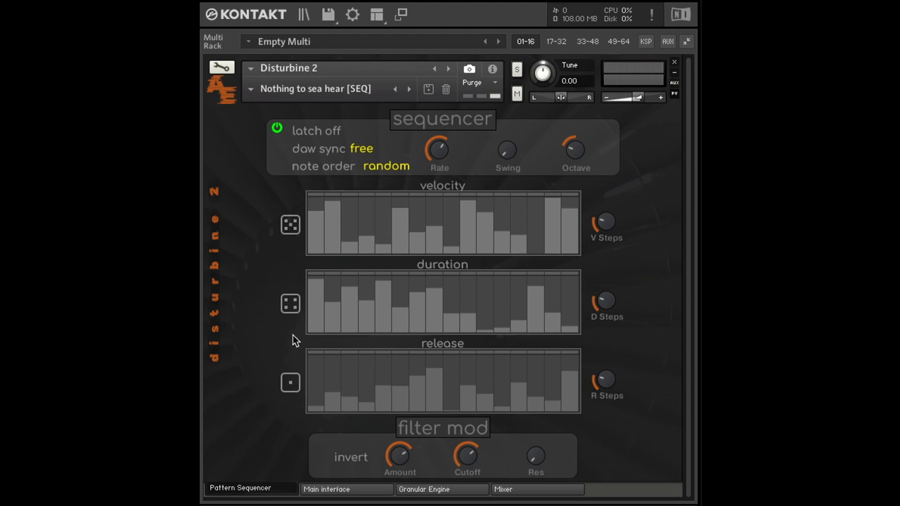
{"action": "left_click", "coordinate": [290, 304]}
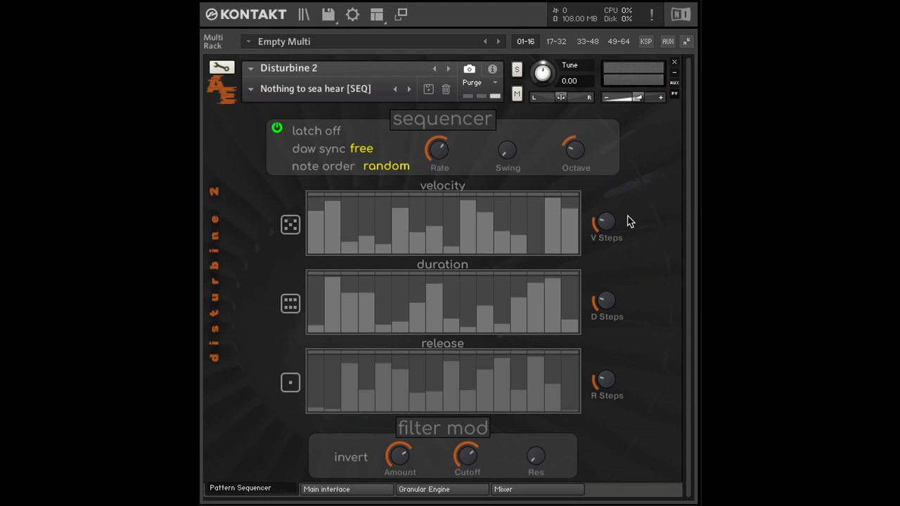
{"action": "mouse_move", "coordinate": [607, 228]}
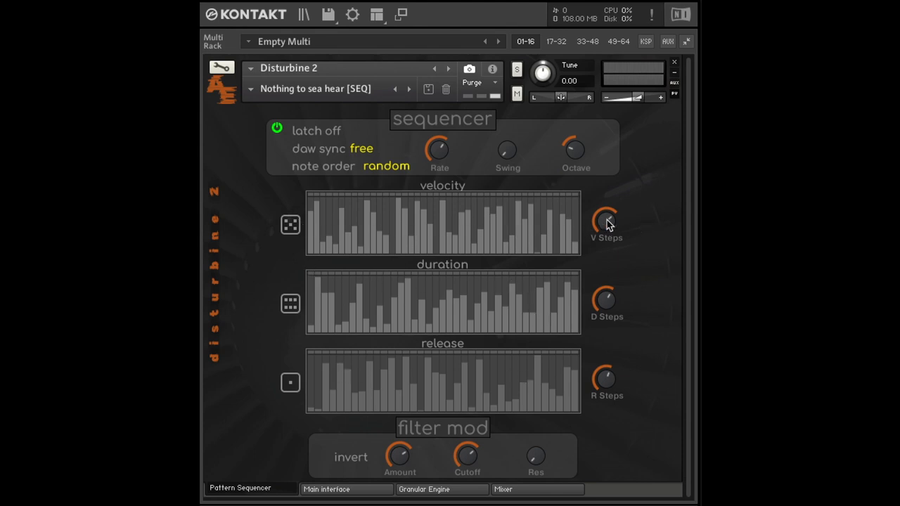
Sweep the V Steps knob through several counts, around 20, and settle it back at 16 steps
{"action": "left_click_drag", "start_coordinate": [606, 222], "coordinate": [606, 242]}
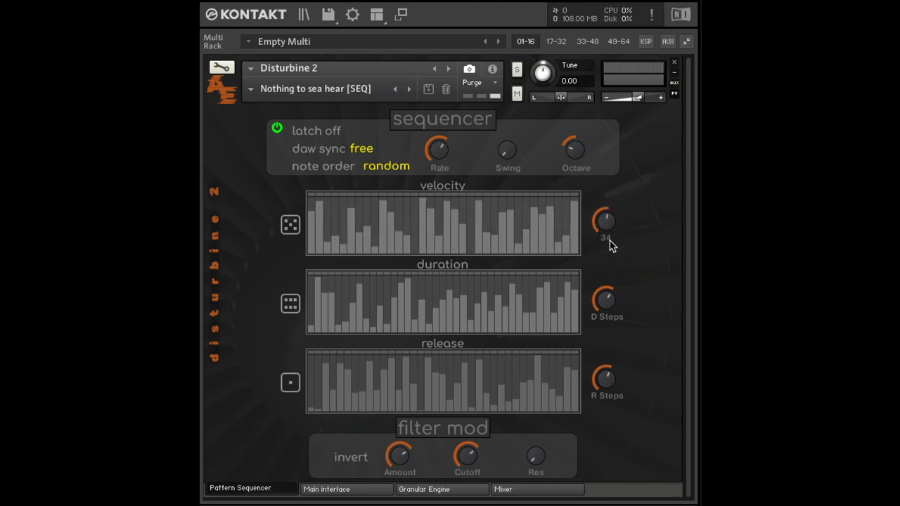
{"action": "left_click_drag", "start_coordinate": [606, 222], "coordinate": [606, 239]}
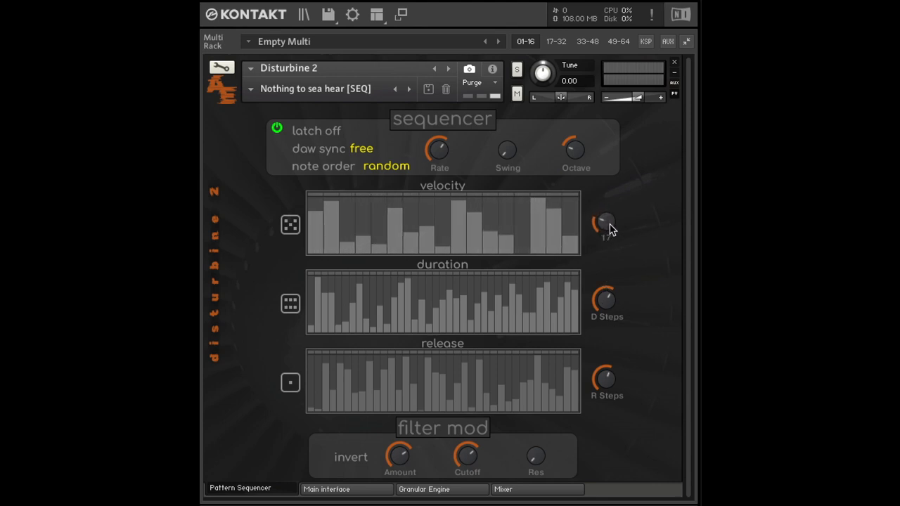
{"action": "left_click_drag", "start_coordinate": [605, 223], "coordinate": [604, 218]}
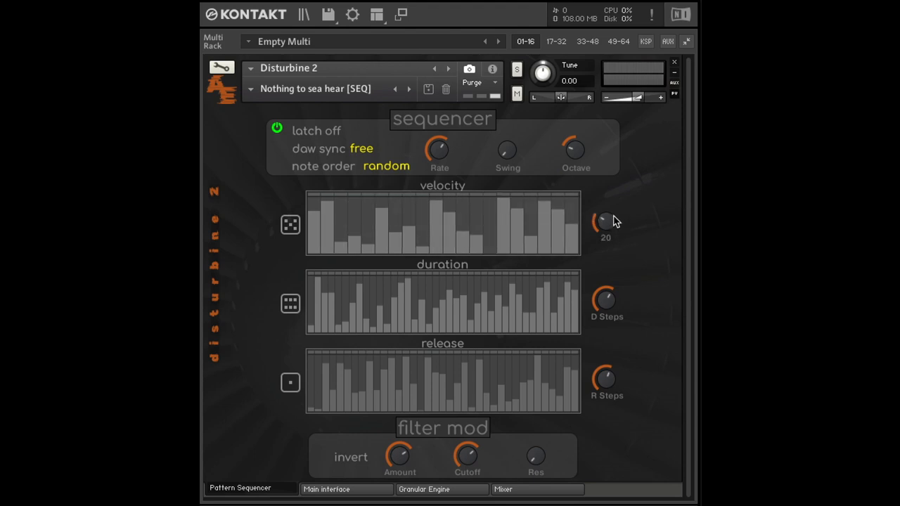
{"action": "left_click_drag", "start_coordinate": [604, 223], "coordinate": [604, 242]}
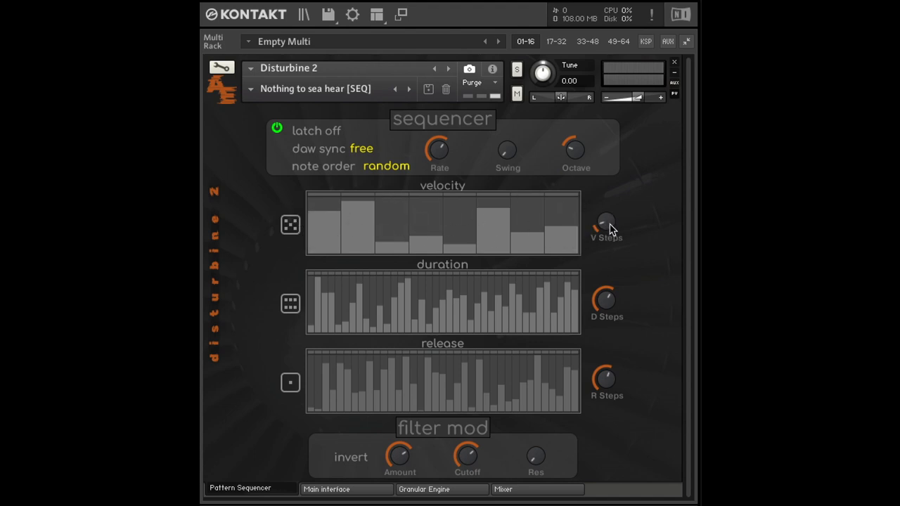
{"action": "left_click_drag", "start_coordinate": [605, 224], "coordinate": [606, 204]}
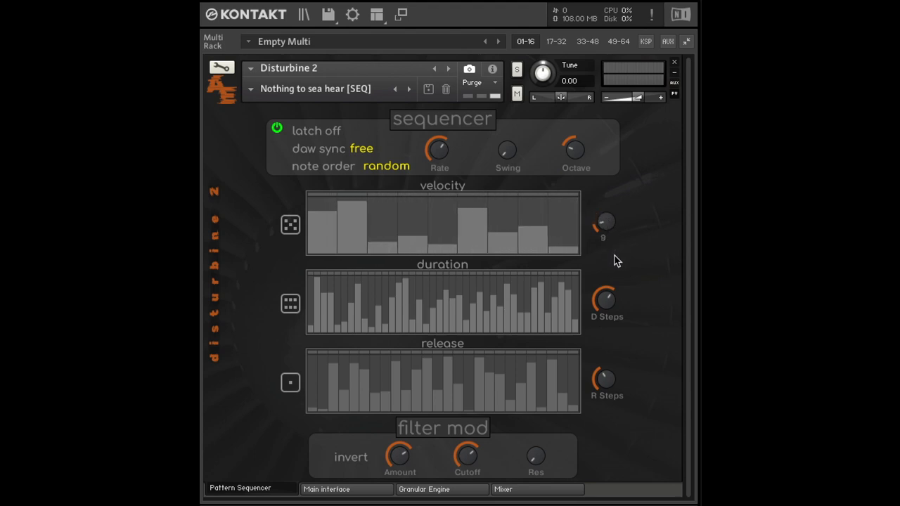
{"action": "left_click_drag", "start_coordinate": [603, 223], "coordinate": [603, 211]}
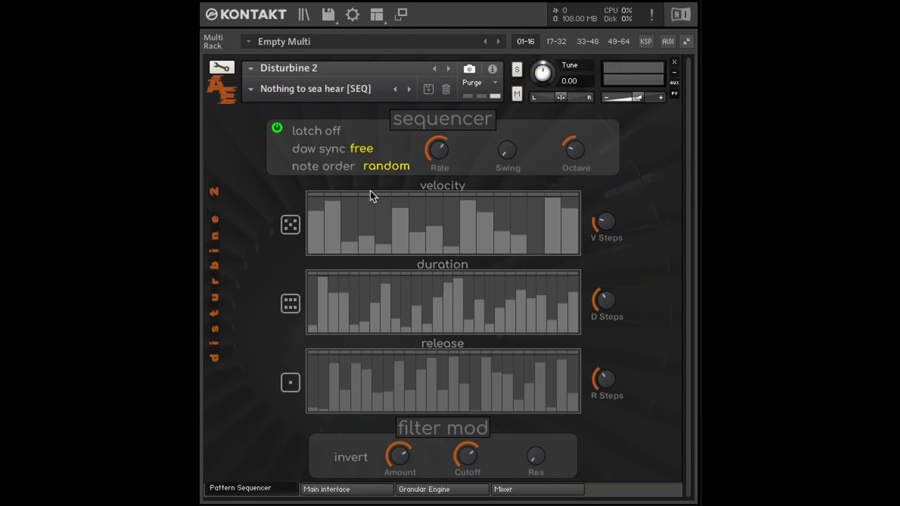
{"action": "mouse_move", "coordinate": [529, 266]}
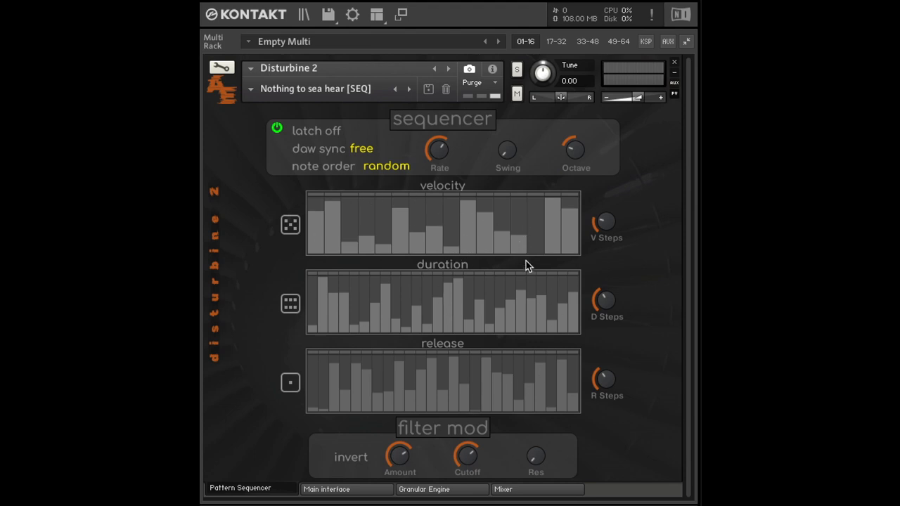
{"action": "mouse_move", "coordinate": [492, 259]}
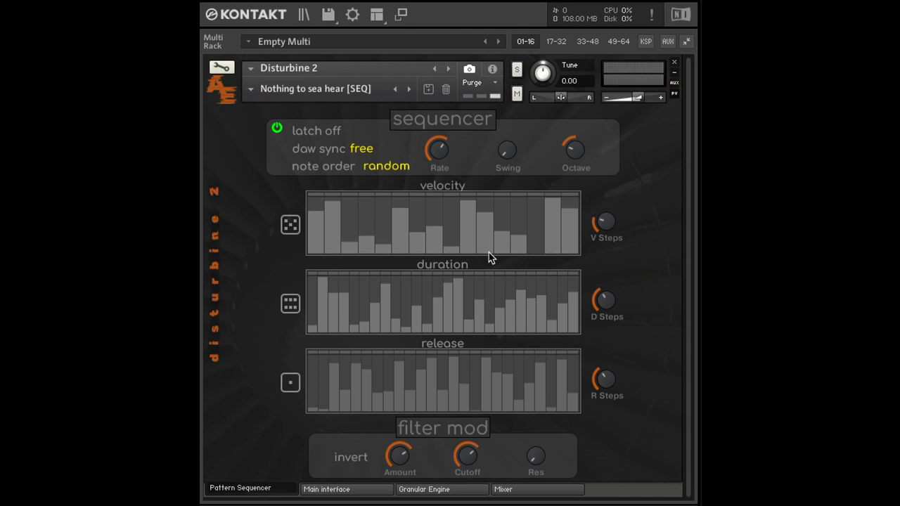
{"action": "mouse_move", "coordinate": [585, 253]}
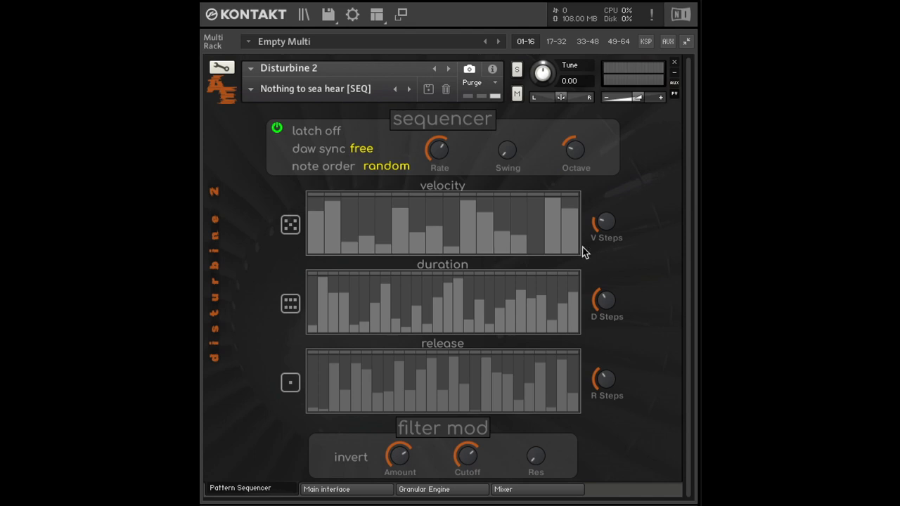
{"action": "mouse_move", "coordinate": [537, 263]}
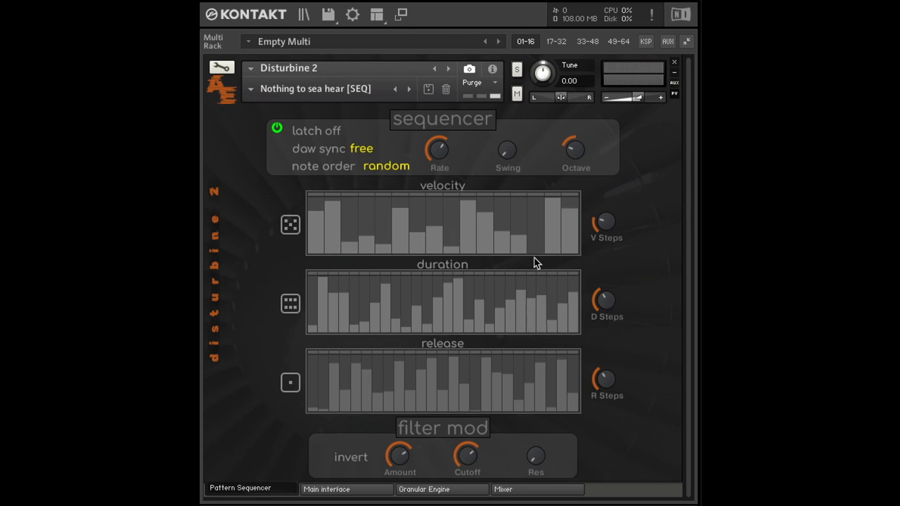
{"action": "mouse_move", "coordinate": [597, 329]}
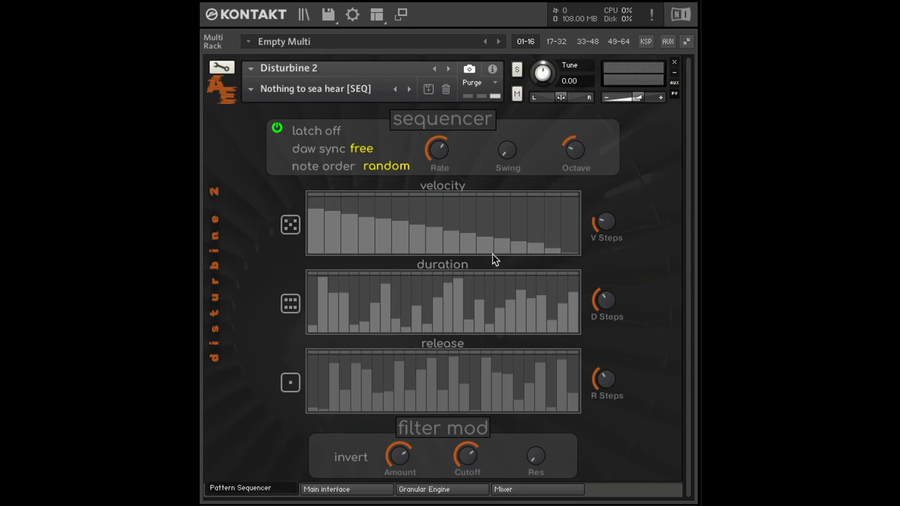
{"action": "mouse_move", "coordinate": [456, 251]}
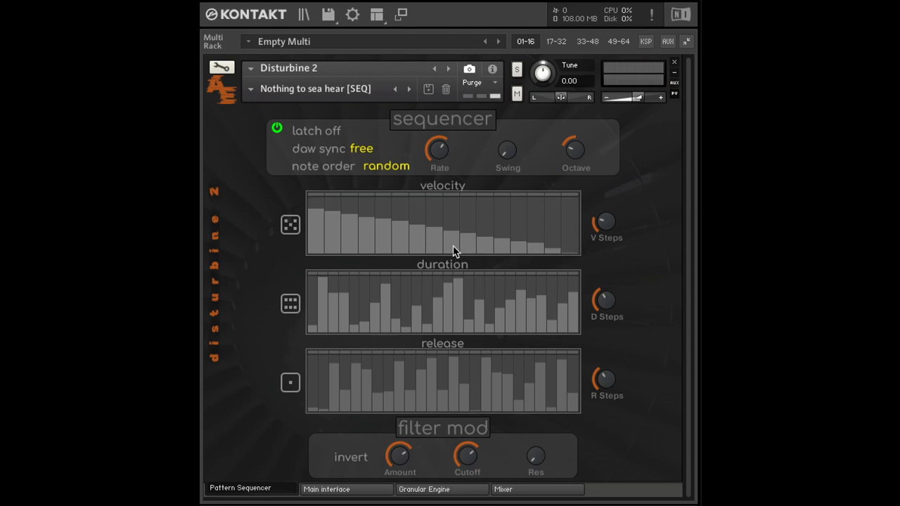
{"action": "mouse_move", "coordinate": [495, 413]}
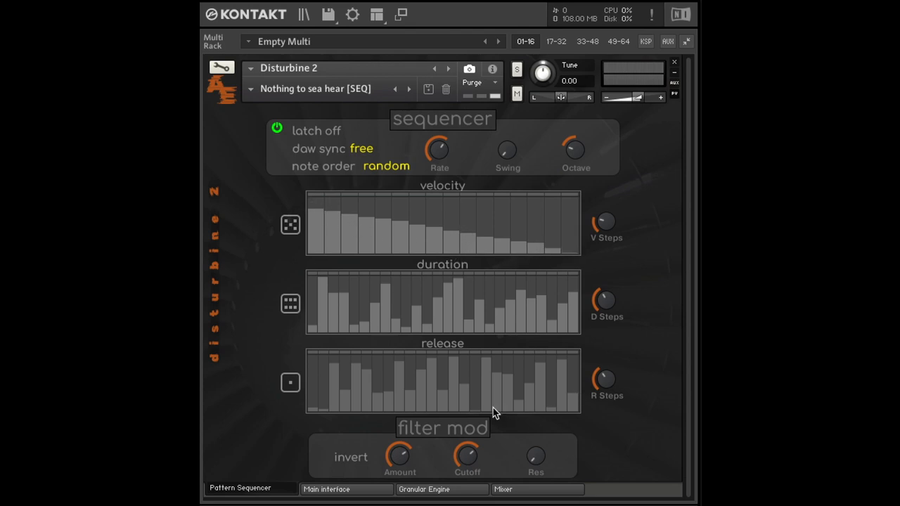
{"action": "mouse_move", "coordinate": [486, 474]}
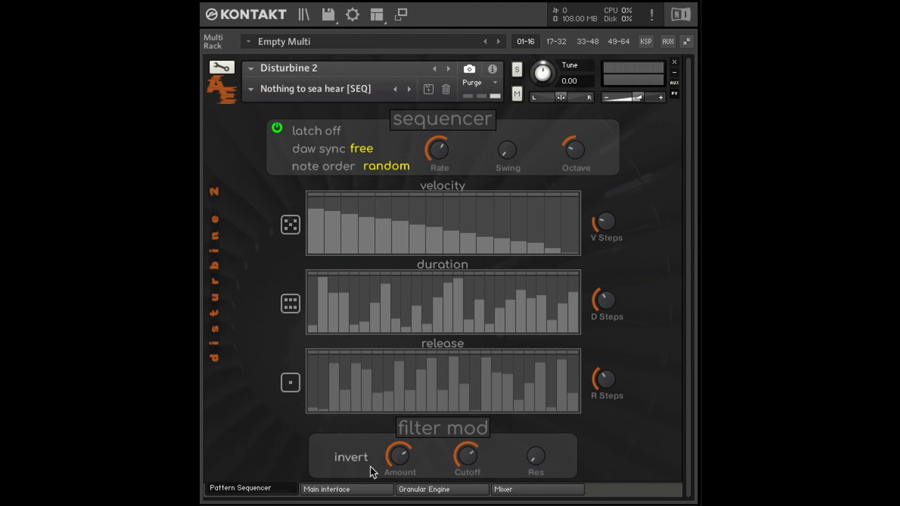
{"action": "mouse_move", "coordinate": [354, 217]}
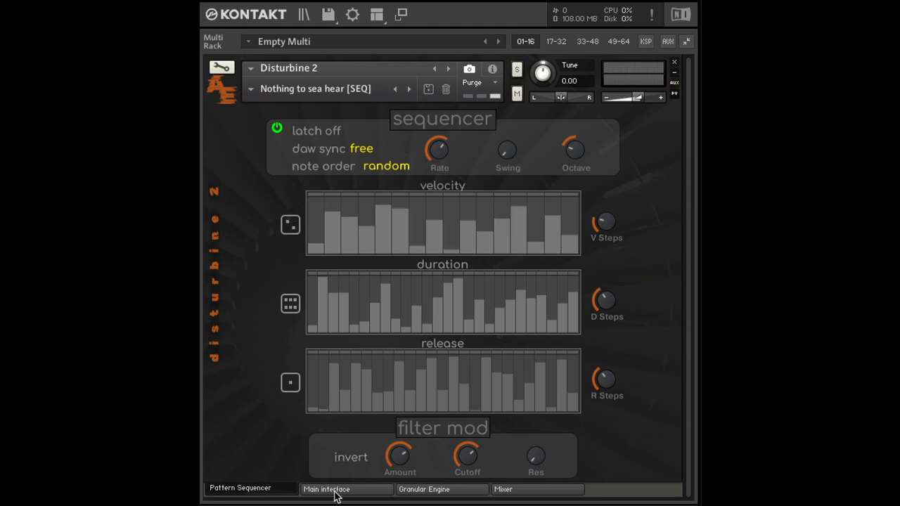
Set vel mod Amount to 0% on the Main interface, ending on the Pattern Sequencer page
{"action": "left_click", "coordinate": [329, 489]}
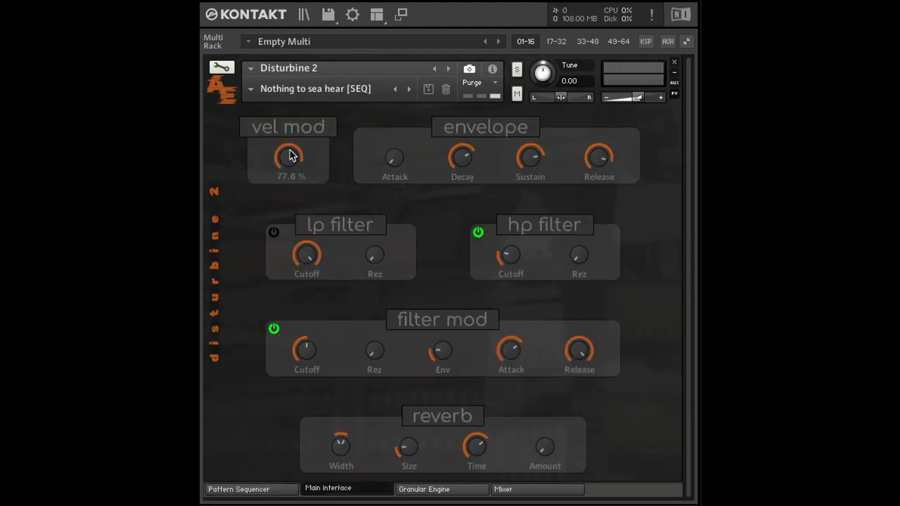
{"action": "left_click_drag", "start_coordinate": [291, 157], "coordinate": [291, 302]}
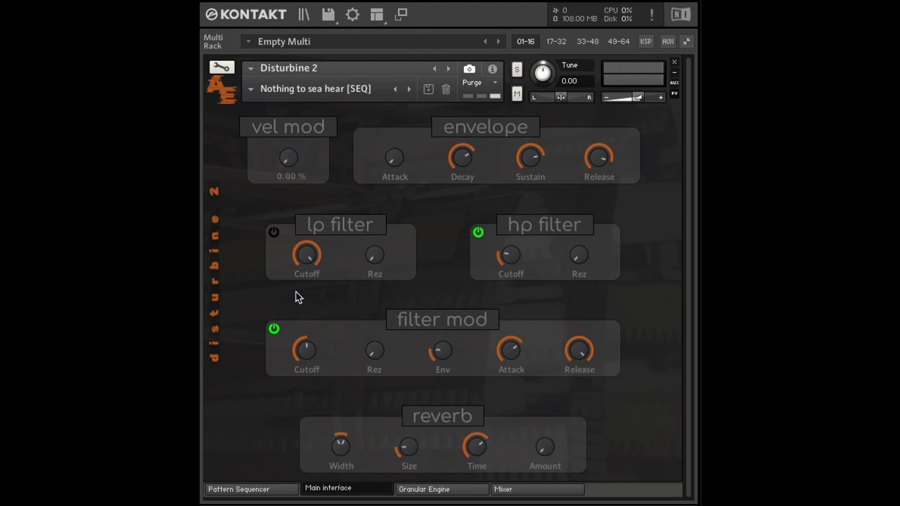
{"action": "mouse_move", "coordinate": [253, 147]}
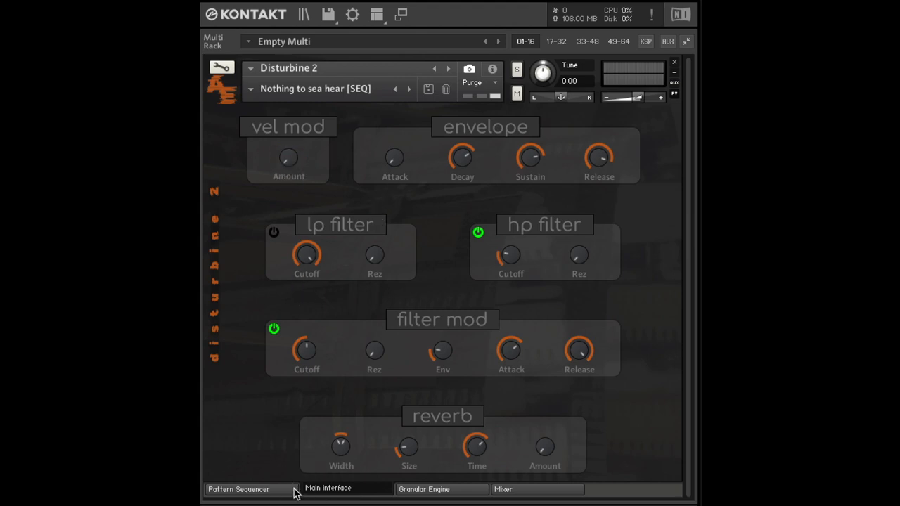
{"action": "left_click", "coordinate": [242, 490]}
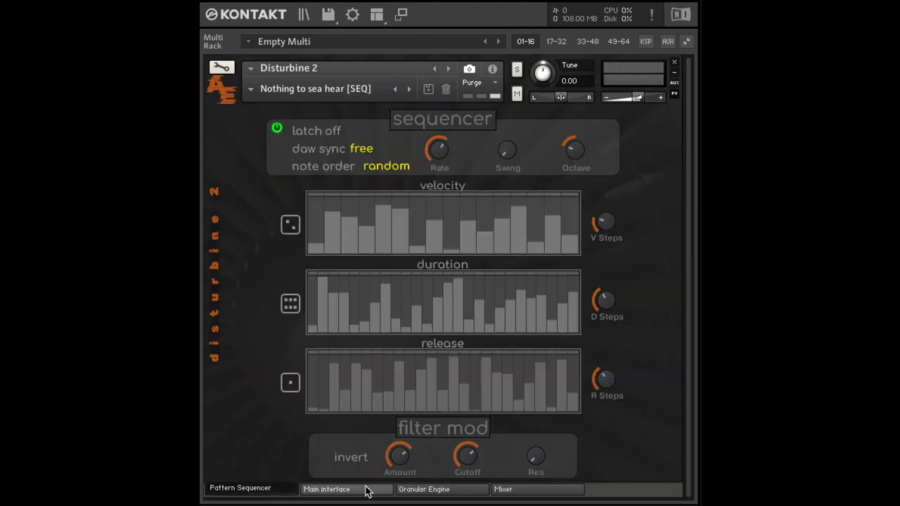
{"action": "left_click", "coordinate": [338, 489]}
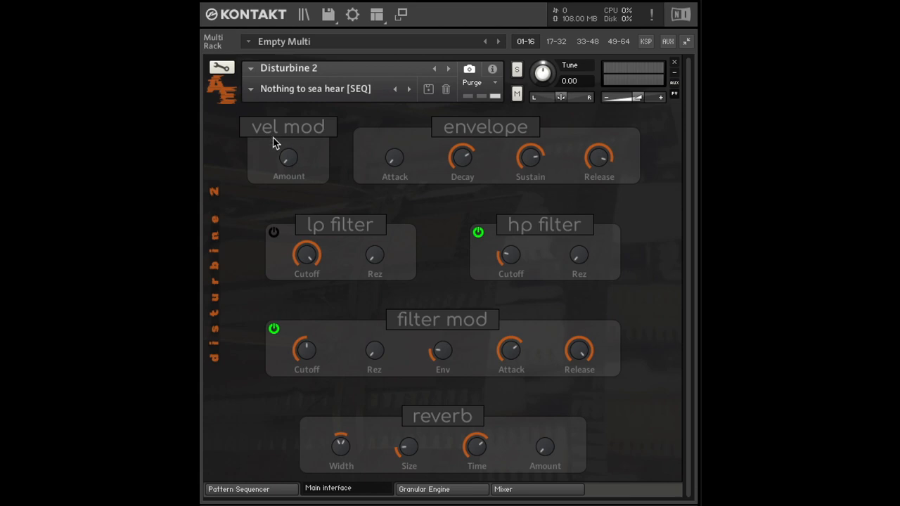
{"action": "mouse_move", "coordinate": [315, 152]}
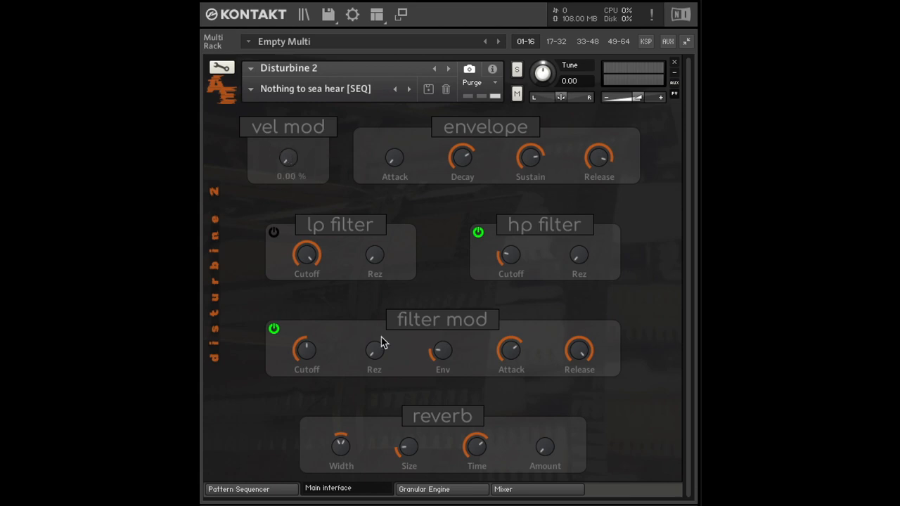
{"action": "mouse_move", "coordinate": [287, 162]}
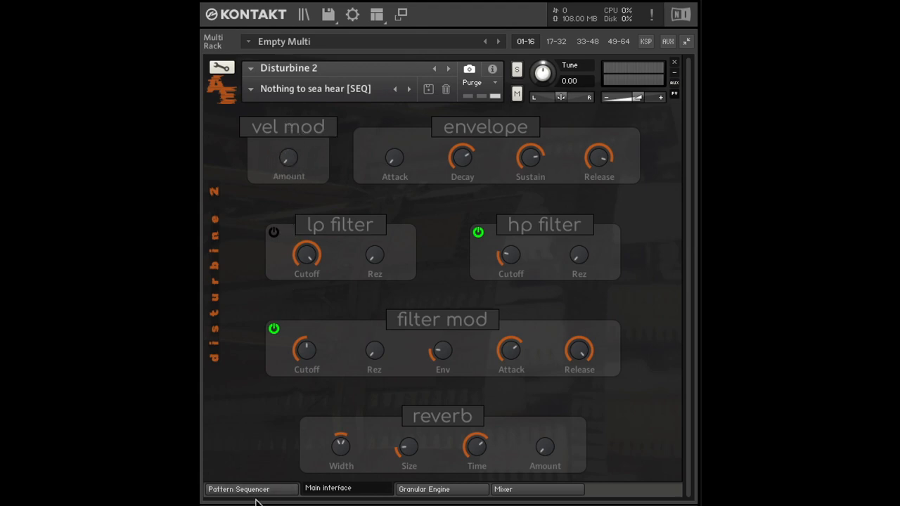
{"action": "left_click", "coordinate": [245, 489]}
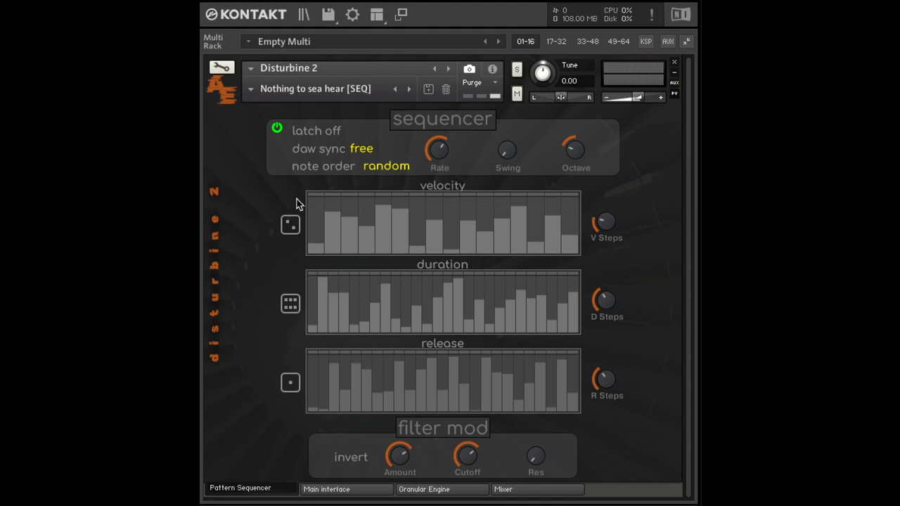
{"action": "mouse_move", "coordinate": [569, 242]}
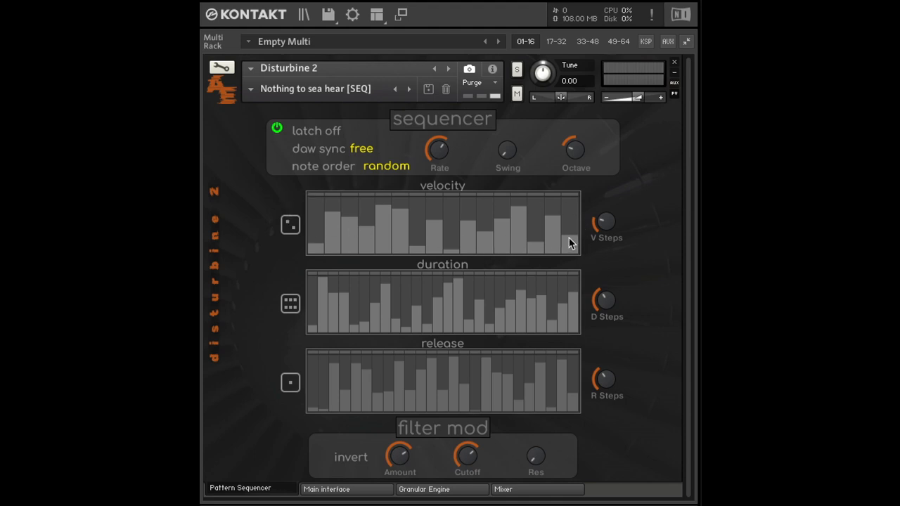
{"action": "mouse_move", "coordinate": [444, 461]}
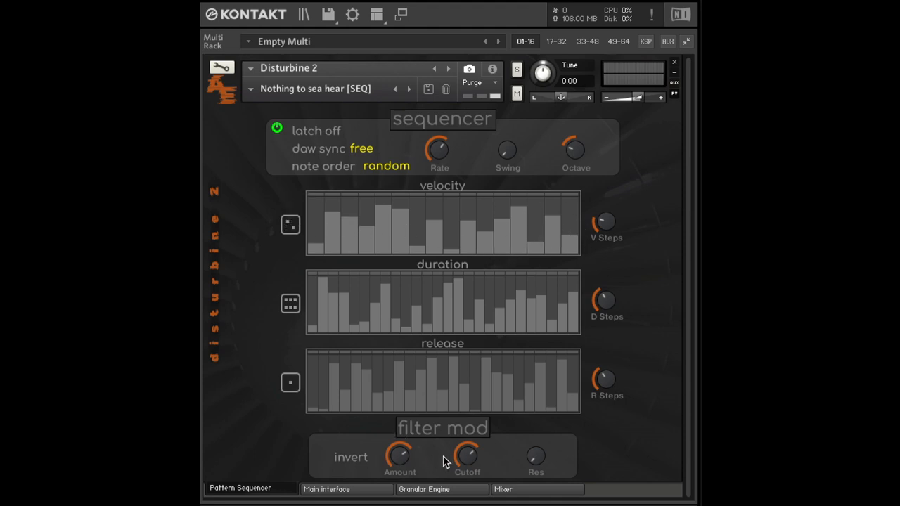
{"action": "mouse_move", "coordinate": [430, 422]}
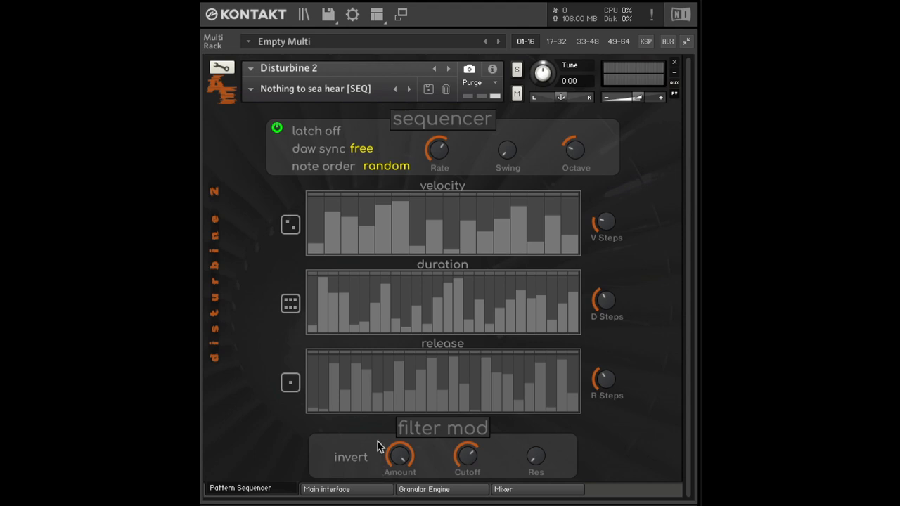
{"action": "mouse_move", "coordinate": [370, 197]}
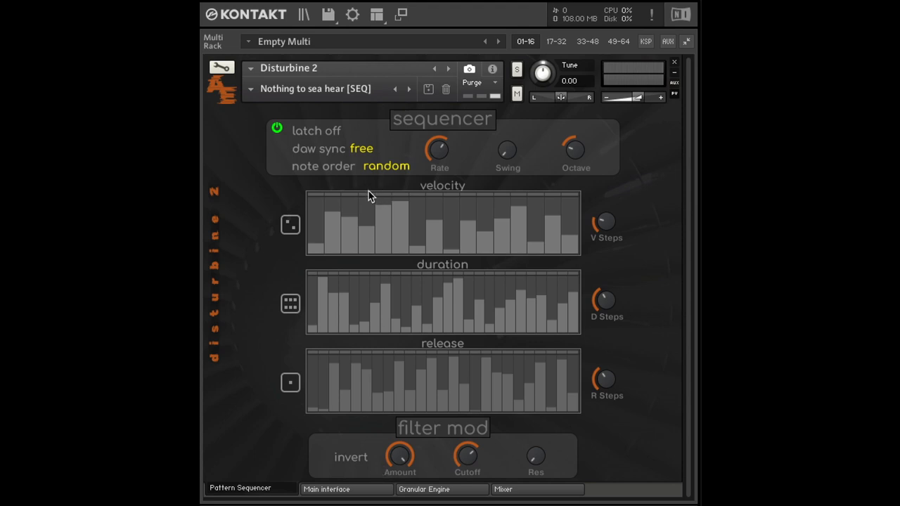
{"action": "mouse_move", "coordinate": [326, 202]}
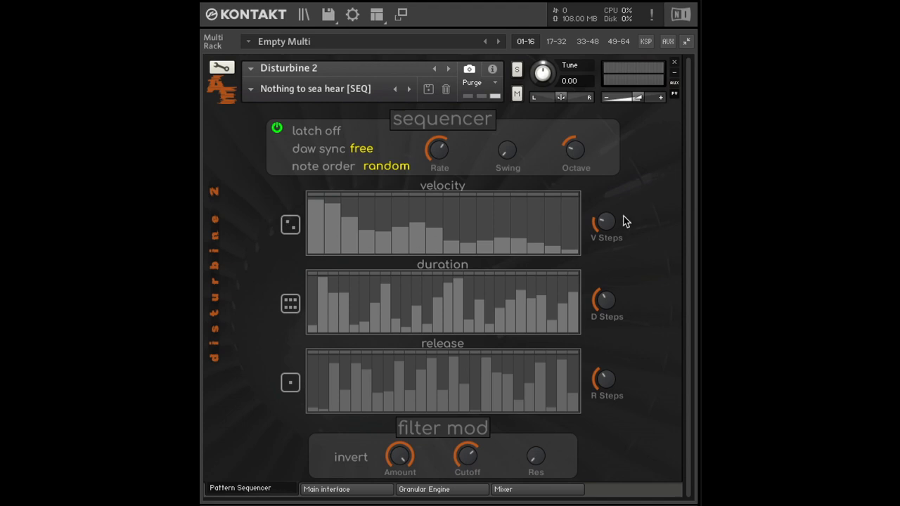
{"action": "mouse_move", "coordinate": [315, 224]}
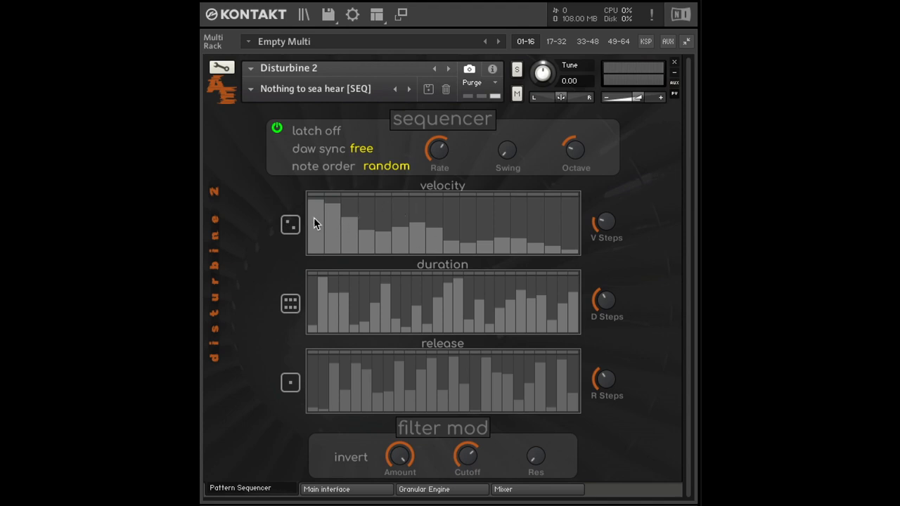
{"action": "mouse_move", "coordinate": [445, 196]}
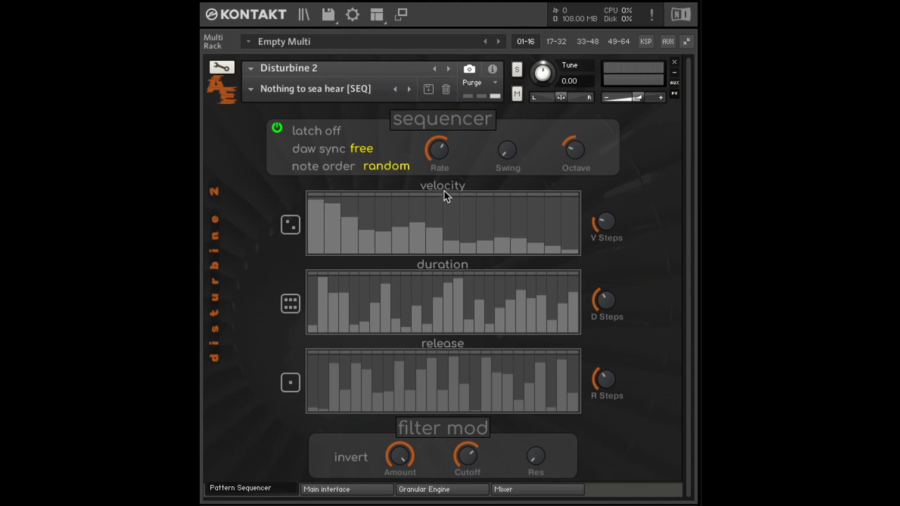
{"action": "mouse_move", "coordinate": [456, 464]}
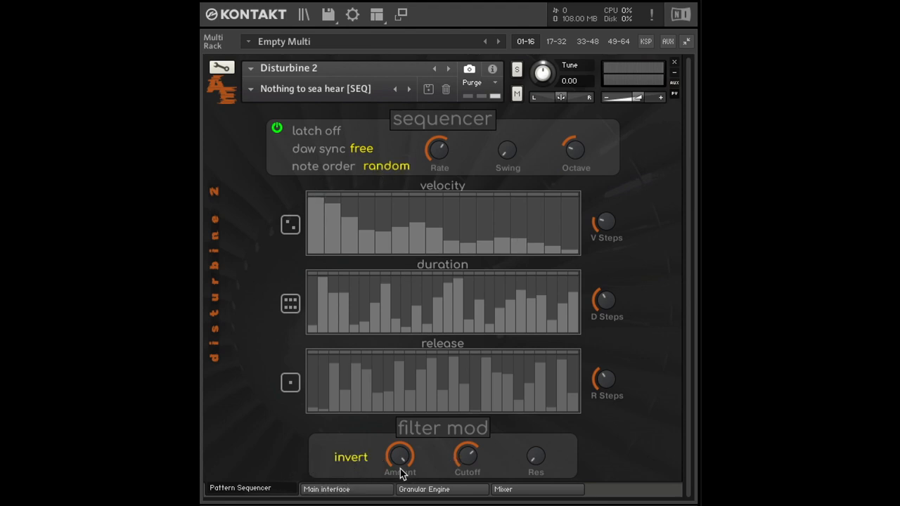
{"action": "mouse_move", "coordinate": [321, 212]}
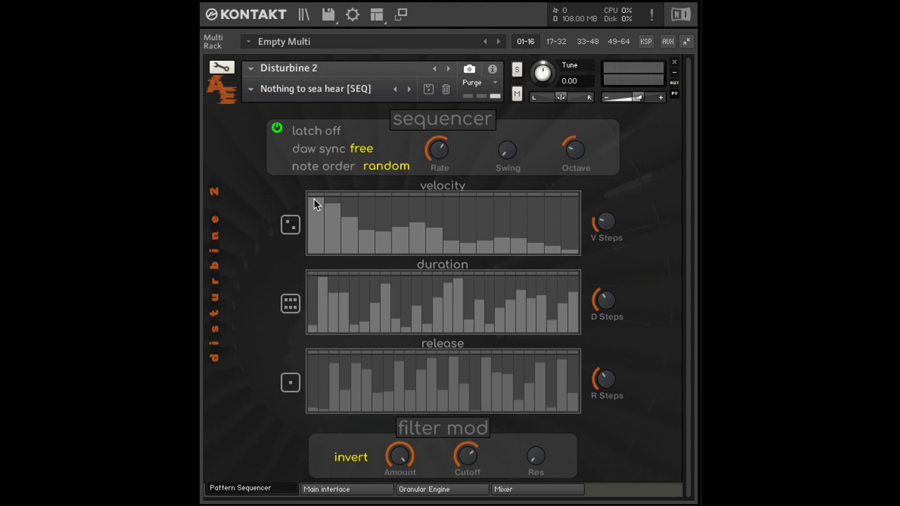
Raise the first velocity step to full 127 and fine-tune the opening step level
{"action": "left_click_drag", "start_coordinate": [467, 455], "coordinate": [467, 438]}
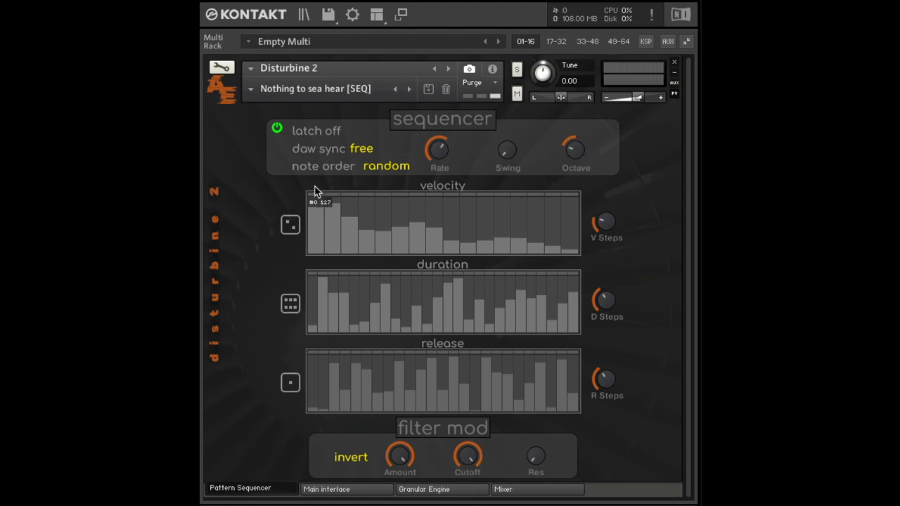
{"action": "left_click_drag", "start_coordinate": [320, 200], "coordinate": [316, 238]}
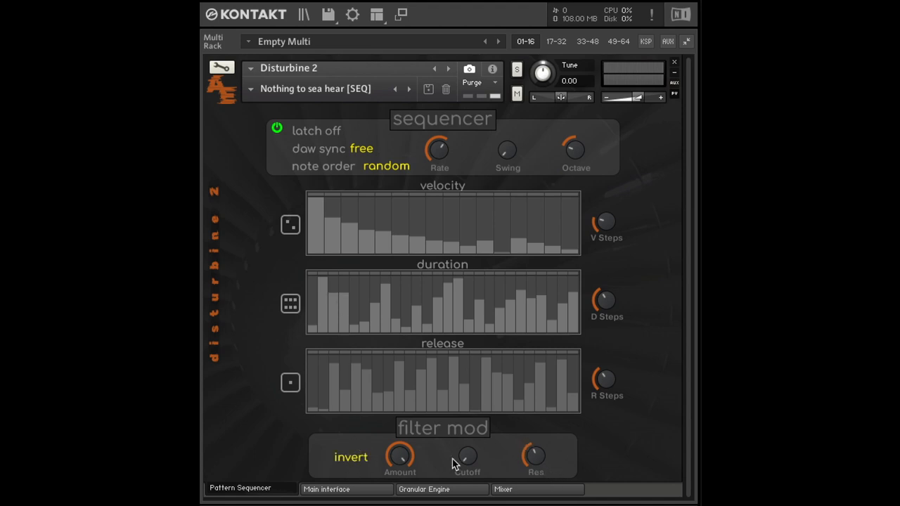
Randomize the velocity step lane and switch the sequencer latch on
{"action": "left_click", "coordinate": [290, 224]}
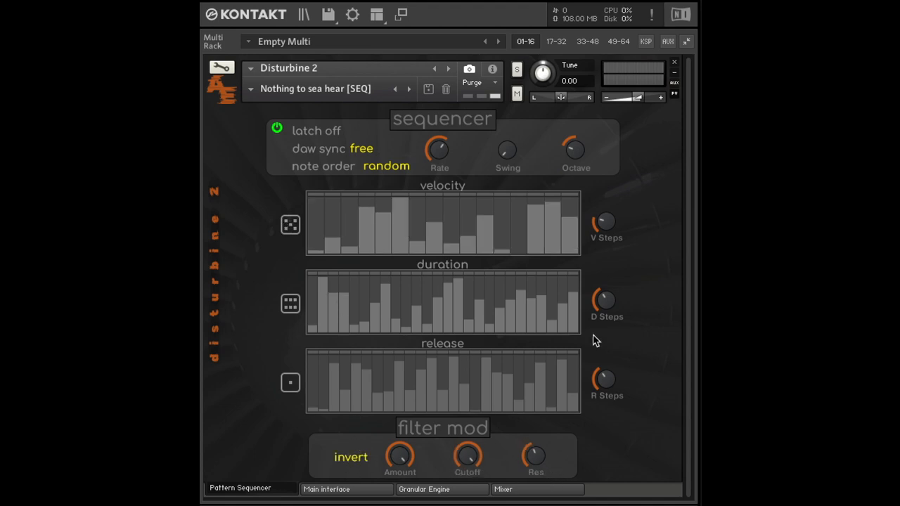
{"action": "left_click", "coordinate": [315, 131]}
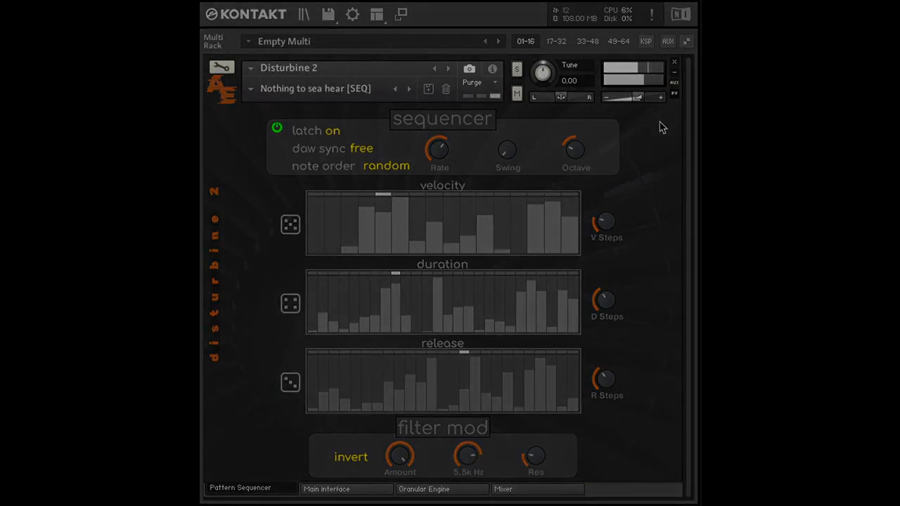
Show Disturbine 2's Main interface controls with the Semi-attached [SEQ] preset
{"action": "left_click", "coordinate": [336, 490]}
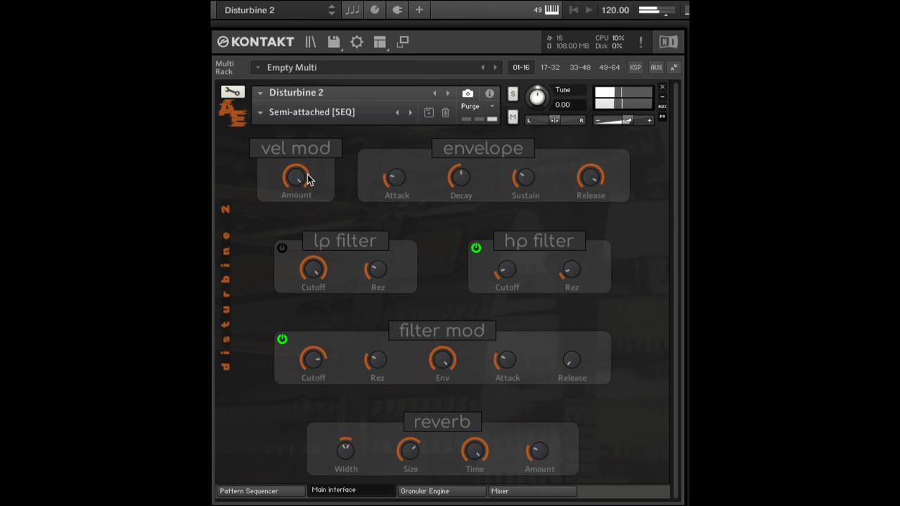
{"action": "mouse_move", "coordinate": [292, 168]}
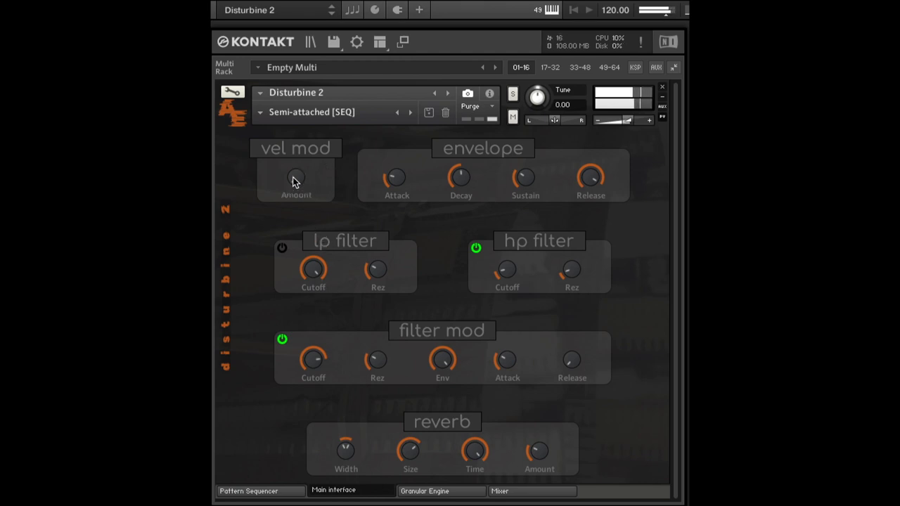
{"action": "mouse_move", "coordinate": [319, 185]}
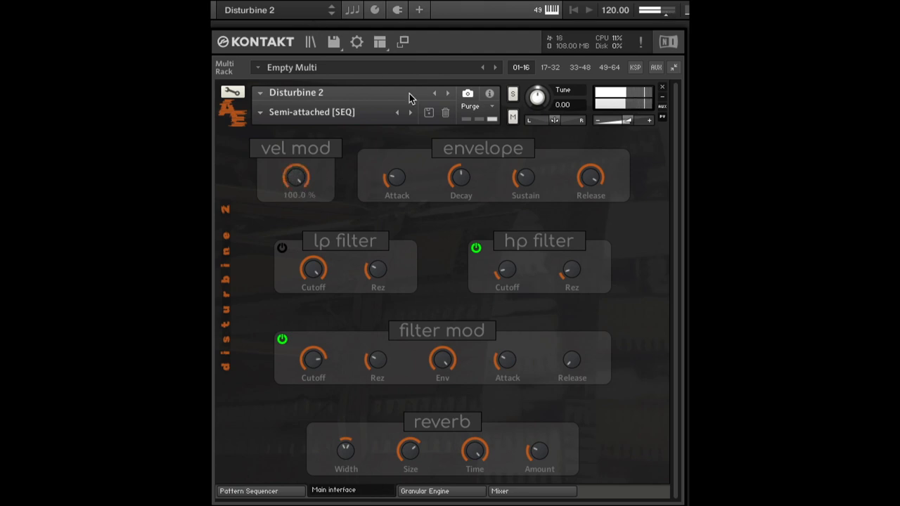
Turn the sequencer latch off, flipping between the sequencer and Main interface pages
{"action": "left_click", "coordinate": [248, 491]}
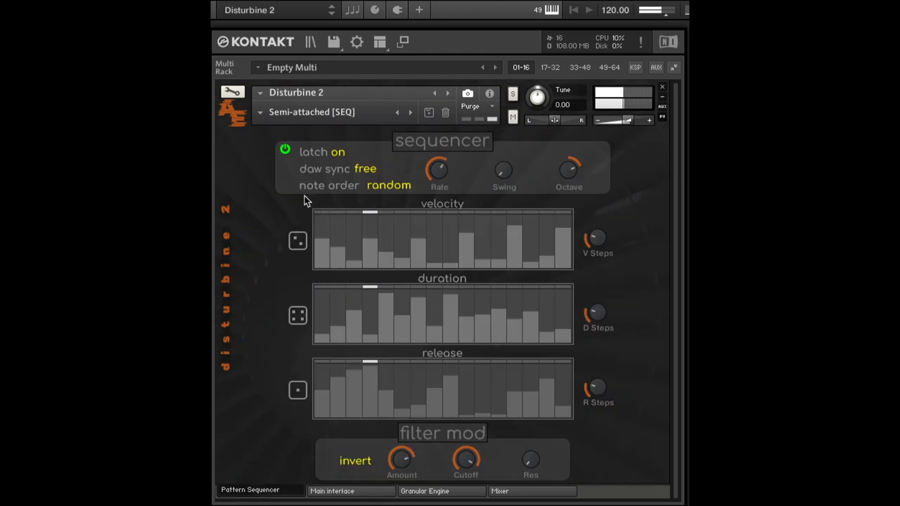
{"action": "left_click", "coordinate": [337, 491]}
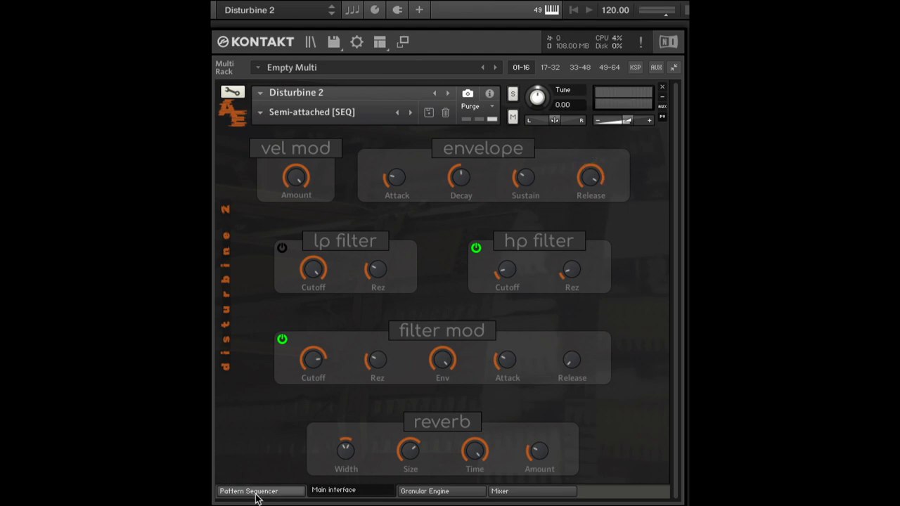
{"action": "left_click", "coordinate": [254, 490]}
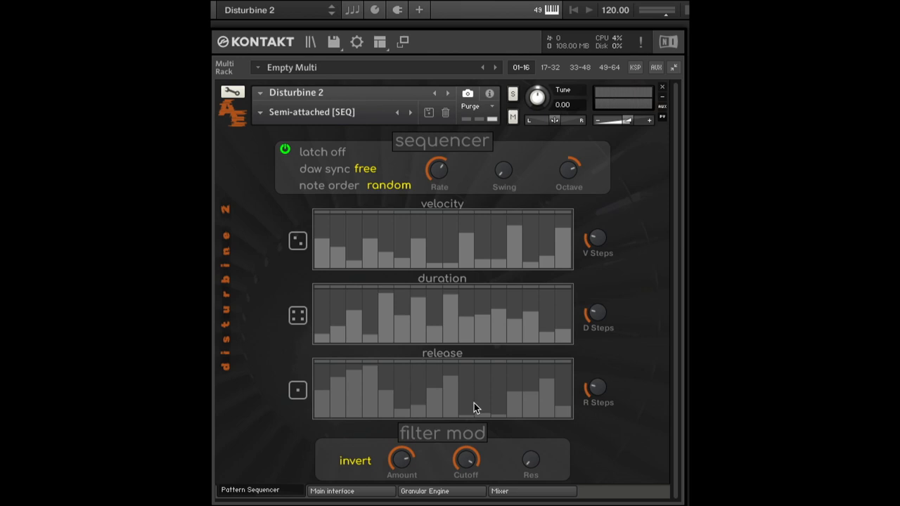
{"action": "mouse_move", "coordinate": [585, 368]}
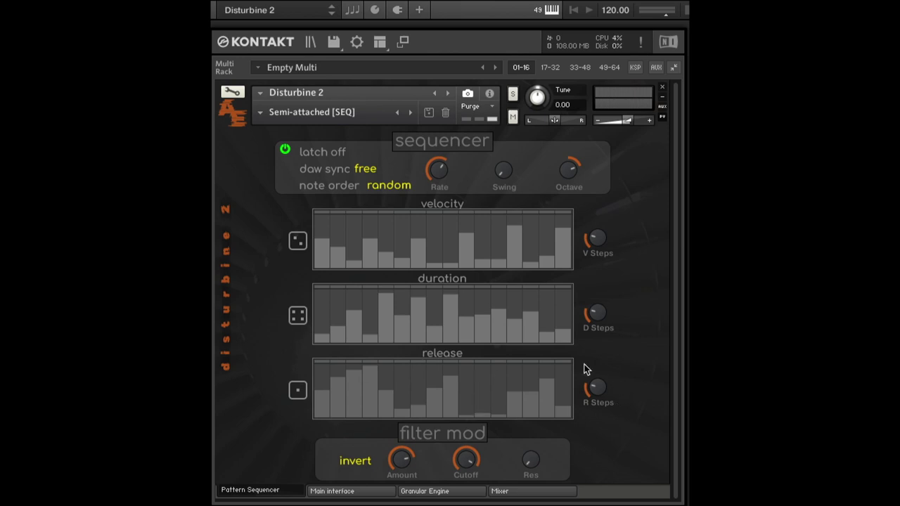
{"action": "mouse_move", "coordinate": [385, 469]}
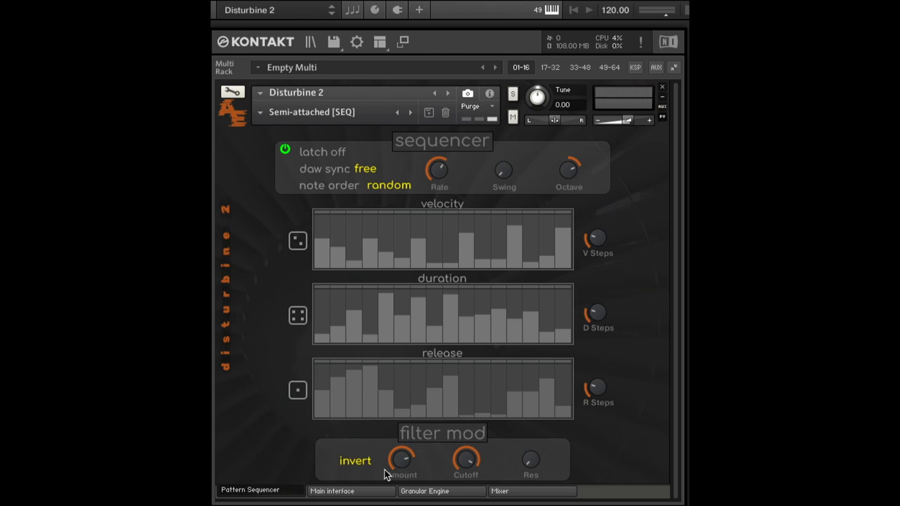
{"action": "left_click", "coordinate": [335, 490]}
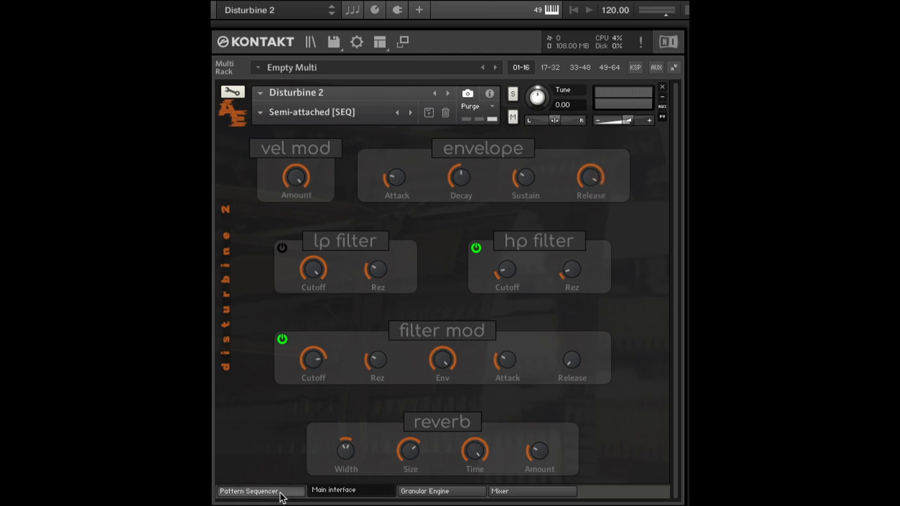
{"action": "left_click", "coordinate": [250, 490]}
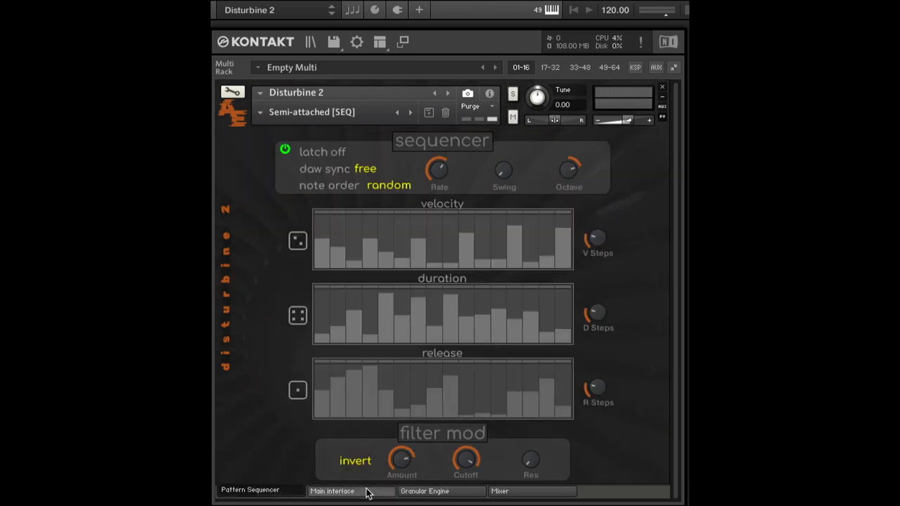
{"action": "left_click", "coordinate": [332, 490]}
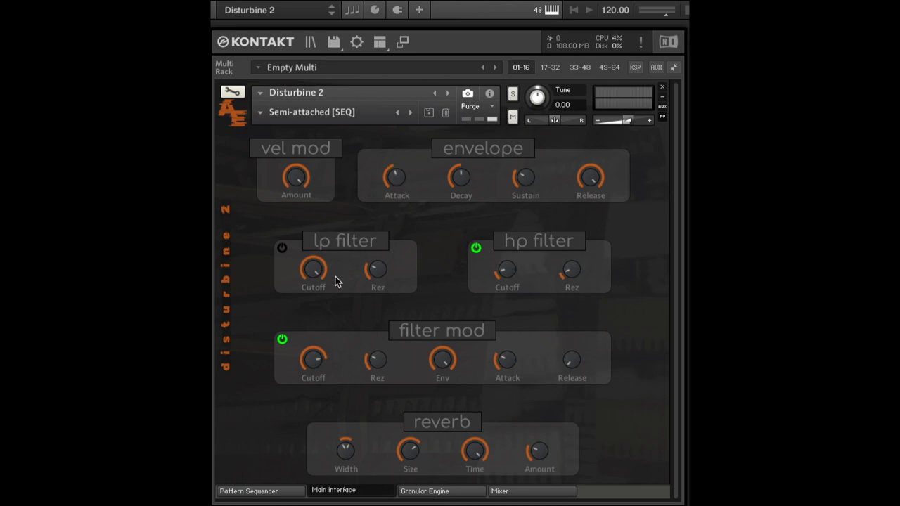
{"action": "mouse_move", "coordinate": [309, 279]}
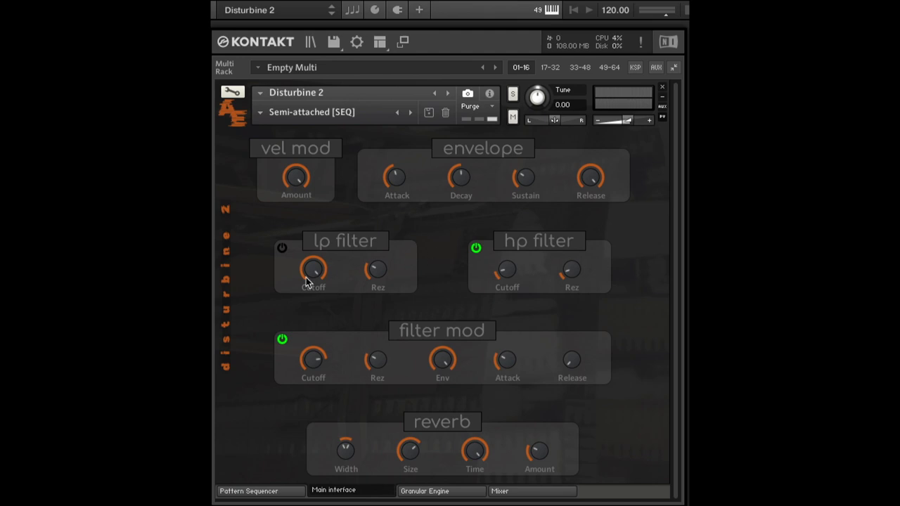
{"action": "mouse_move", "coordinate": [501, 250]}
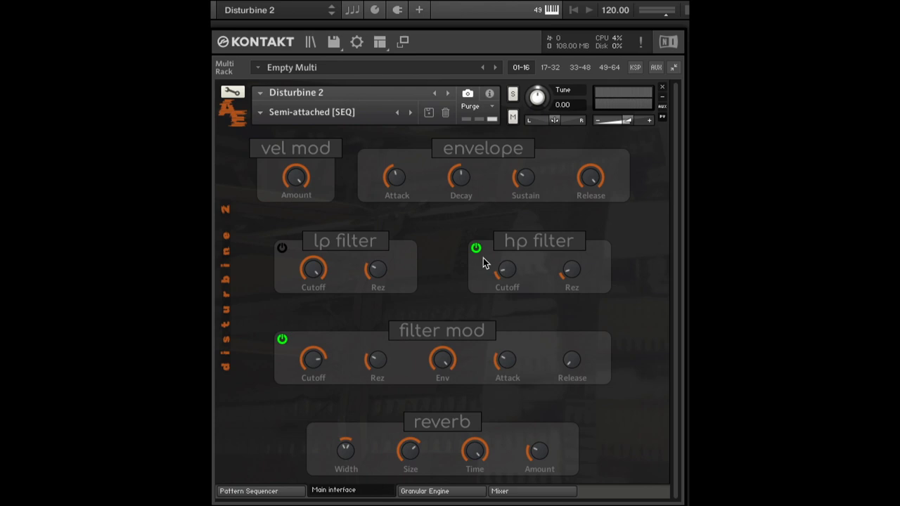
Toggle the high-pass filter stage on and off several times, leaving it disabled
{"action": "left_click", "coordinate": [281, 247]}
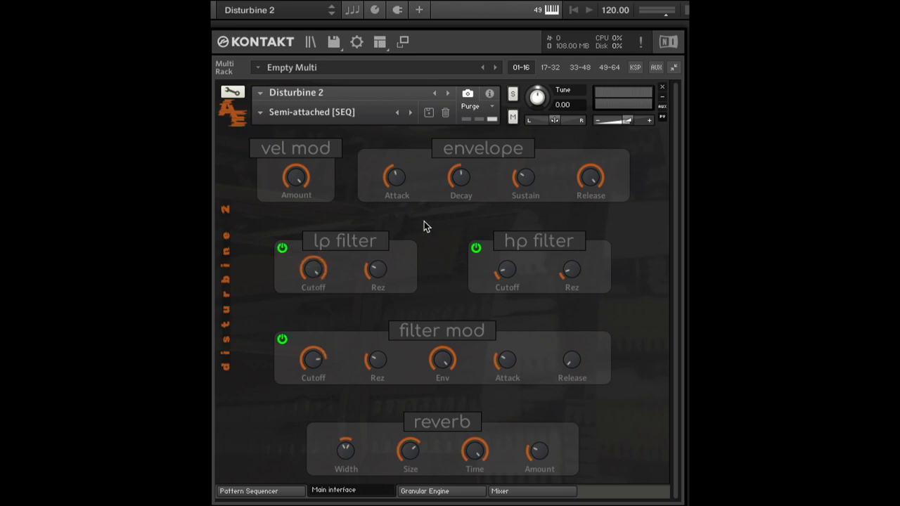
{"action": "mouse_move", "coordinate": [312, 250]}
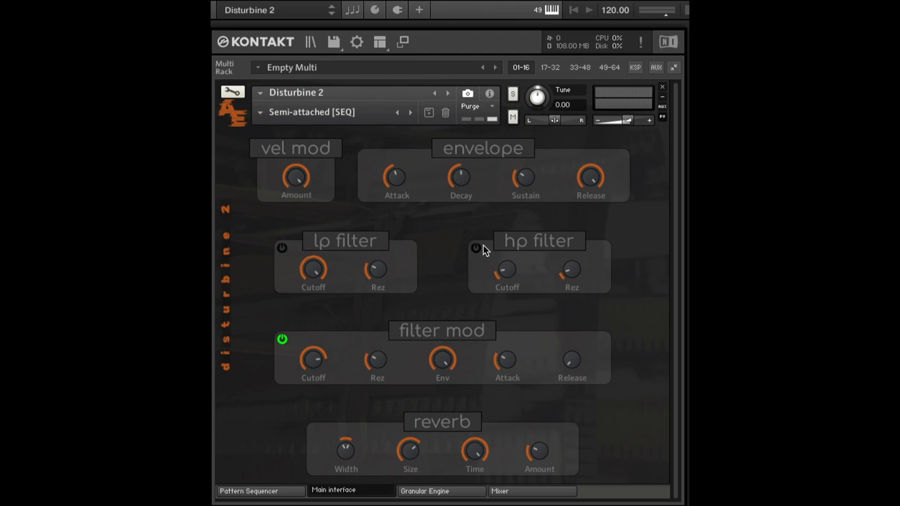
{"action": "mouse_move", "coordinate": [509, 278]}
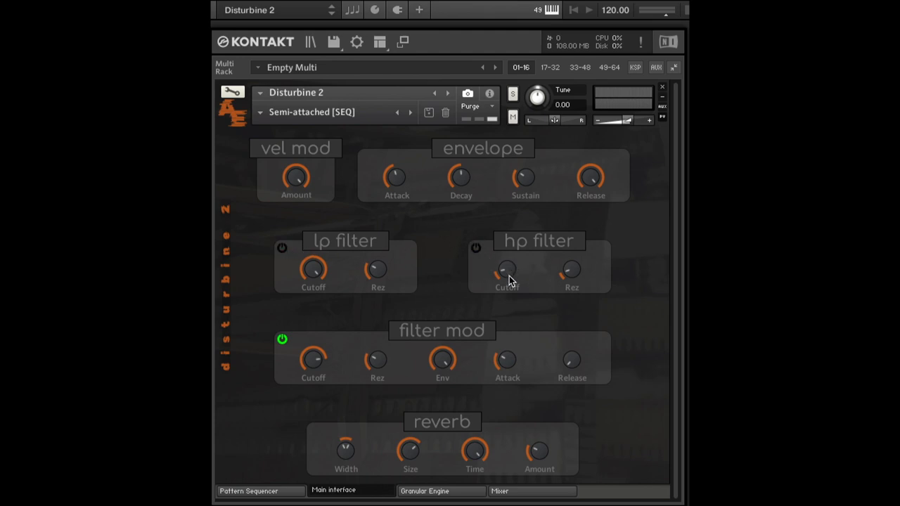
{"action": "mouse_move", "coordinate": [536, 261]}
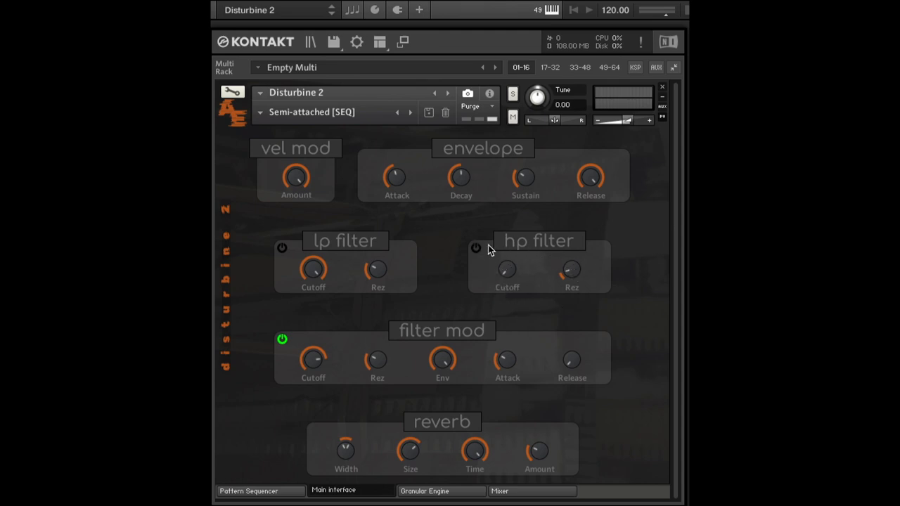
{"action": "left_click", "coordinate": [475, 249]}
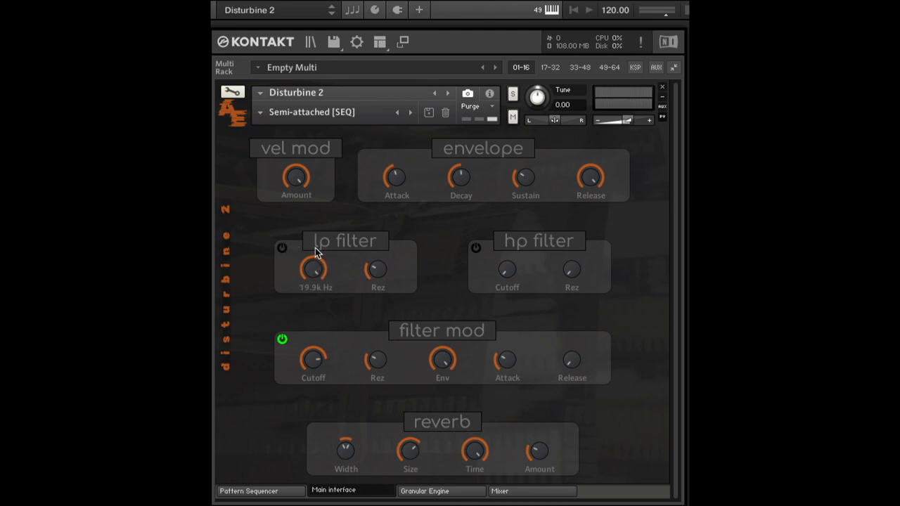
{"action": "mouse_move", "coordinate": [509, 260]}
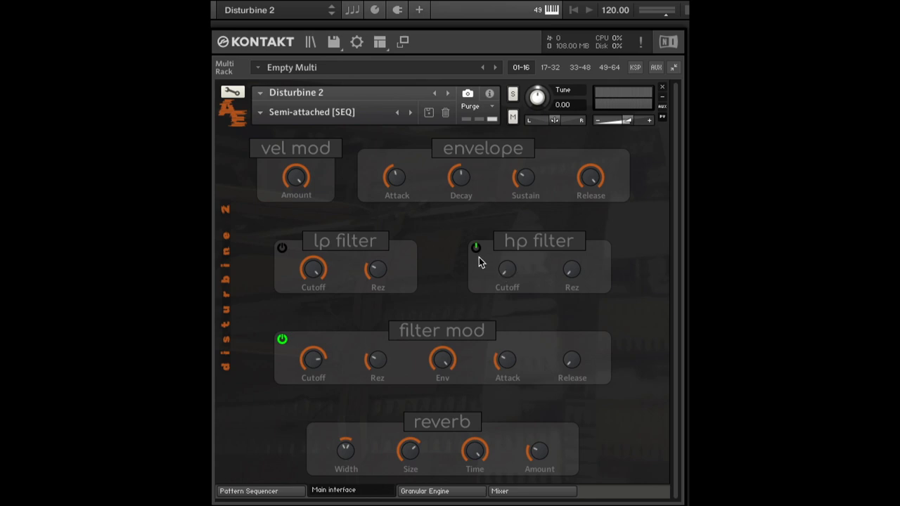
{"action": "left_click", "coordinate": [475, 248]}
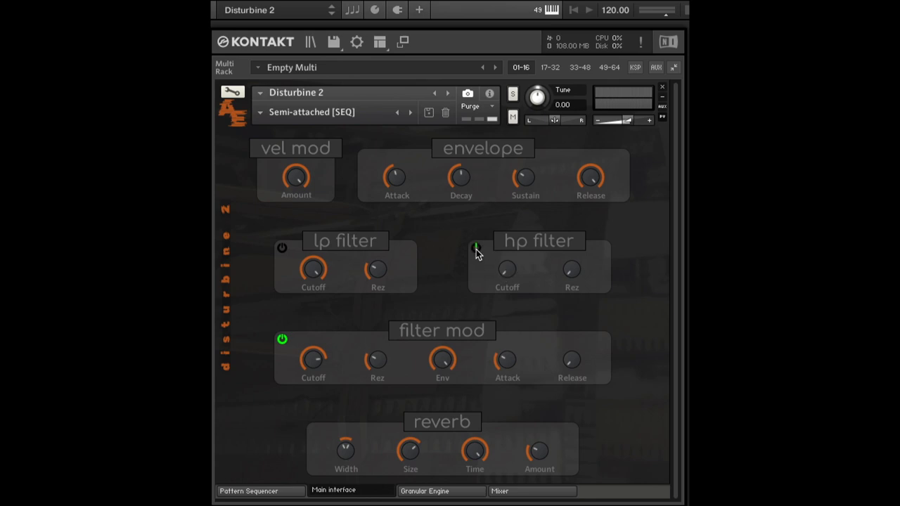
{"action": "left_click", "coordinate": [475, 247]}
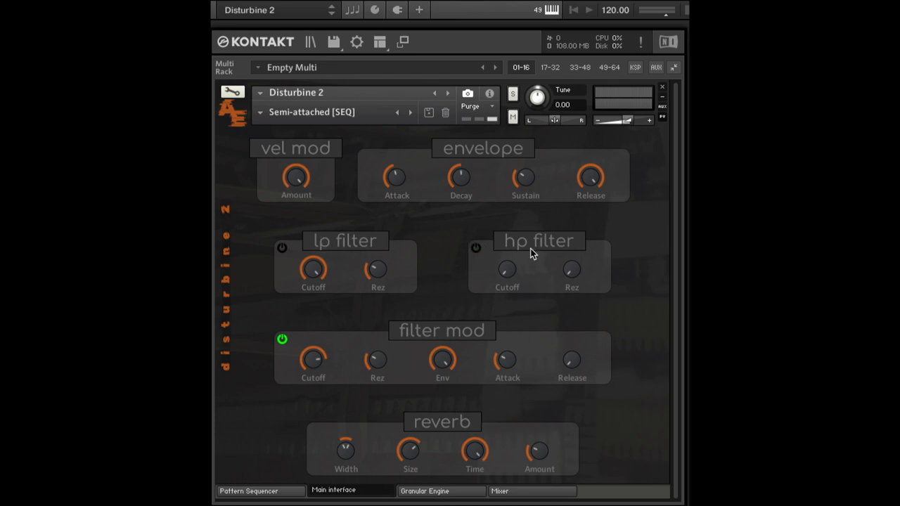
{"action": "left_click", "coordinate": [475, 248]}
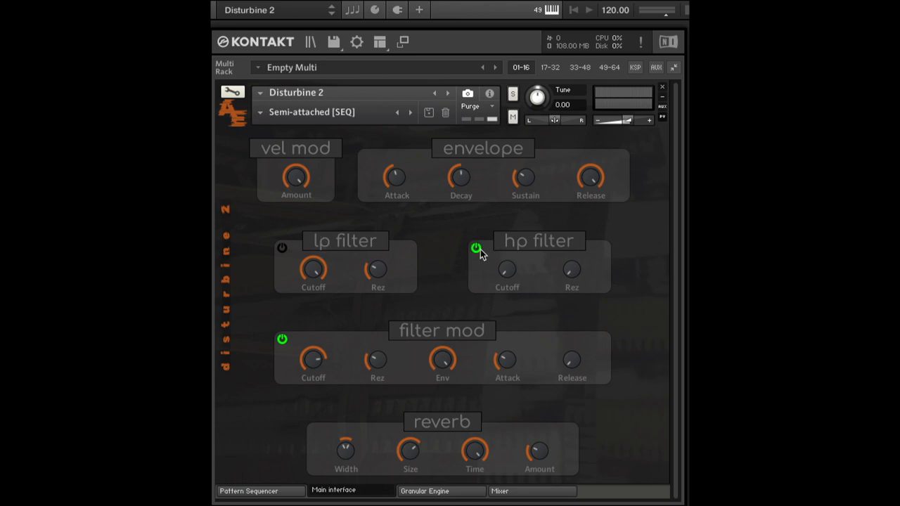
{"action": "left_click", "coordinate": [475, 248]}
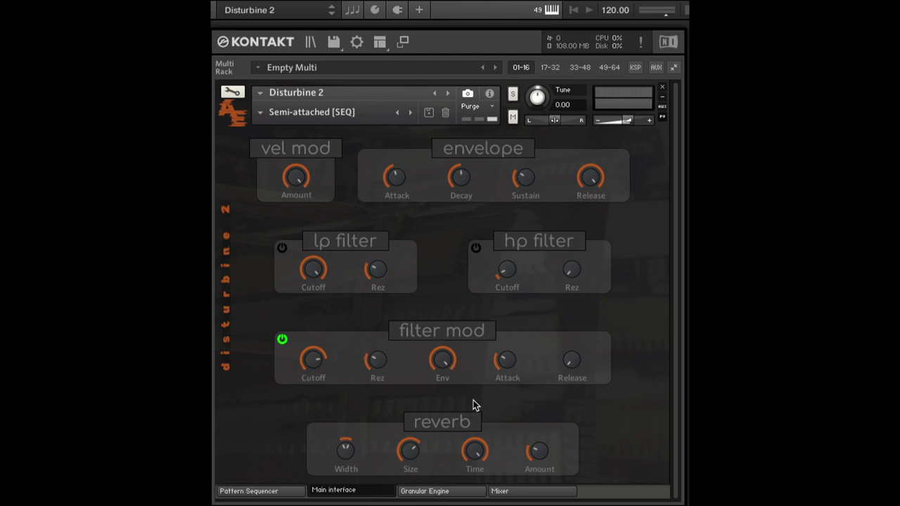
{"action": "mouse_move", "coordinate": [302, 270]}
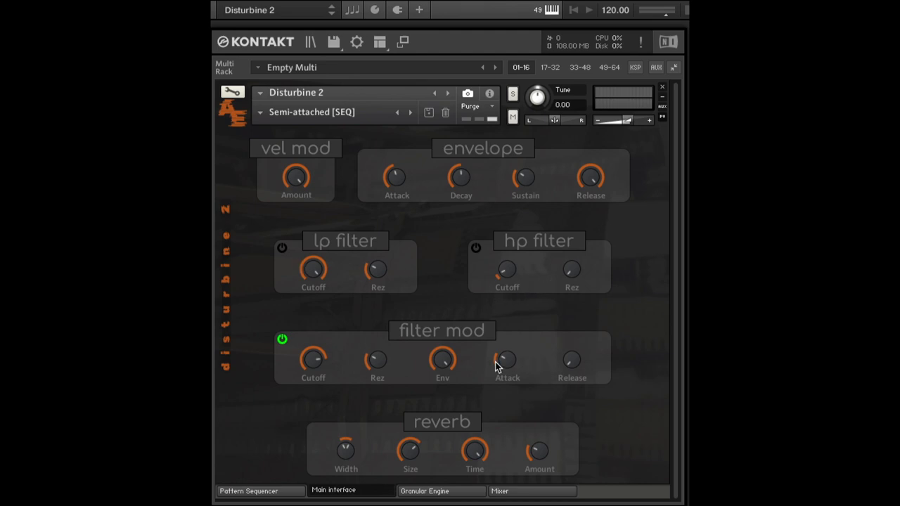
{"action": "mouse_move", "coordinate": [423, 379]}
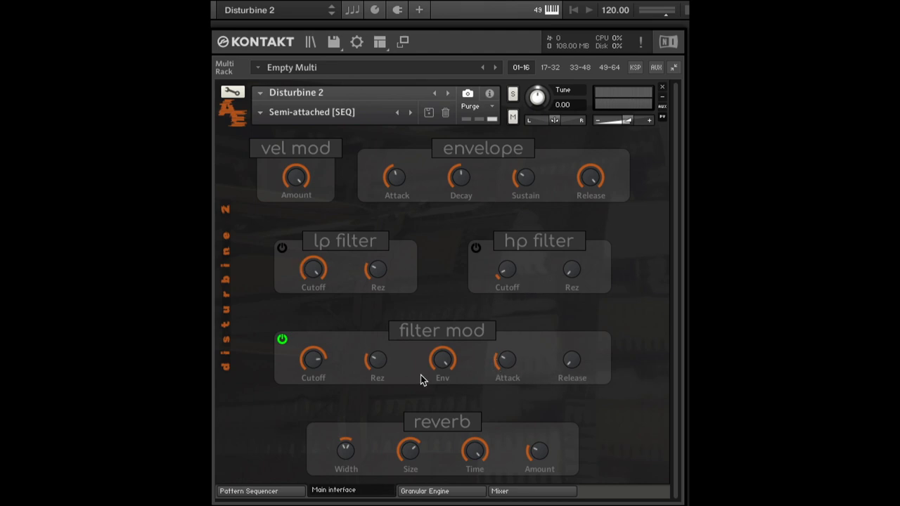
{"action": "mouse_move", "coordinate": [581, 359]}
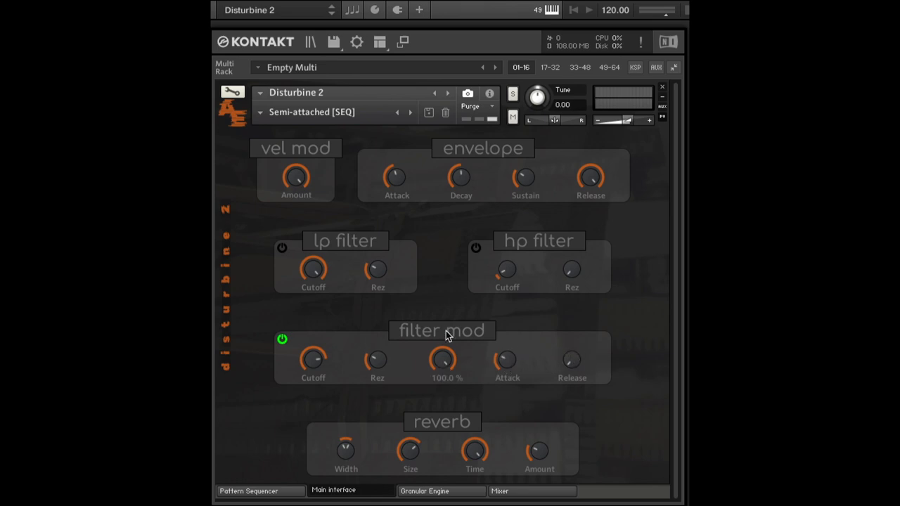
{"action": "mouse_move", "coordinate": [444, 359]}
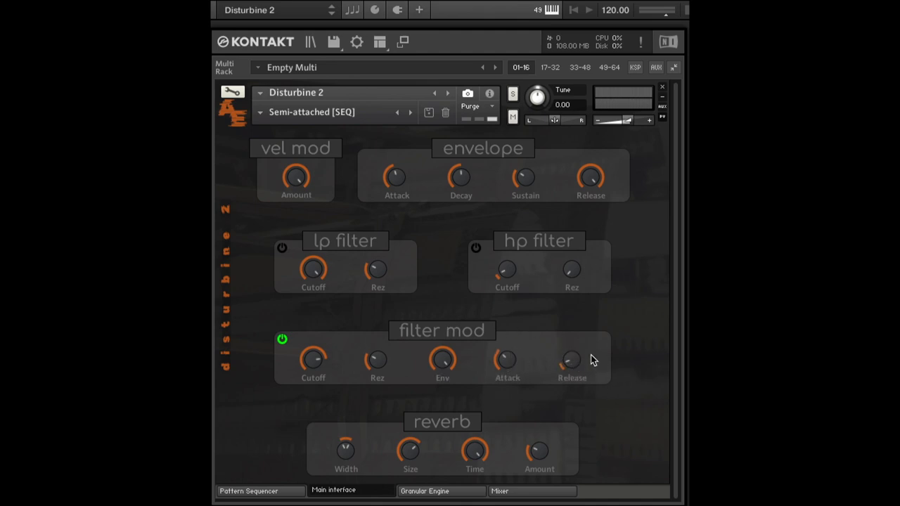
{"action": "mouse_move", "coordinate": [515, 371]}
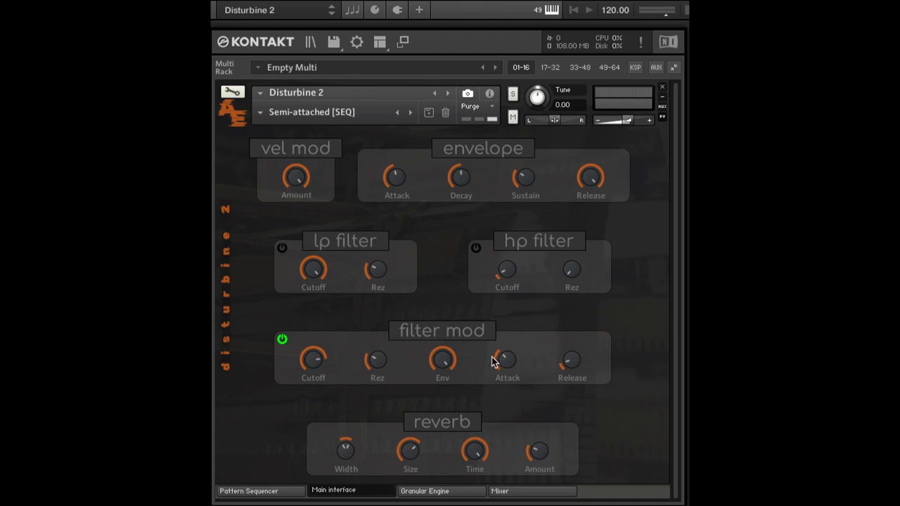
Nudge the filter mod Attack knob to adjust the modulation attack time
{"action": "left_click_drag", "start_coordinate": [506, 359], "coordinate": [513, 355]}
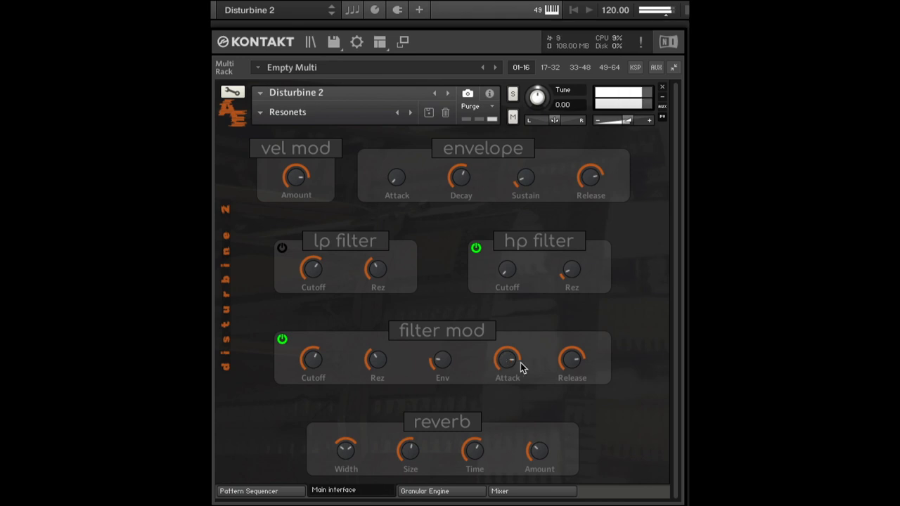
Adjust the filter mod knobs, lengthening the attack to about 18.1 ms
{"action": "left_click_drag", "start_coordinate": [442, 359], "coordinate": [442, 368]}
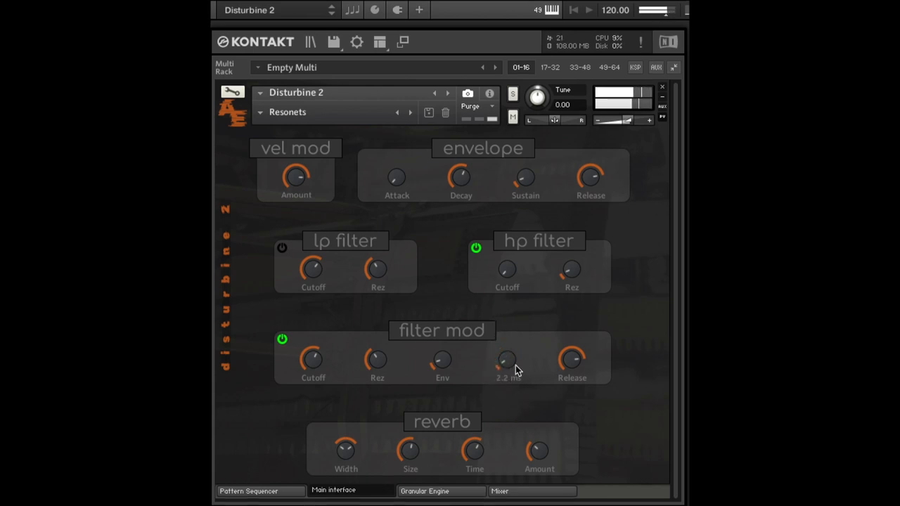
{"action": "left_click_drag", "start_coordinate": [506, 360], "coordinate": [506, 345]}
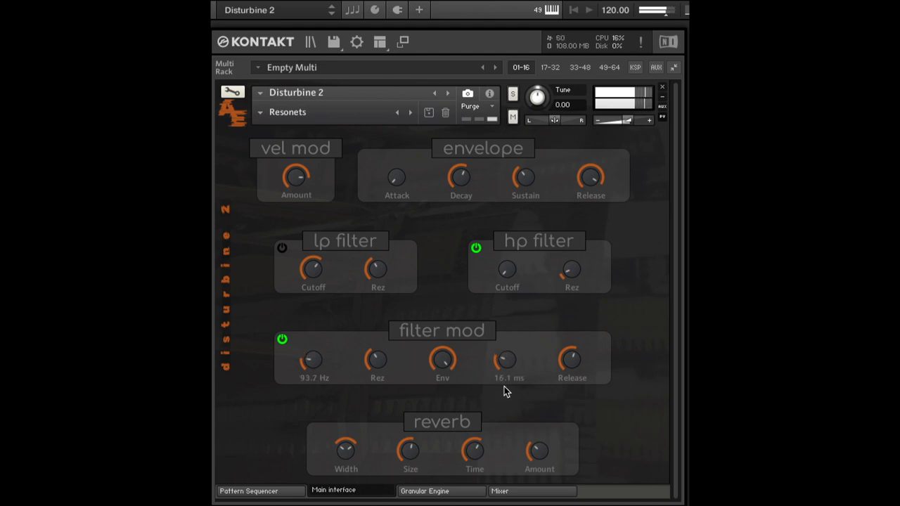
{"action": "left_click_drag", "start_coordinate": [509, 359], "coordinate": [508, 330]}
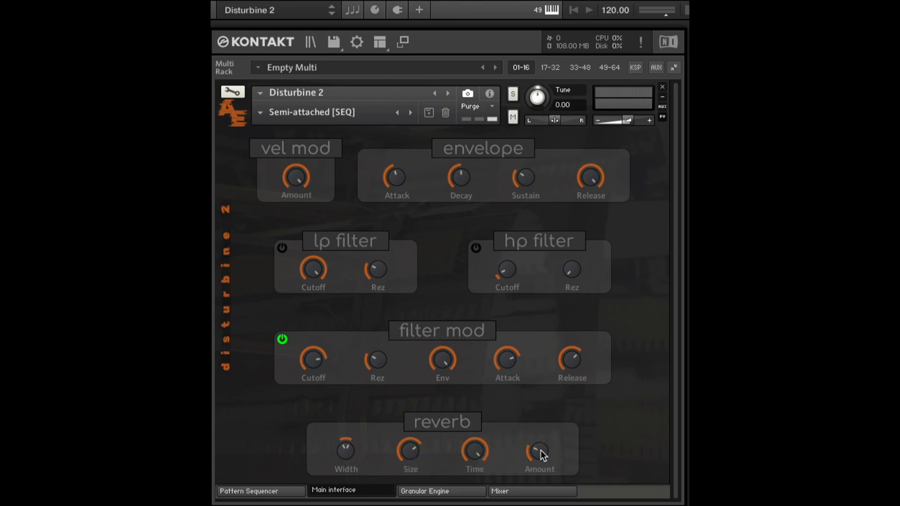
{"action": "mouse_move", "coordinate": [523, 471]}
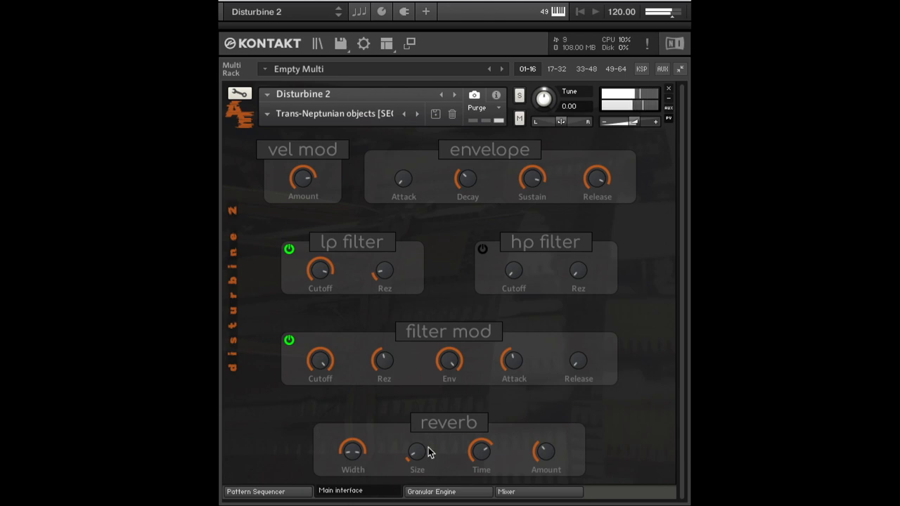
{"action": "mouse_move", "coordinate": [365, 118]}
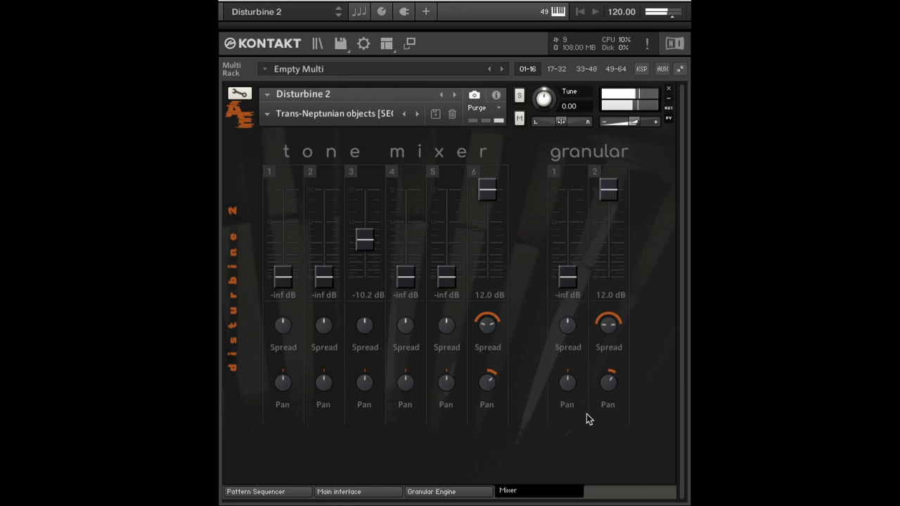
Flip between the Granular Engine and Mixer pages to review levels, ending on the Mixer
{"action": "left_click", "coordinate": [439, 492]}
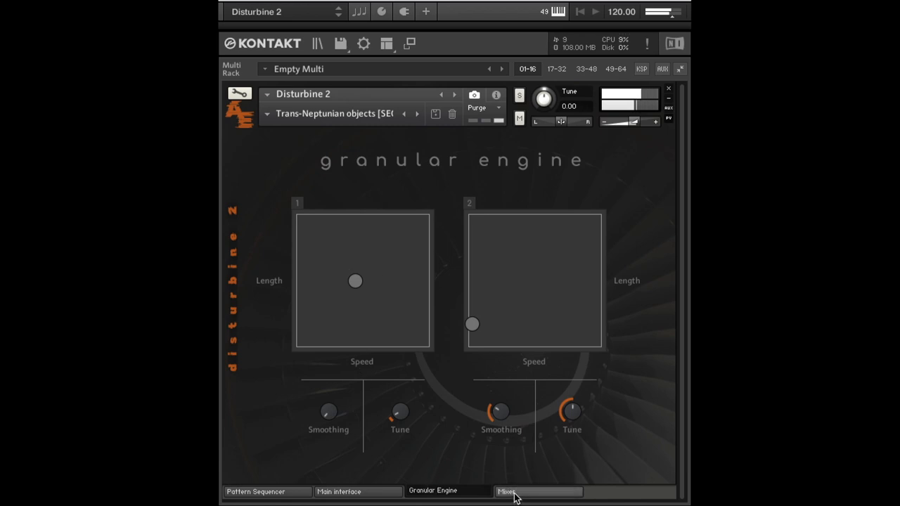
{"action": "left_click", "coordinate": [509, 490]}
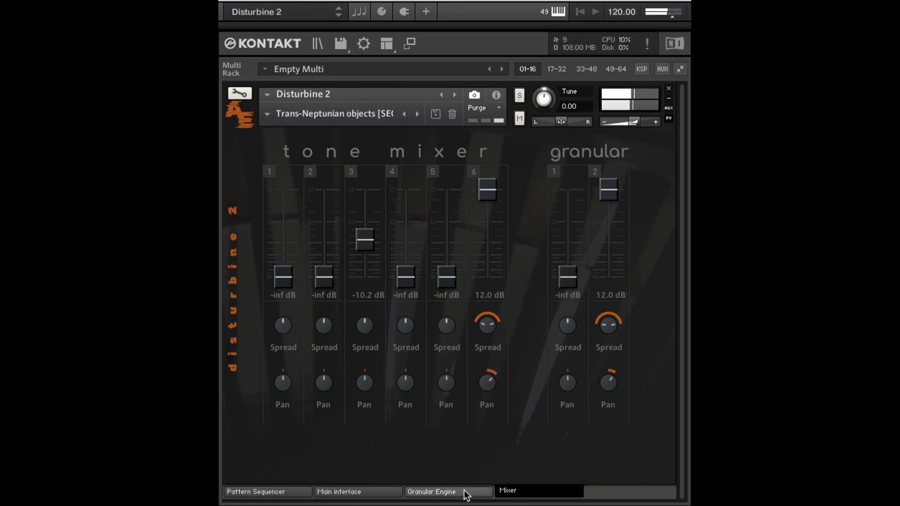
{"action": "left_click", "coordinate": [433, 492]}
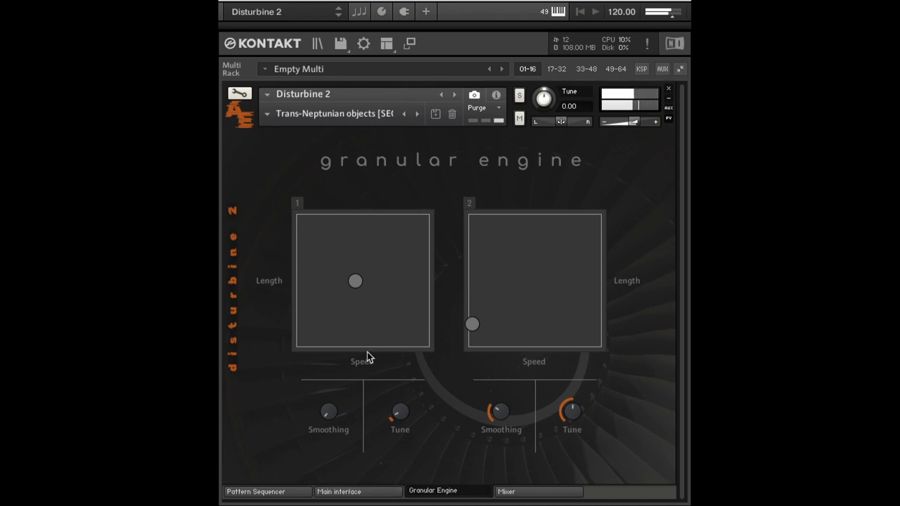
{"action": "mouse_move", "coordinate": [398, 291]}
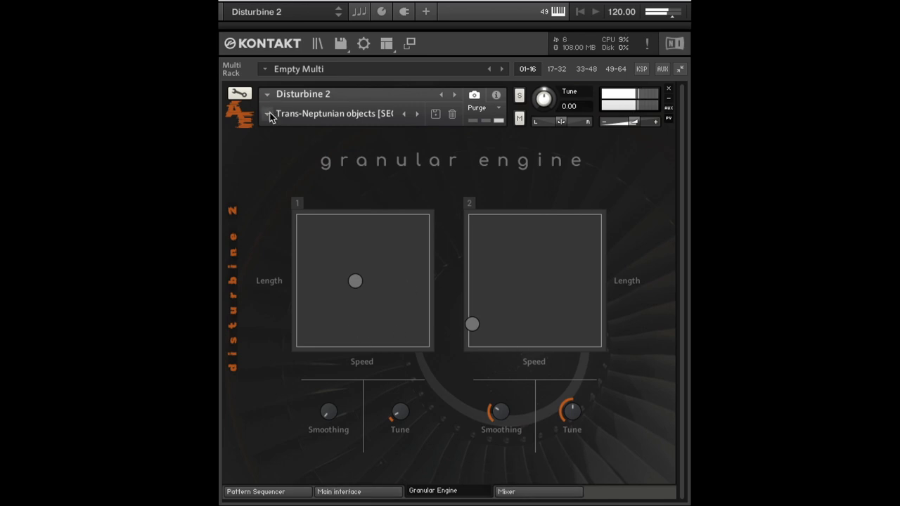
{"action": "left_click", "coordinate": [511, 490]}
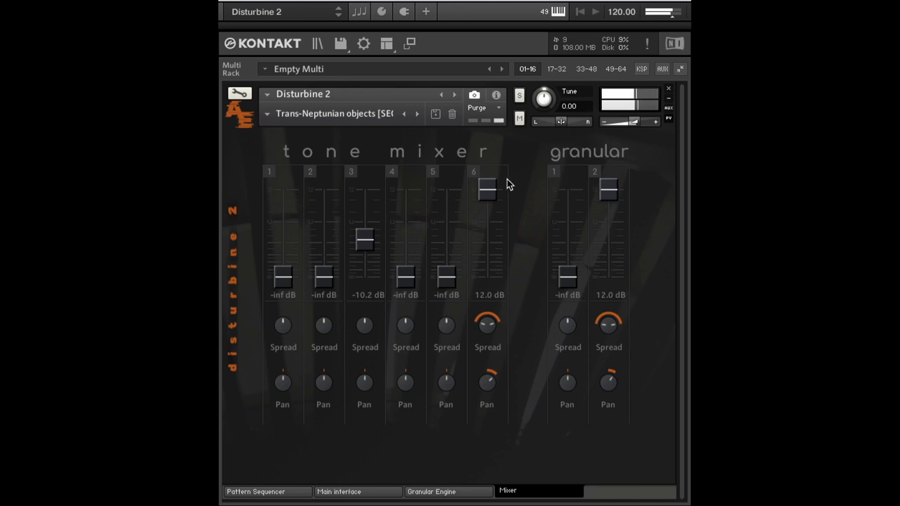
{"action": "mouse_move", "coordinate": [492, 177]}
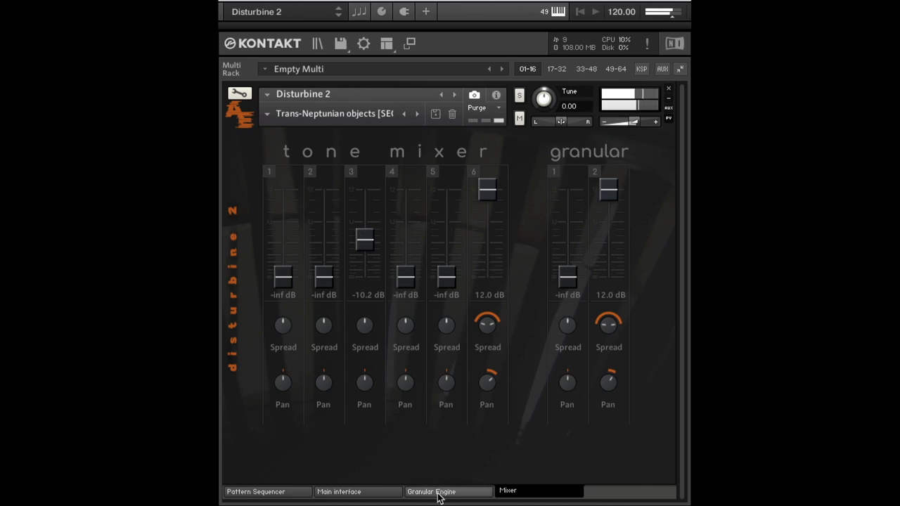
On the Granular Engine page, move pad 2 to 0.0% speed and about 2.2 ms length
{"action": "left_click", "coordinate": [441, 489]}
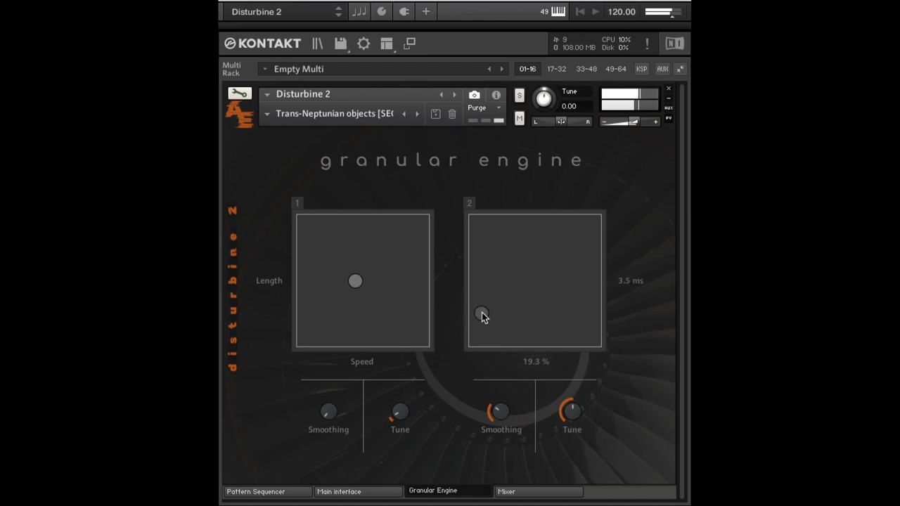
{"action": "left_click_drag", "start_coordinate": [484, 315], "coordinate": [486, 309]}
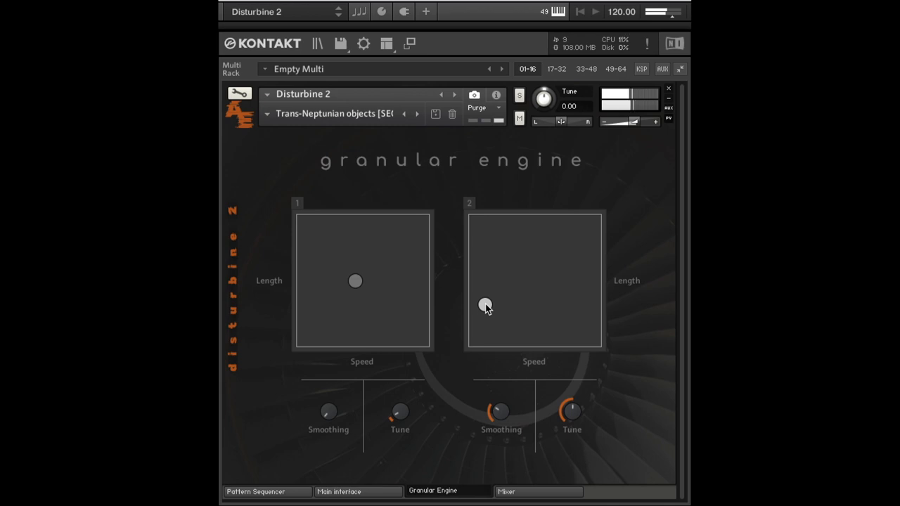
{"action": "left_click_drag", "start_coordinate": [485, 307], "coordinate": [478, 284]}
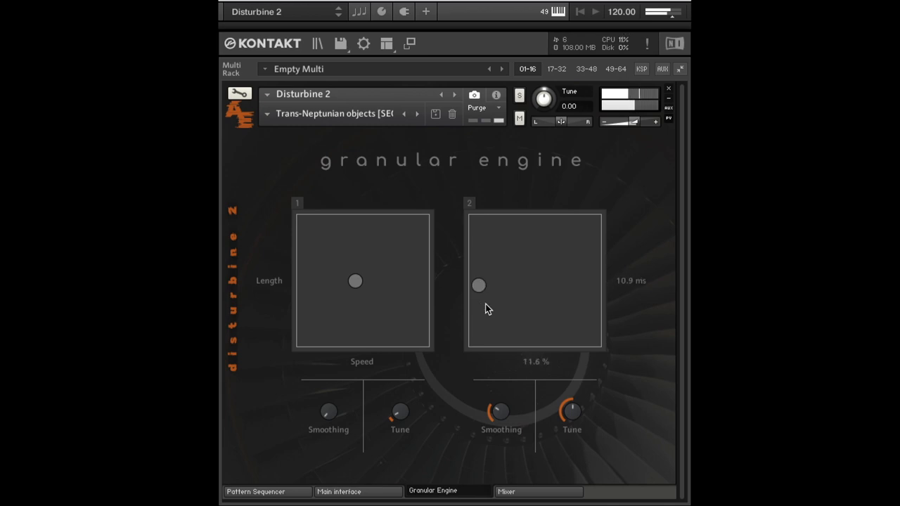
{"action": "left_click_drag", "start_coordinate": [478, 285], "coordinate": [473, 324]}
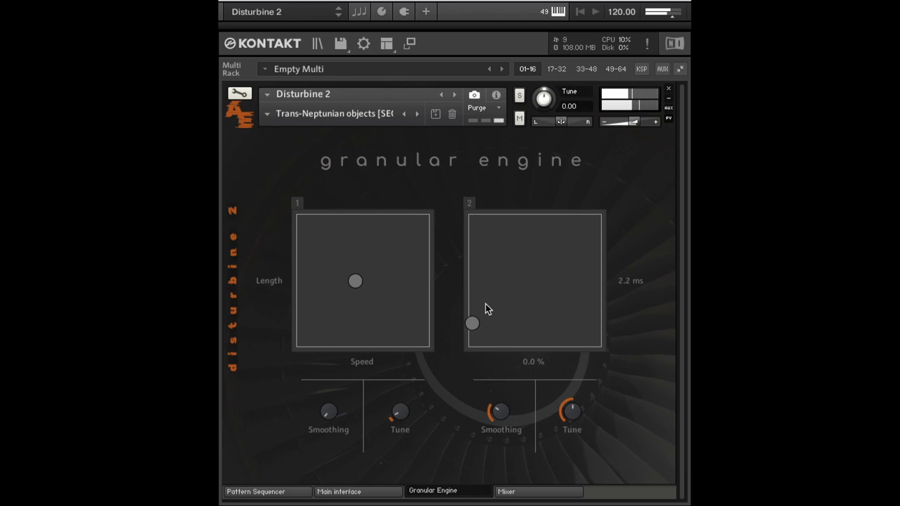
{"action": "left_click_drag", "start_coordinate": [472, 323], "coordinate": [477, 324]}
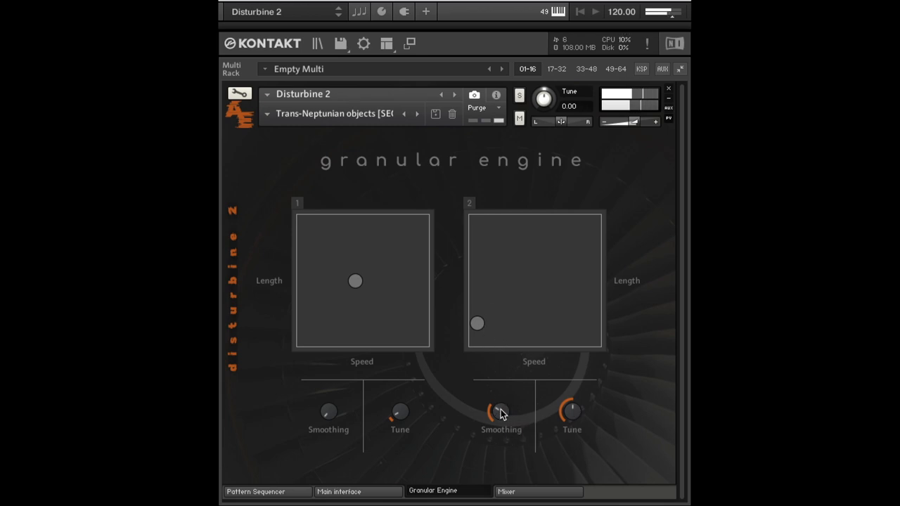
Bring pad 2's smoothing to 0% and park its dot at 0.0% speed, 0.30 ms length
{"action": "left_click_drag", "start_coordinate": [500, 410], "coordinate": [500, 422]}
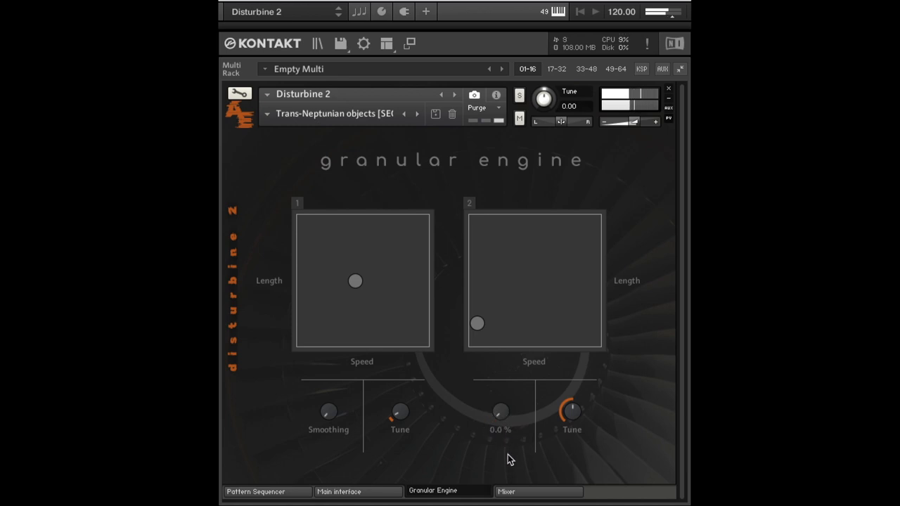
{"action": "left_click_drag", "start_coordinate": [500, 411], "coordinate": [512, 410]}
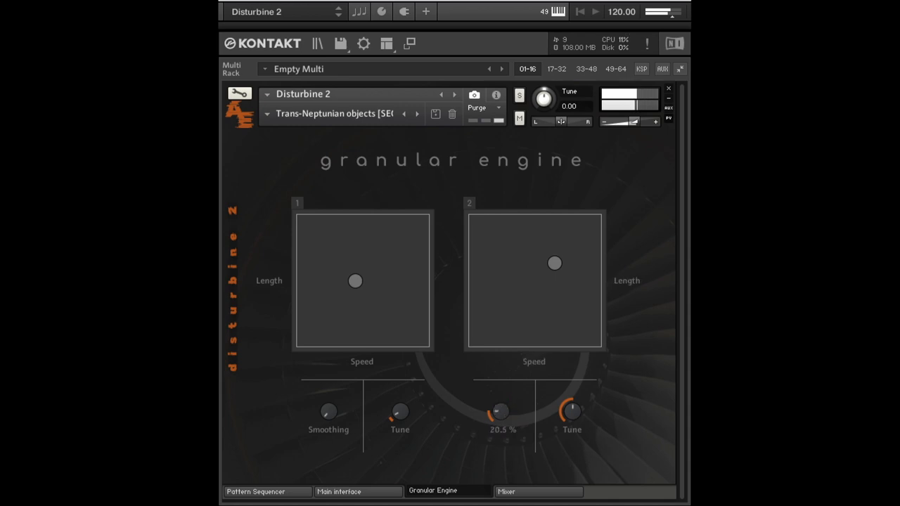
{"action": "left_click_drag", "start_coordinate": [554, 263], "coordinate": [472, 343]}
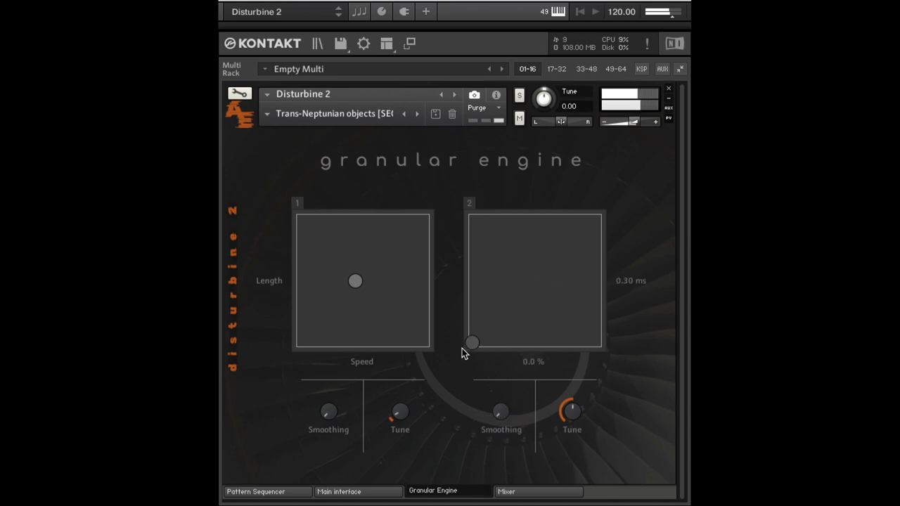
{"action": "left_click_drag", "start_coordinate": [471, 343], "coordinate": [475, 339]}
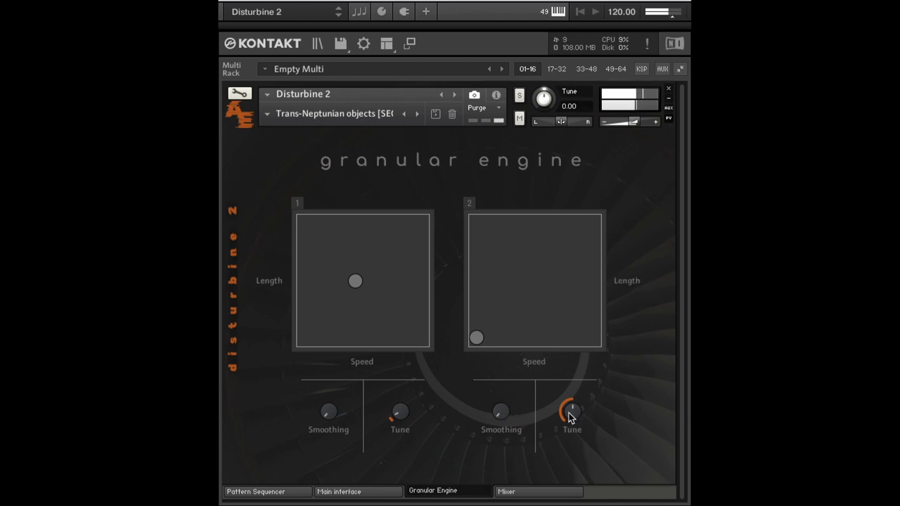
{"action": "mouse_move", "coordinate": [582, 405]}
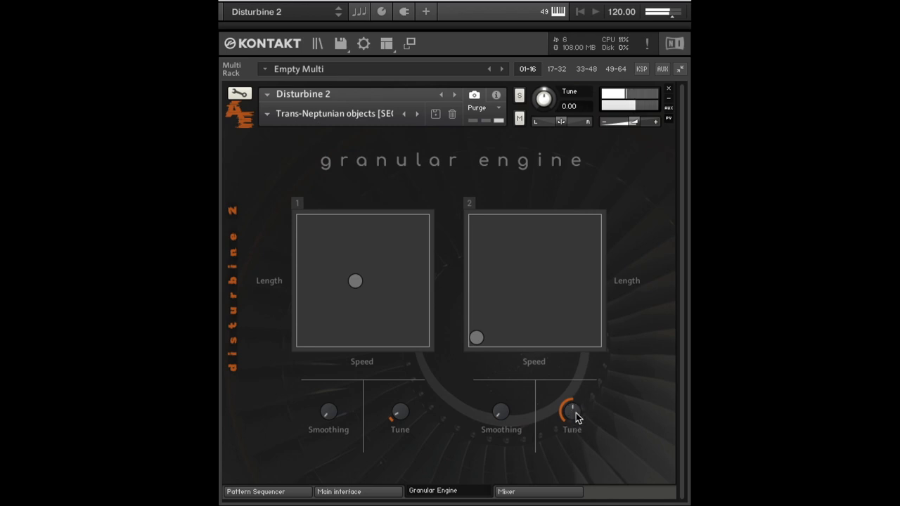
Lower the second granular engine's Tune knob to about -19.00
{"action": "left_click_drag", "start_coordinate": [572, 411], "coordinate": [575, 427]}
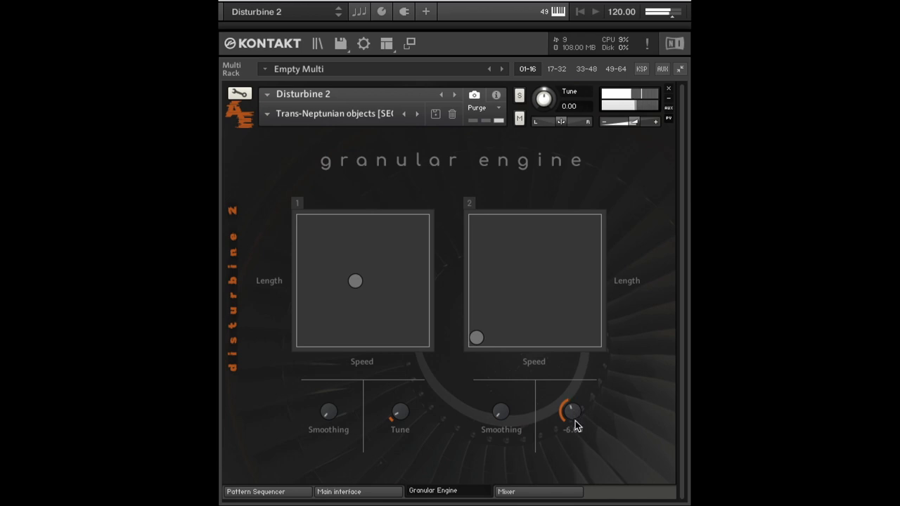
{"action": "left_click_drag", "start_coordinate": [571, 411], "coordinate": [576, 439]}
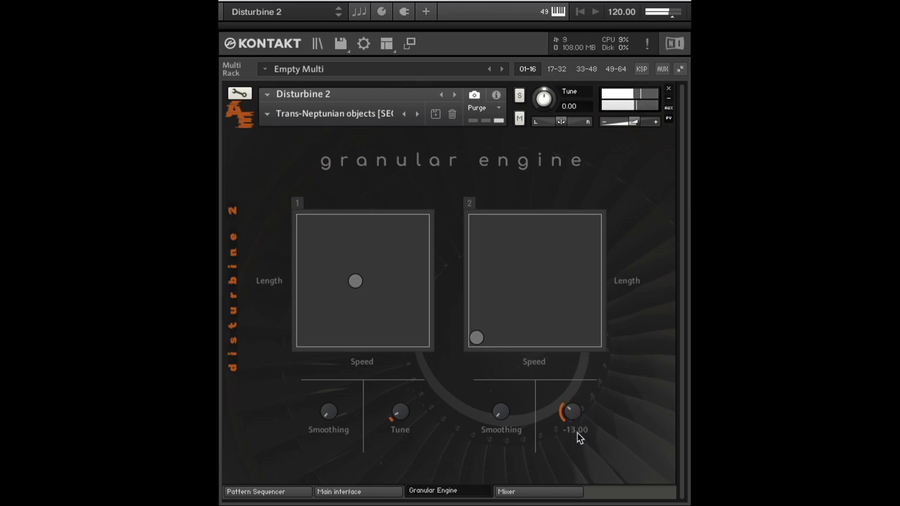
{"action": "left_click_drag", "start_coordinate": [573, 411], "coordinate": [577, 380]}
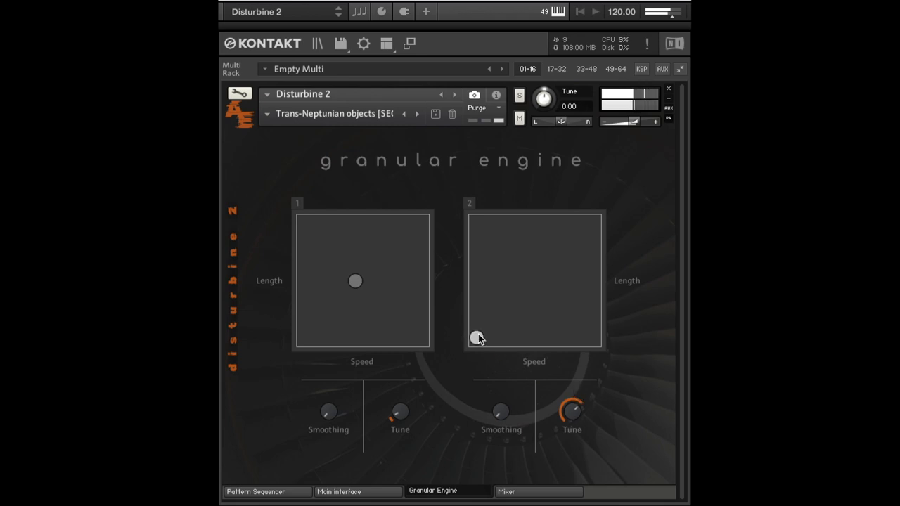
Sweep pad 2 up to full speed and long grains, then down to very short grains
{"action": "left_click_drag", "start_coordinate": [477, 337], "coordinate": [475, 330]}
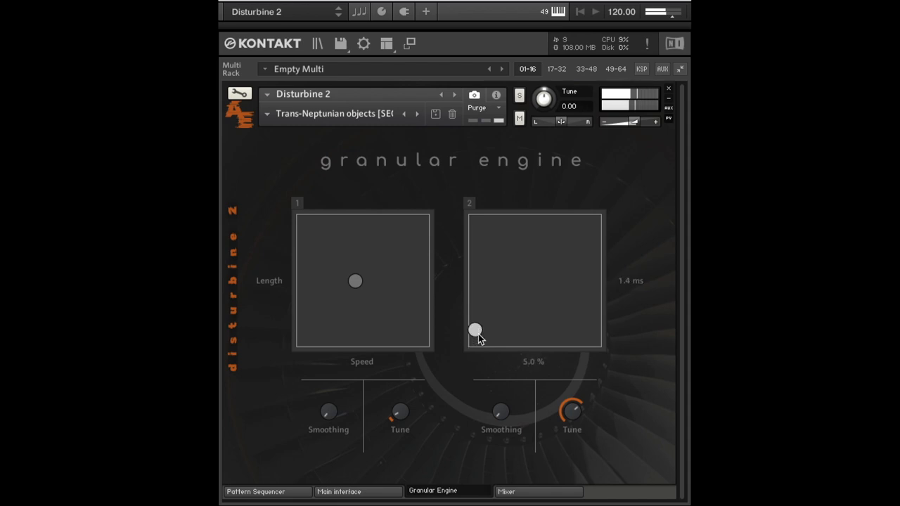
{"action": "left_click_drag", "start_coordinate": [475, 330], "coordinate": [488, 309]}
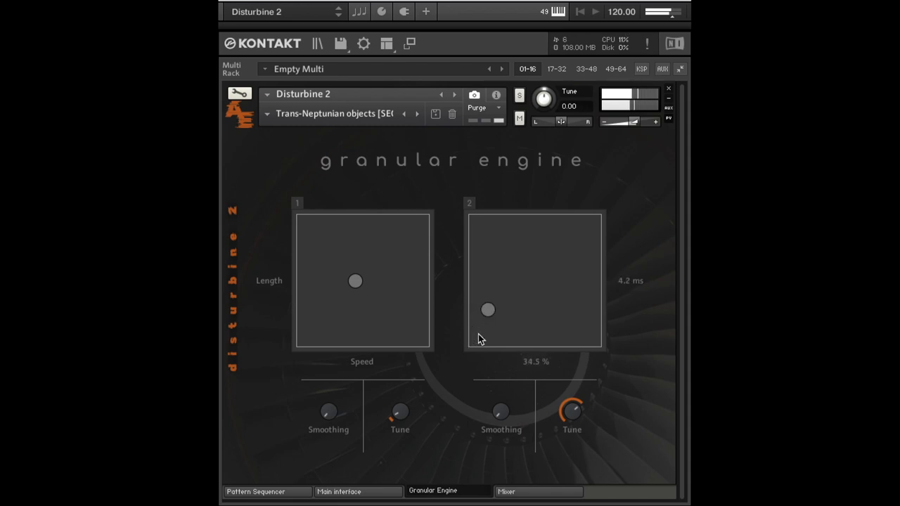
{"action": "left_click_drag", "start_coordinate": [488, 310], "coordinate": [489, 291]}
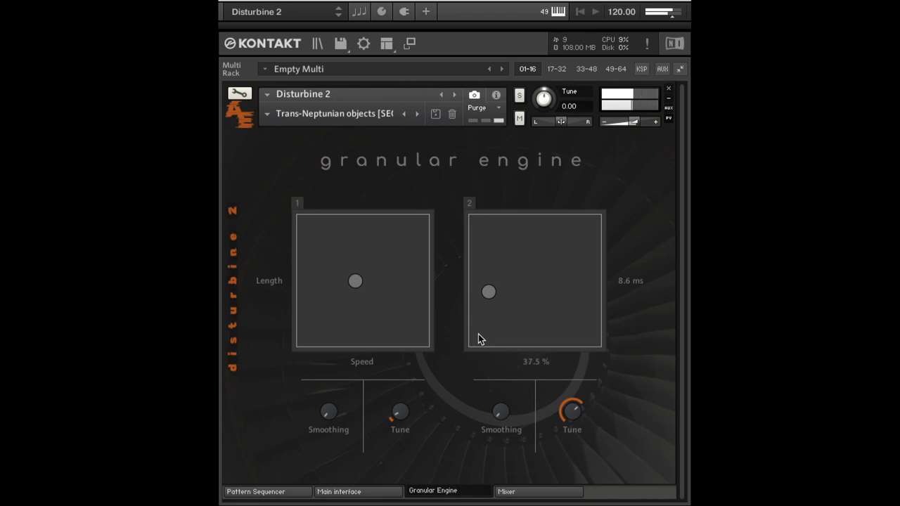
{"action": "left_click_drag", "start_coordinate": [489, 291], "coordinate": [503, 271]}
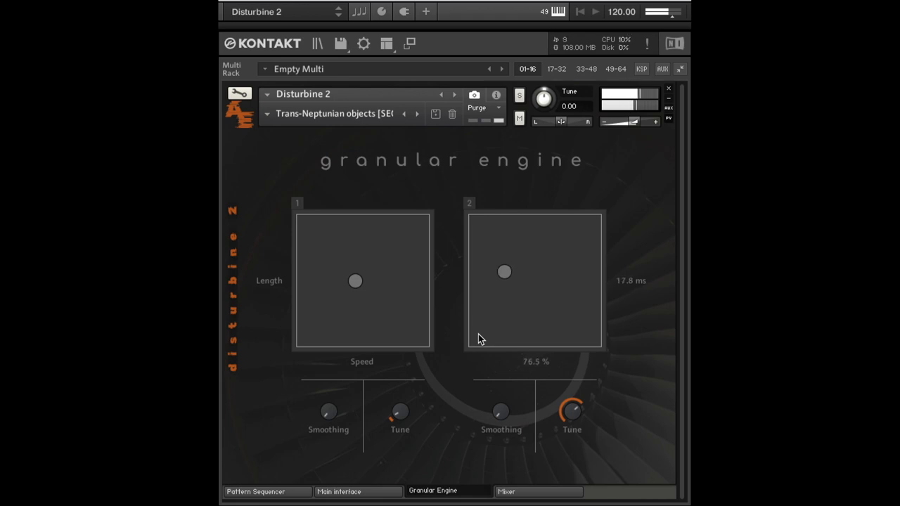
{"action": "left_click_drag", "start_coordinate": [503, 272], "coordinate": [509, 281]}
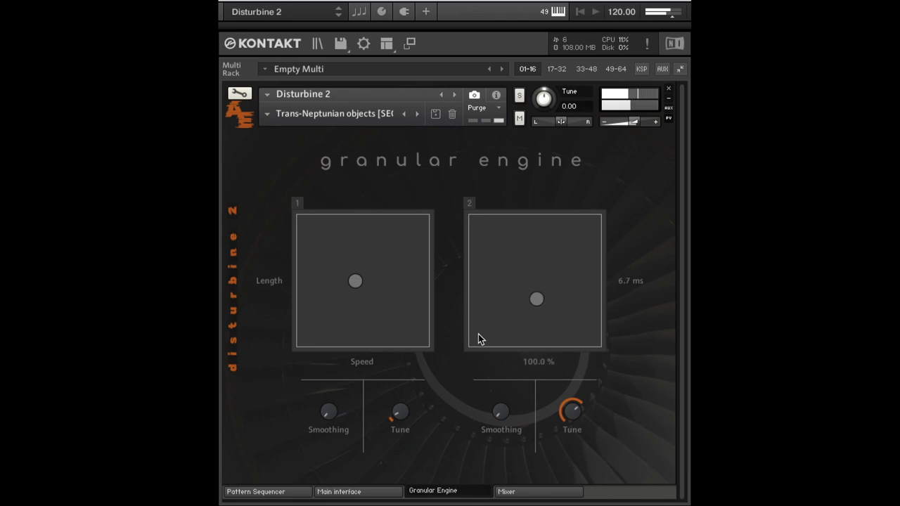
{"action": "left_click_drag", "start_coordinate": [537, 298], "coordinate": [499, 326]}
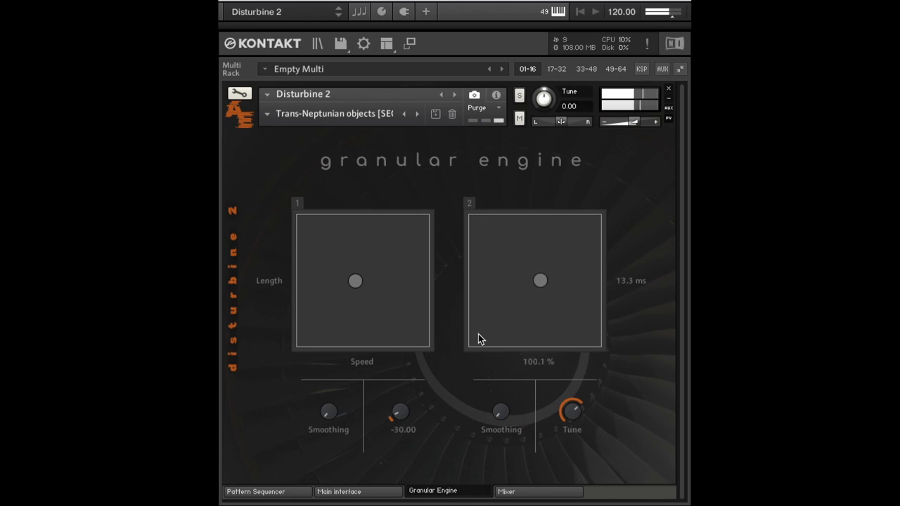
{"action": "left_click_drag", "start_coordinate": [540, 281], "coordinate": [548, 323]}
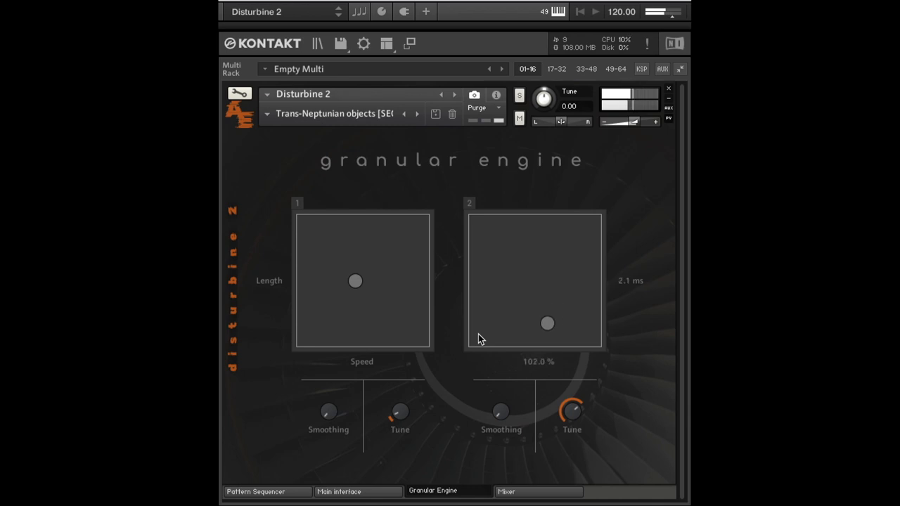
{"action": "left_click_drag", "start_coordinate": [548, 323], "coordinate": [509, 332]}
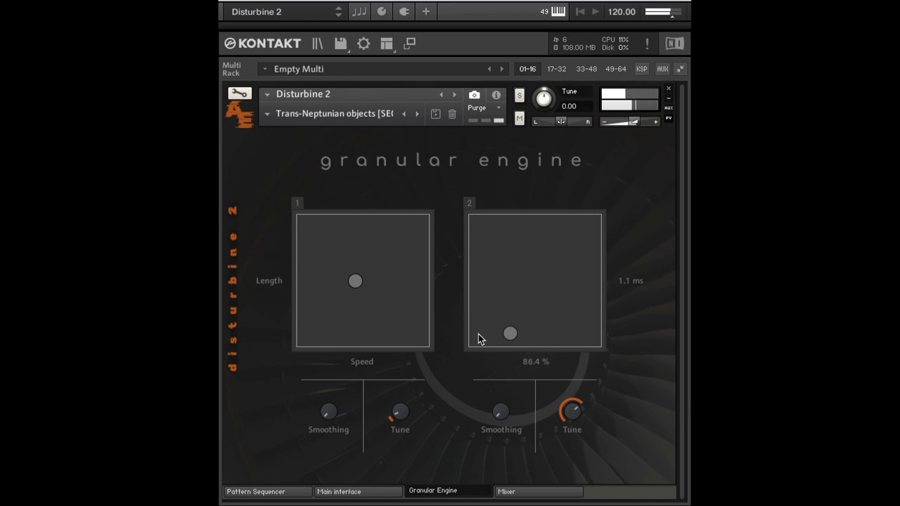
Settle pad 2 at about 31.8% speed and 11.9 ms grain length
{"action": "left_click_drag", "start_coordinate": [509, 335], "coordinate": [490, 318]}
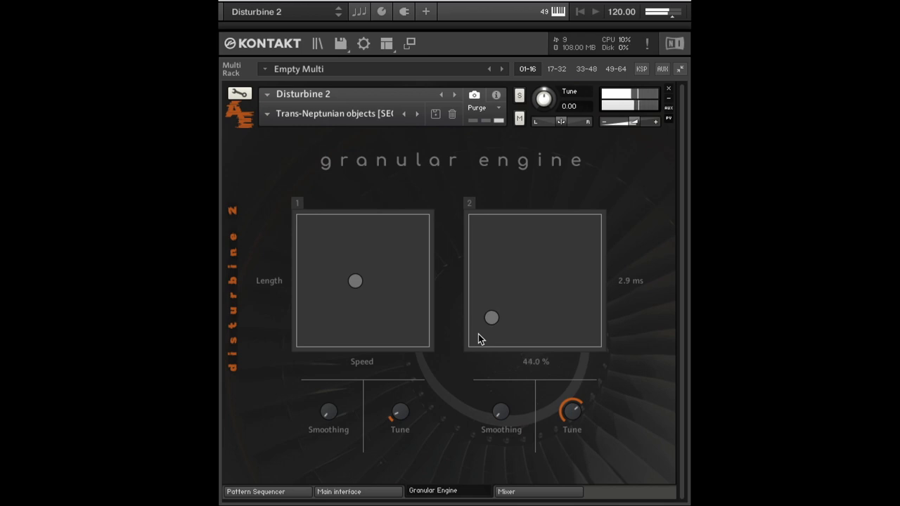
{"action": "left_click_drag", "start_coordinate": [492, 318], "coordinate": [495, 322]}
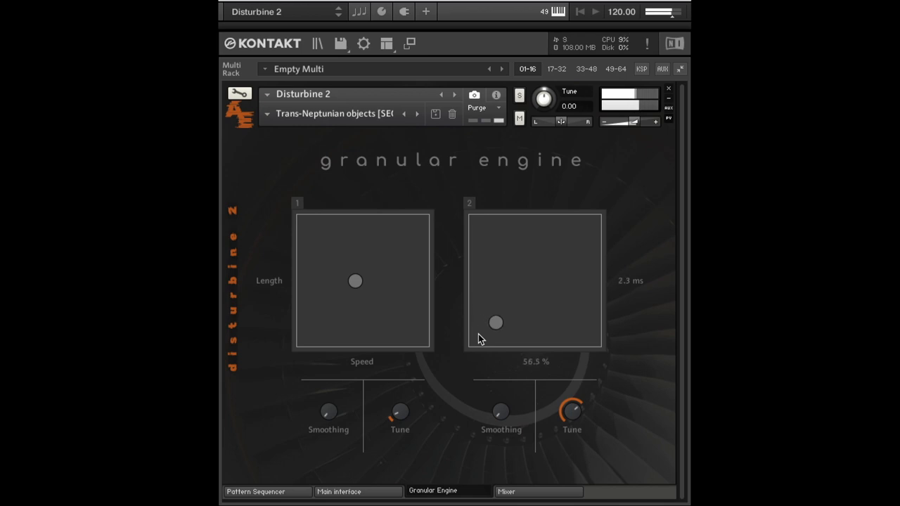
{"action": "left_click_drag", "start_coordinate": [494, 322], "coordinate": [485, 311]}
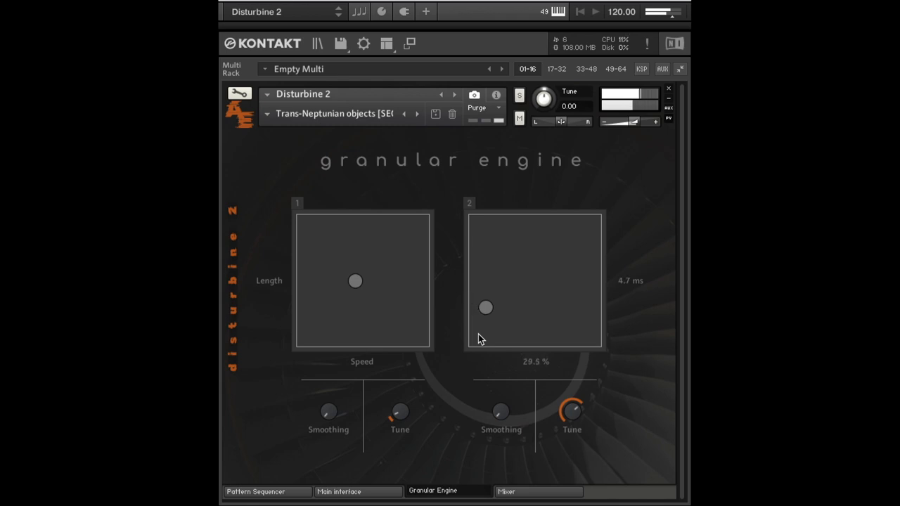
{"action": "left_click_drag", "start_coordinate": [487, 306], "coordinate": [503, 278]}
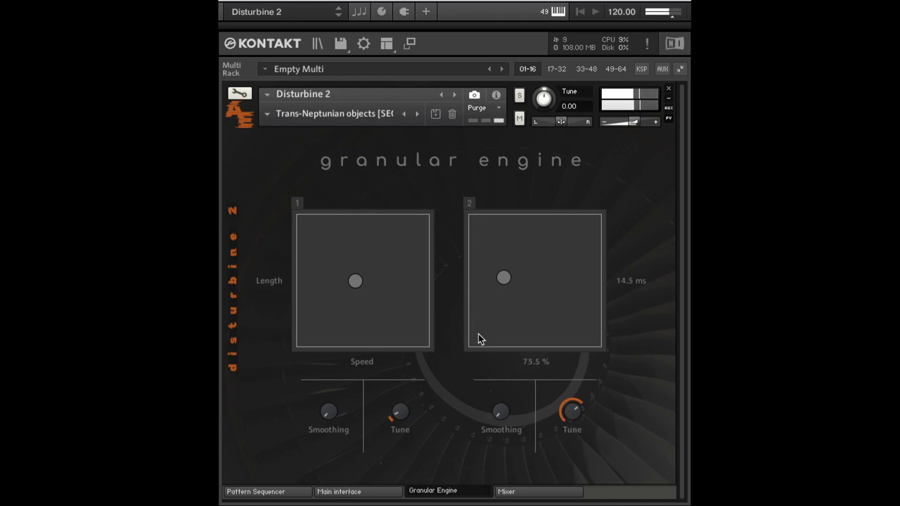
{"action": "left_click_drag", "start_coordinate": [503, 277], "coordinate": [507, 269]}
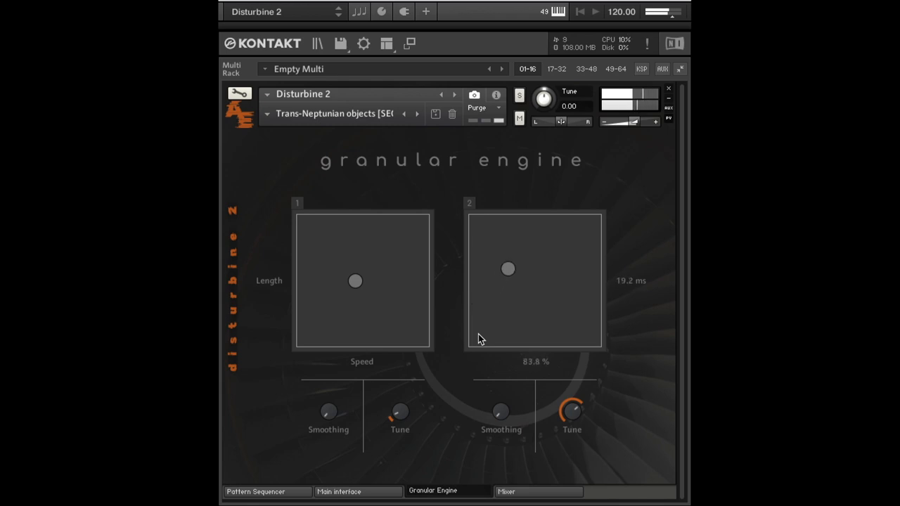
{"action": "left_click_drag", "start_coordinate": [508, 268], "coordinate": [492, 280]}
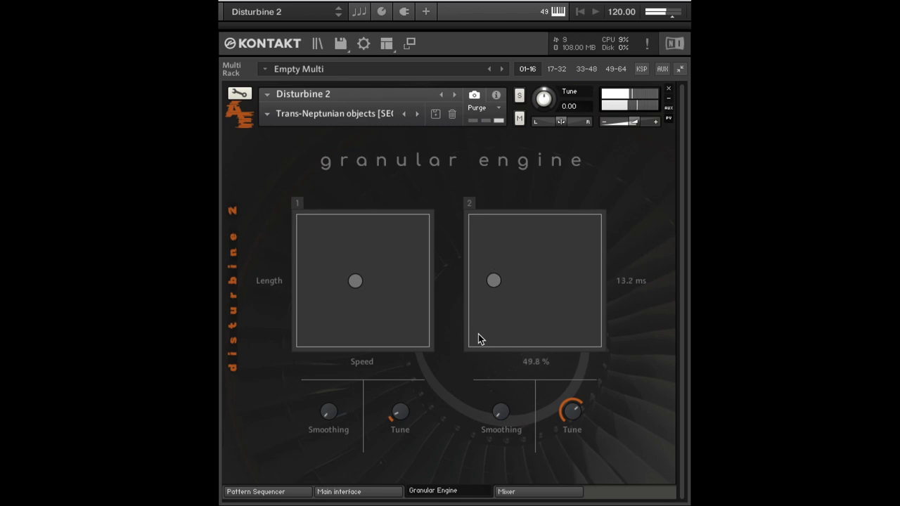
{"action": "left_click_drag", "start_coordinate": [492, 281], "coordinate": [486, 283]}
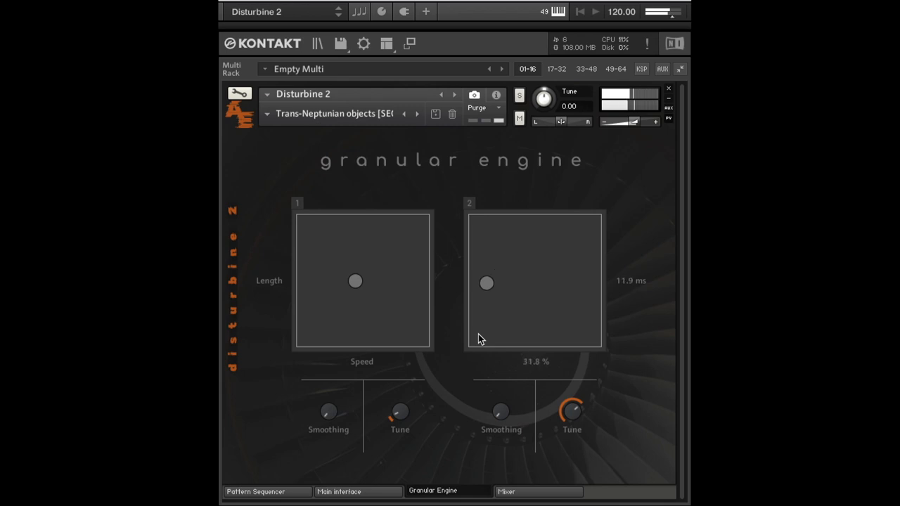
{"action": "left_click_drag", "start_coordinate": [487, 283], "coordinate": [489, 281]}
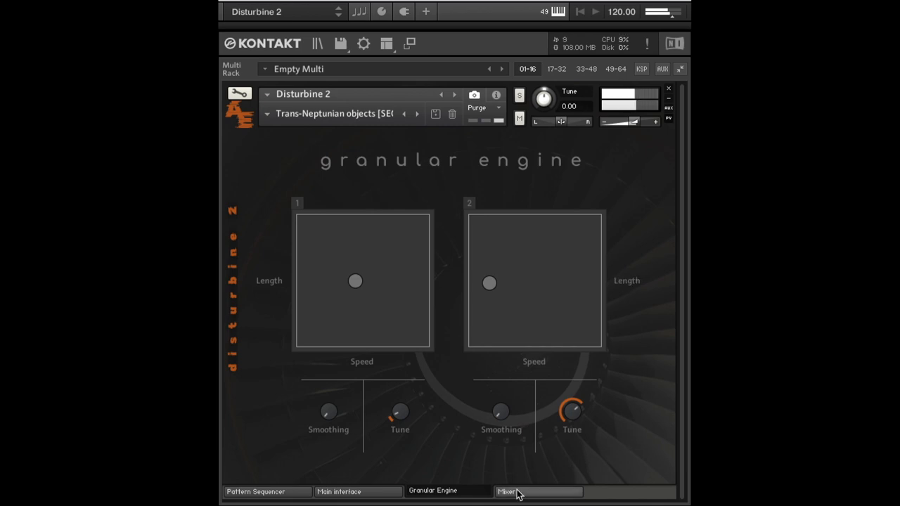
Glance at the Mixer, then move pad 2 toward slower speed and shorter grains
{"action": "left_click", "coordinate": [513, 489]}
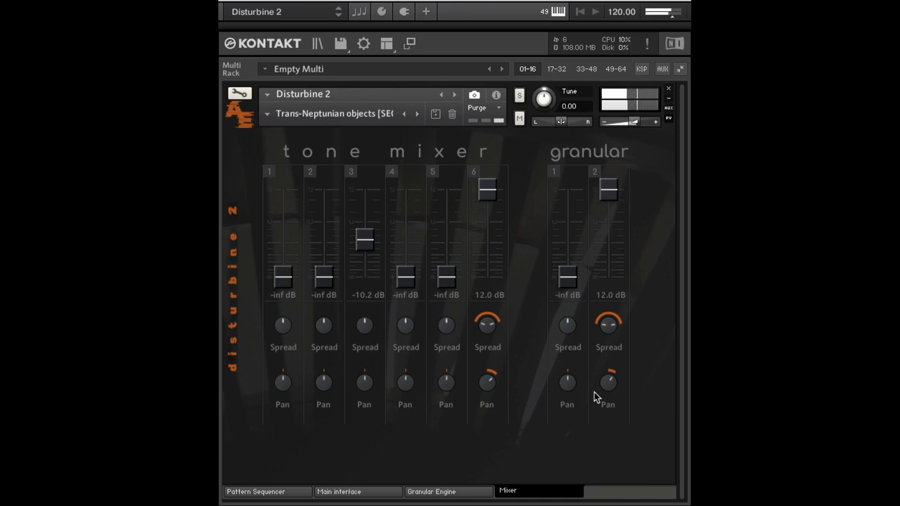
{"action": "left_click", "coordinate": [433, 492]}
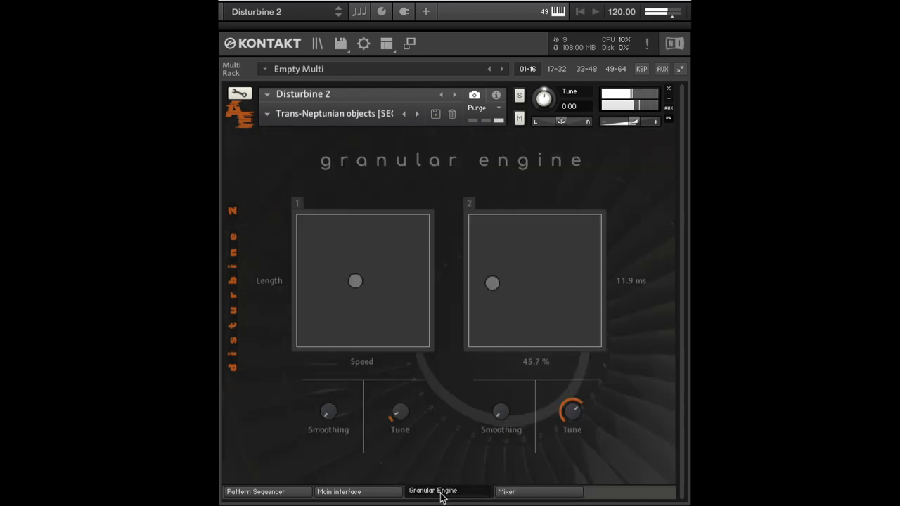
{"action": "left_click_drag", "start_coordinate": [492, 284], "coordinate": [503, 273]}
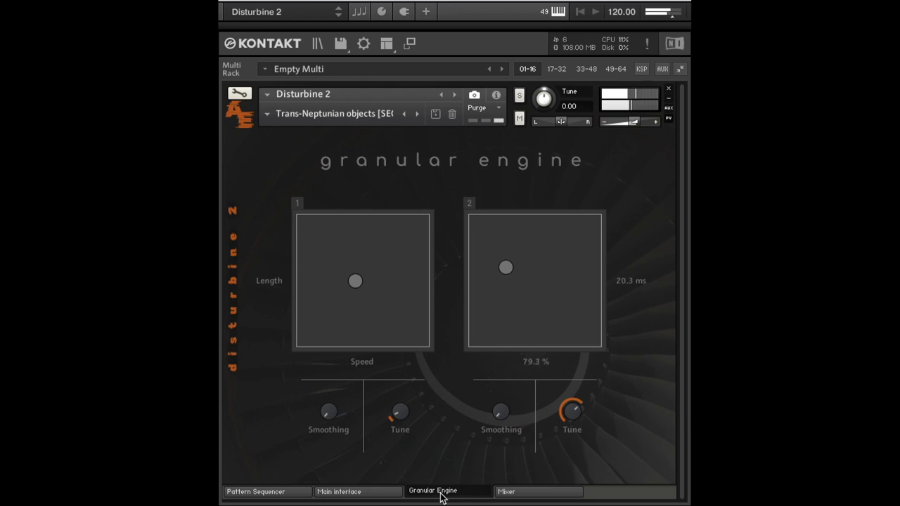
{"action": "left_click_drag", "start_coordinate": [506, 267], "coordinate": [494, 290]}
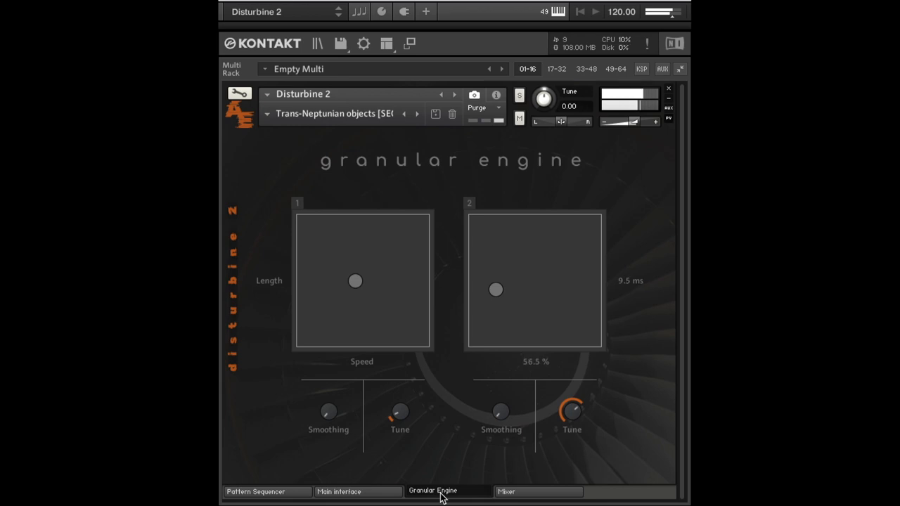
{"action": "left_click_drag", "start_coordinate": [495, 290], "coordinate": [492, 295]}
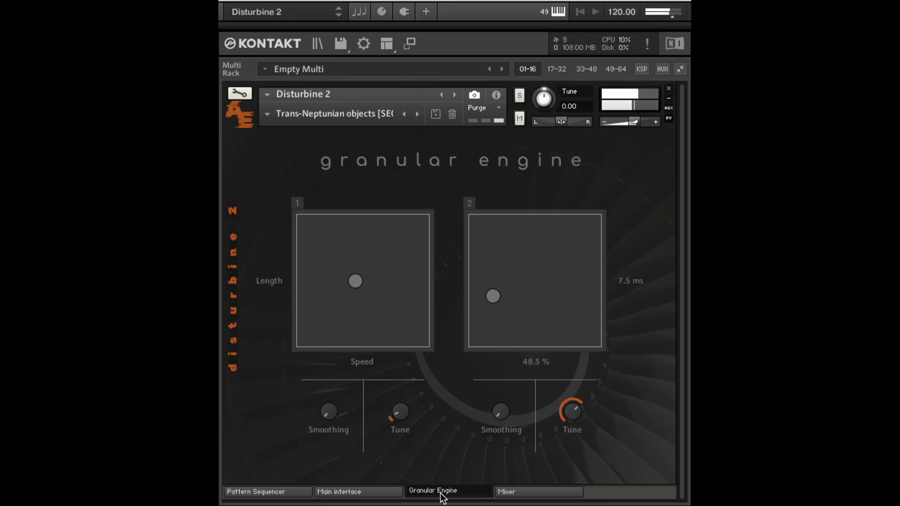
{"action": "left_click_drag", "start_coordinate": [492, 295], "coordinate": [489, 304]}
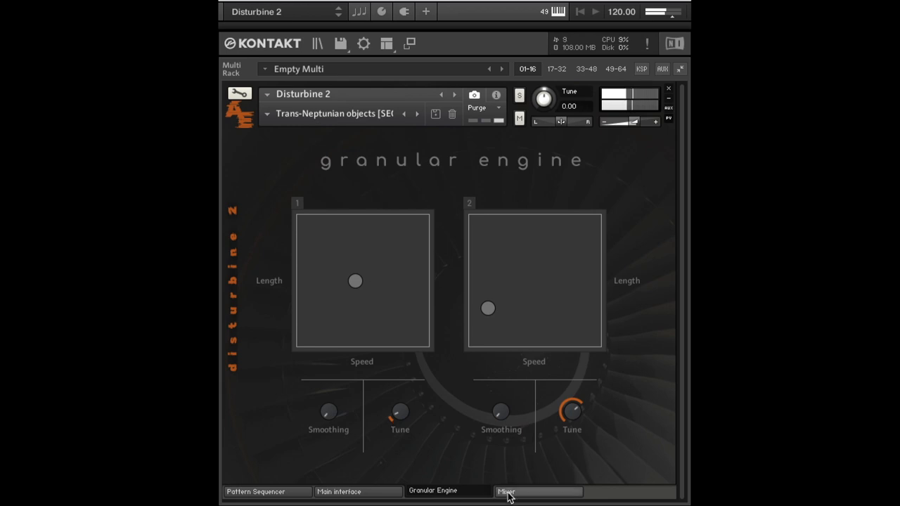
After checking the Mixer, push pad 1 to maximum grain length and full speed
{"action": "left_click", "coordinate": [508, 489]}
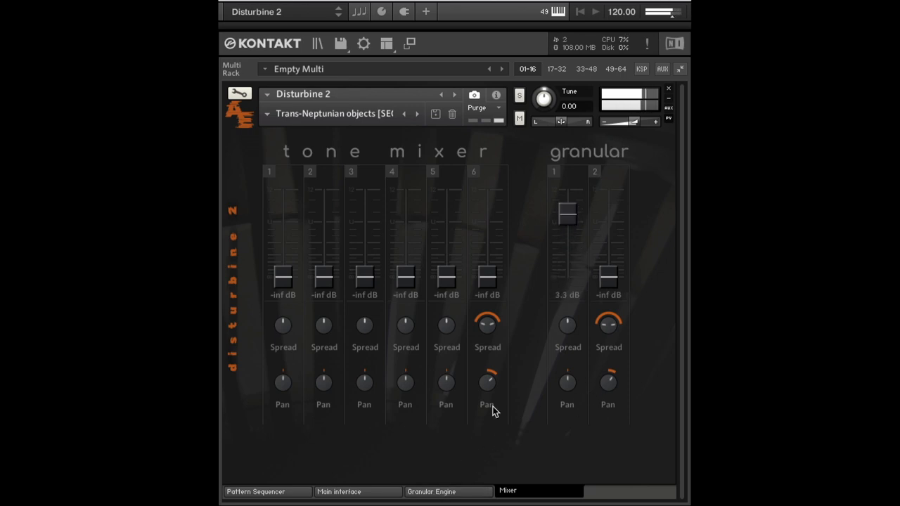
{"action": "left_click", "coordinate": [439, 490]}
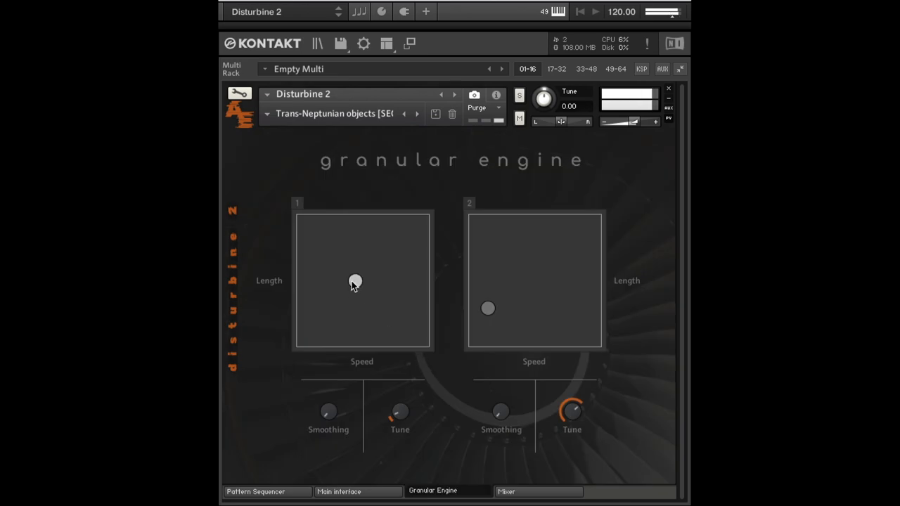
{"action": "left_click_drag", "start_coordinate": [354, 284], "coordinate": [352, 264]}
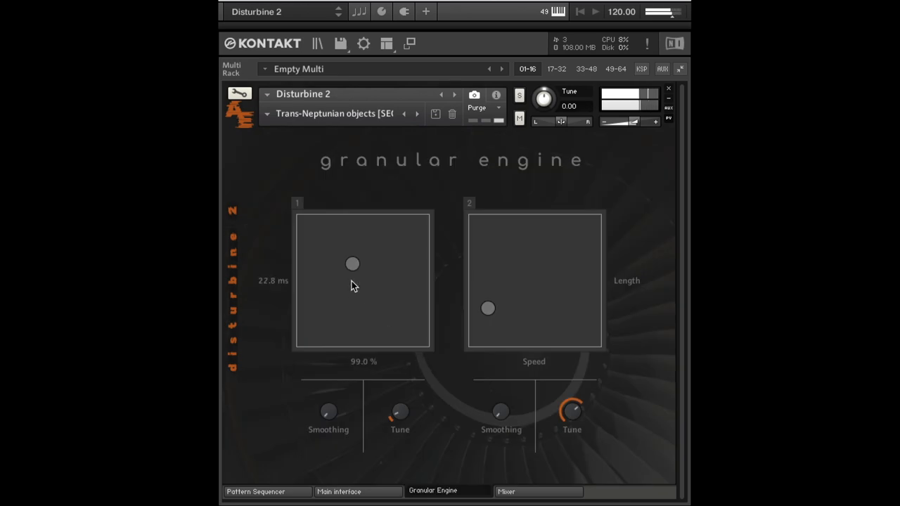
{"action": "left_click_drag", "start_coordinate": [351, 264], "coordinate": [390, 217]}
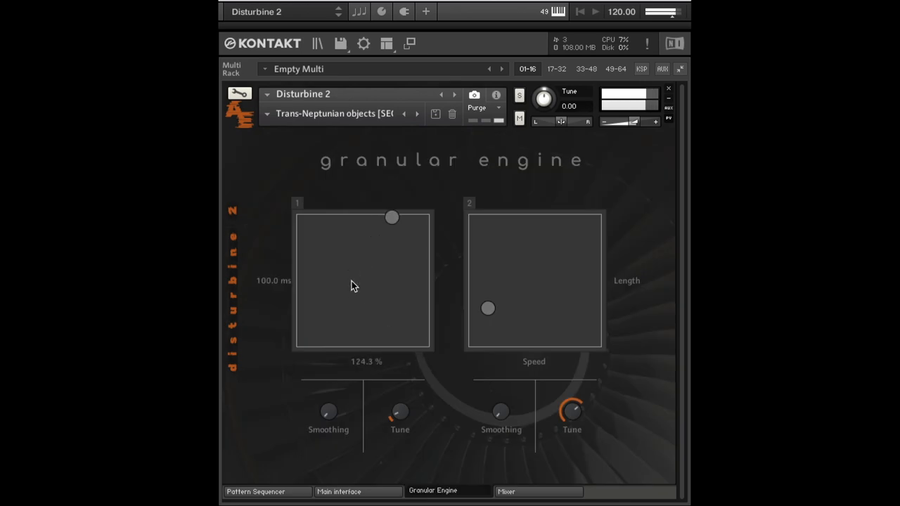
{"action": "left_click_drag", "start_coordinate": [391, 216], "coordinate": [377, 216]}
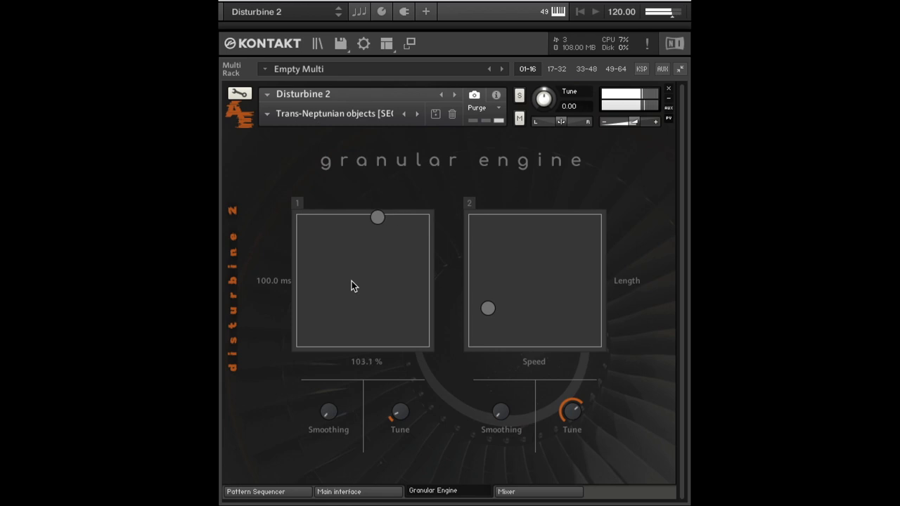
{"action": "left_click_drag", "start_coordinate": [376, 217], "coordinate": [352, 216]}
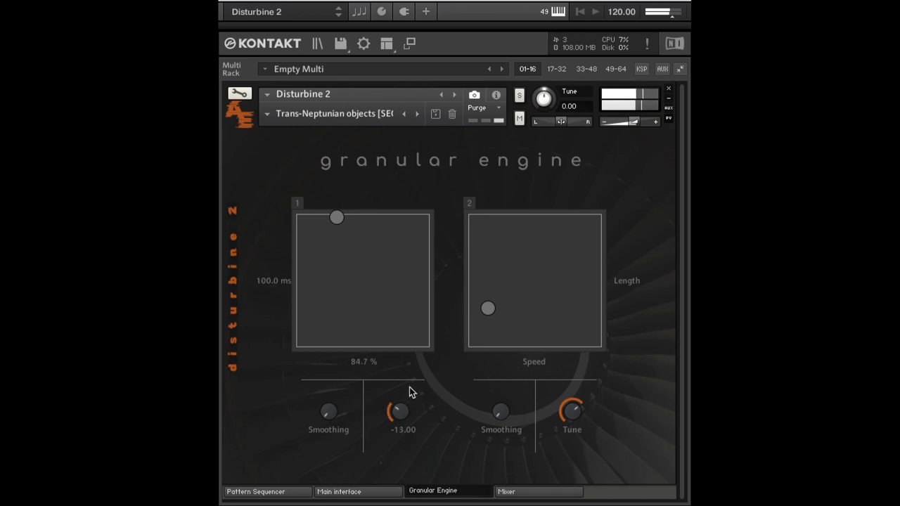
Bring pad 1 down to 60.0% speed and about 8.6 ms grain length
{"action": "left_click_drag", "start_coordinate": [336, 217], "coordinate": [325, 229]}
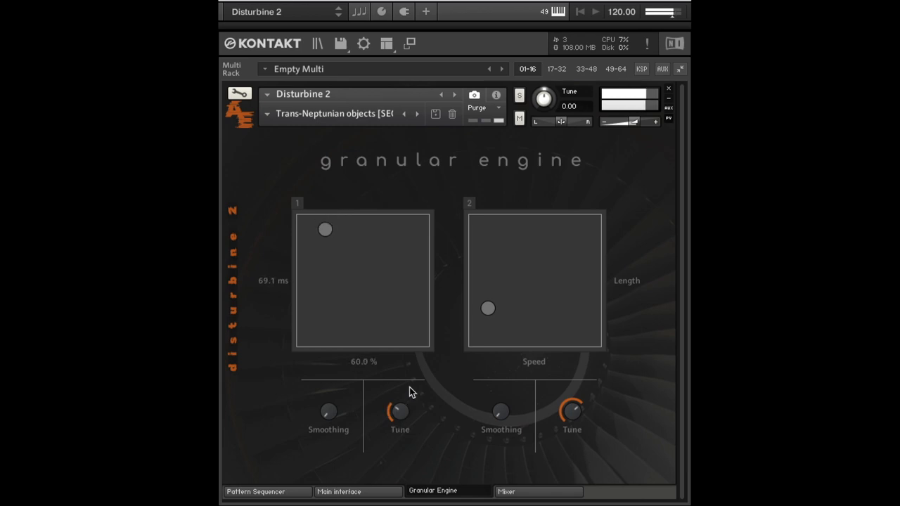
{"action": "left_click_drag", "start_coordinate": [325, 229], "coordinate": [325, 263]}
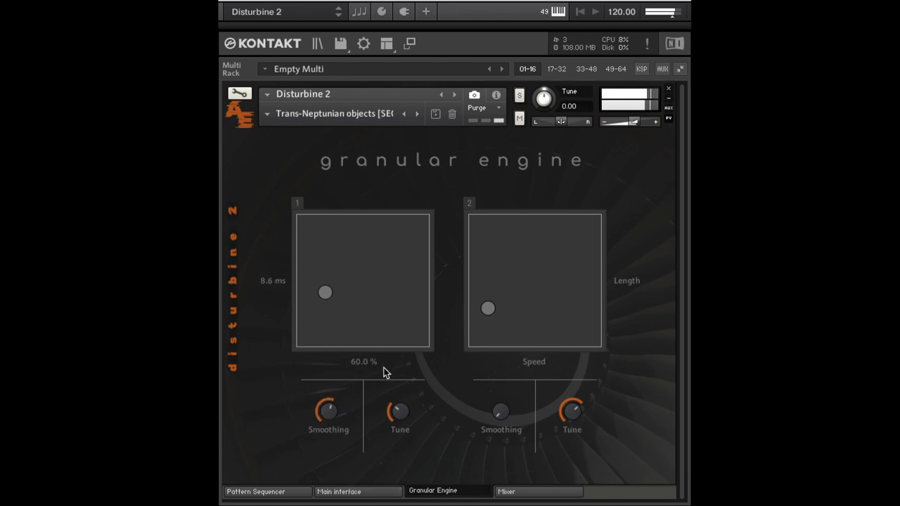
Glance at the main interface, then sweep pad 1 through 57 ms, very short grains and 66-94% speeds
{"action": "left_click", "coordinate": [352, 490]}
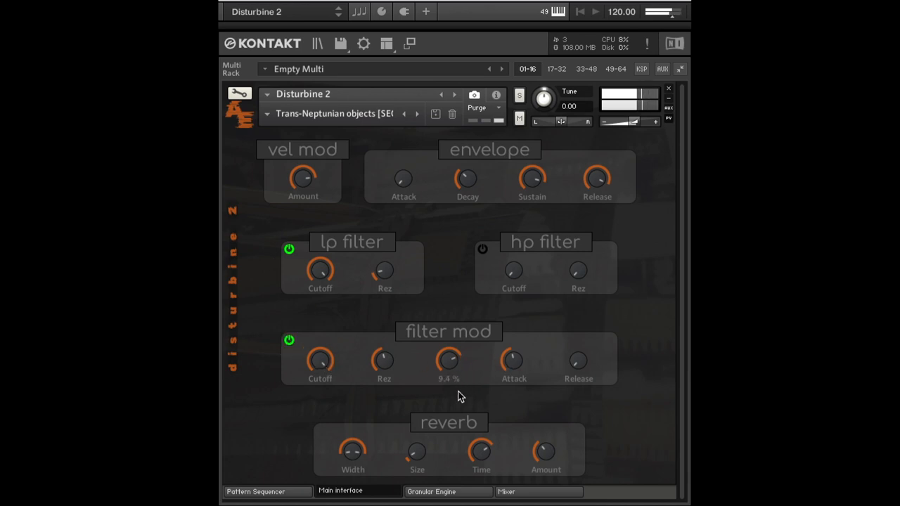
{"action": "left_click", "coordinate": [436, 492]}
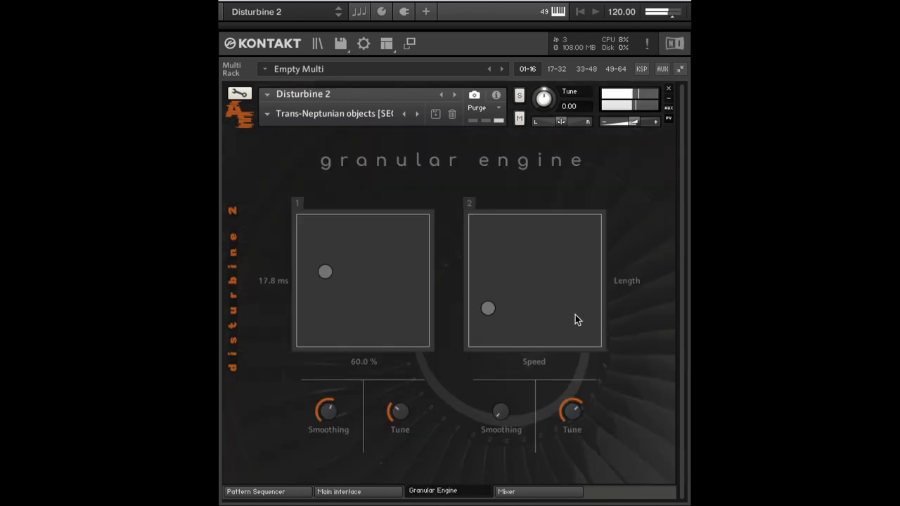
{"action": "left_click_drag", "start_coordinate": [325, 271], "coordinate": [324, 234]}
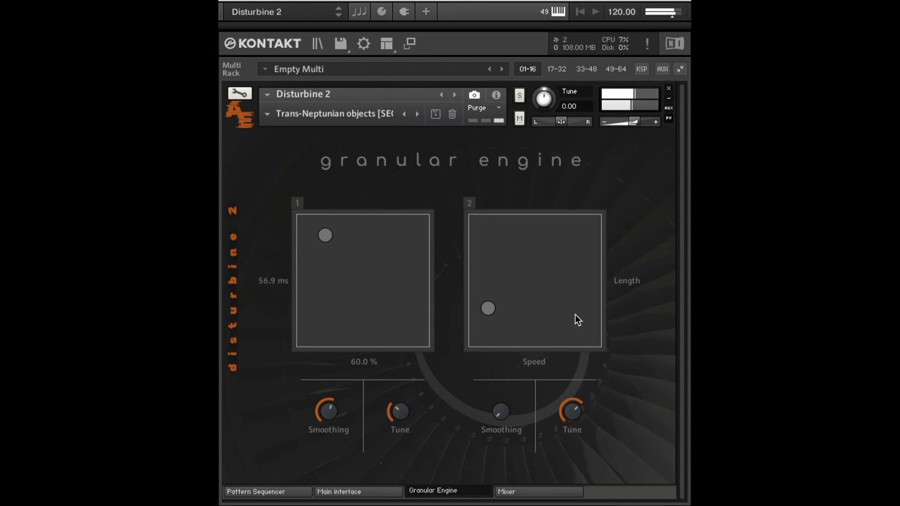
{"action": "left_click_drag", "start_coordinate": [325, 235], "coordinate": [325, 323]}
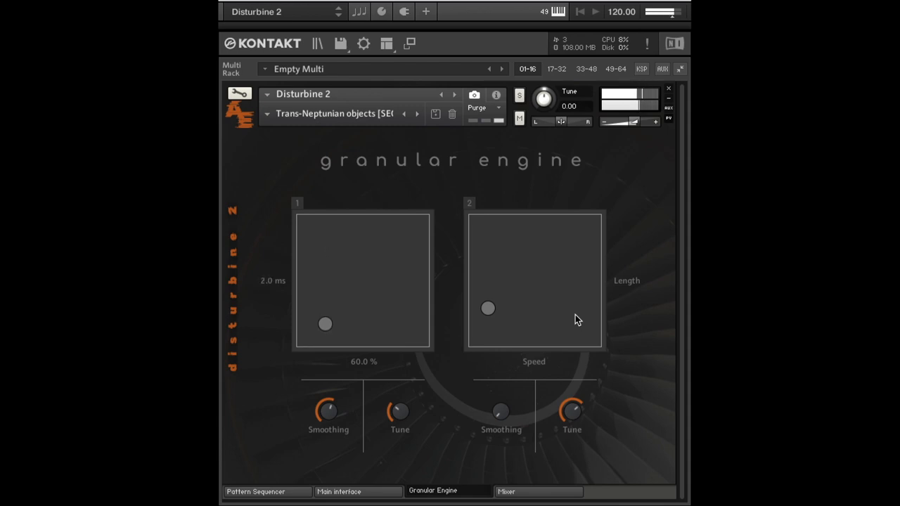
{"action": "left_click_drag", "start_coordinate": [324, 324], "coordinate": [343, 332]}
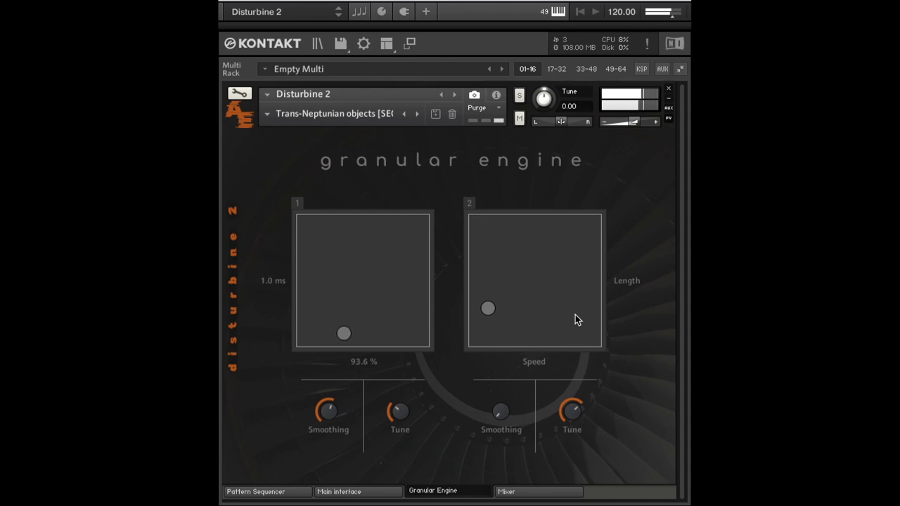
{"action": "left_click_drag", "start_coordinate": [343, 334], "coordinate": [330, 333]}
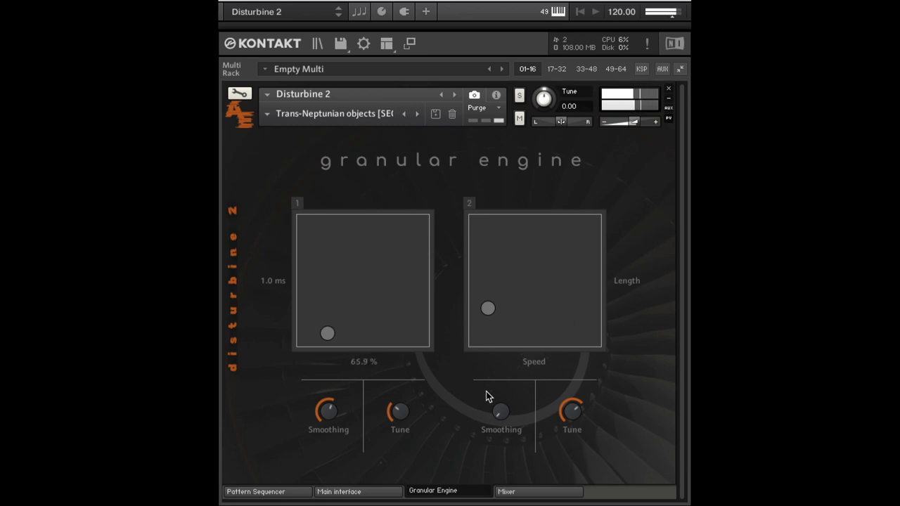
{"action": "left_click_drag", "start_coordinate": [327, 333], "coordinate": [329, 334]}
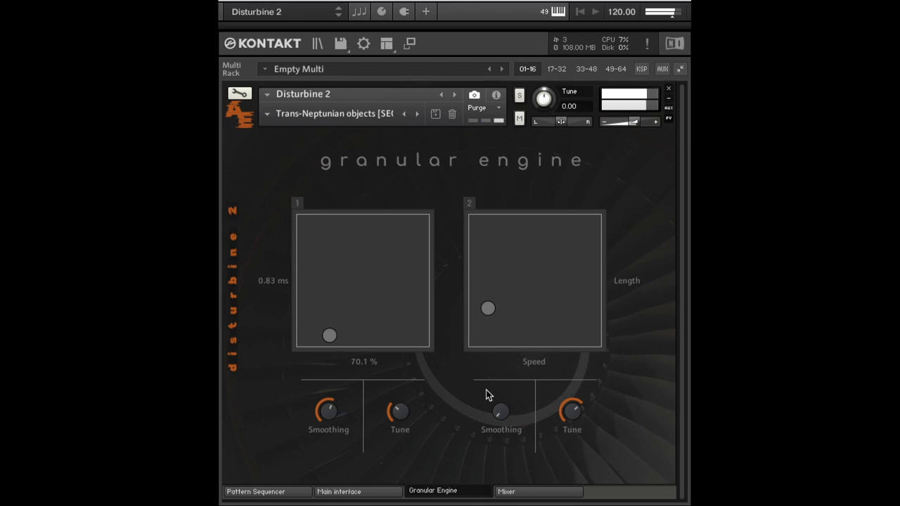
Sweep pad 1 between longer, faster grains and 17 ms / 61%, leaving it near 29.3 ms and 101.6%
{"action": "left_click_drag", "start_coordinate": [329, 335], "coordinate": [340, 258]}
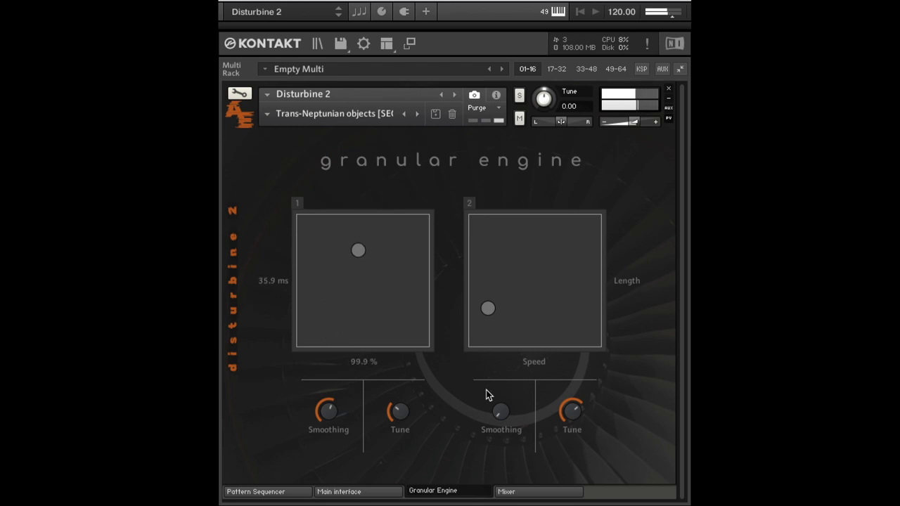
{"action": "left_click_drag", "start_coordinate": [357, 251], "coordinate": [326, 273]}
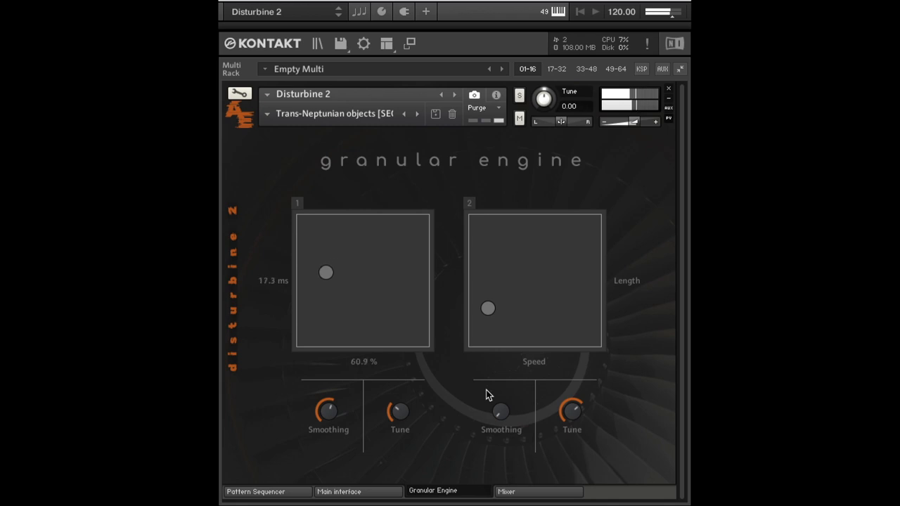
{"action": "left_click_drag", "start_coordinate": [326, 273], "coordinate": [360, 288]}
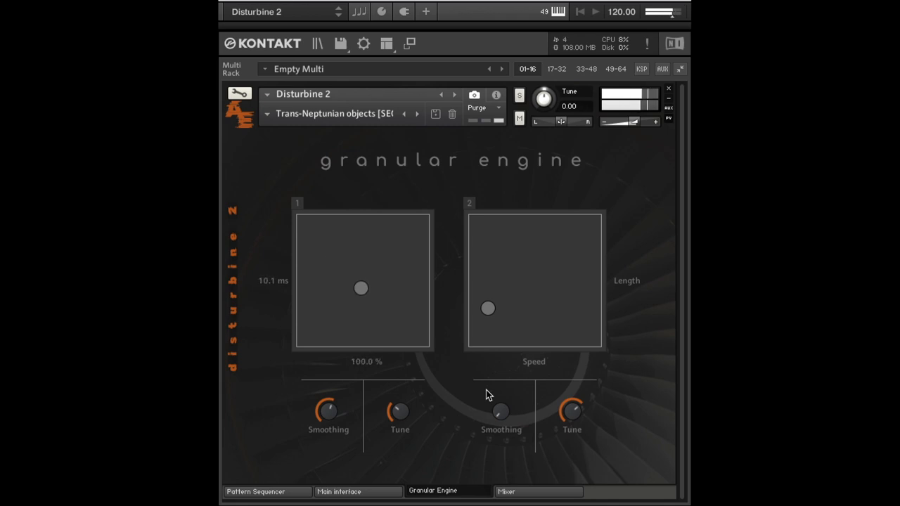
{"action": "left_click_drag", "start_coordinate": [360, 288], "coordinate": [374, 258]}
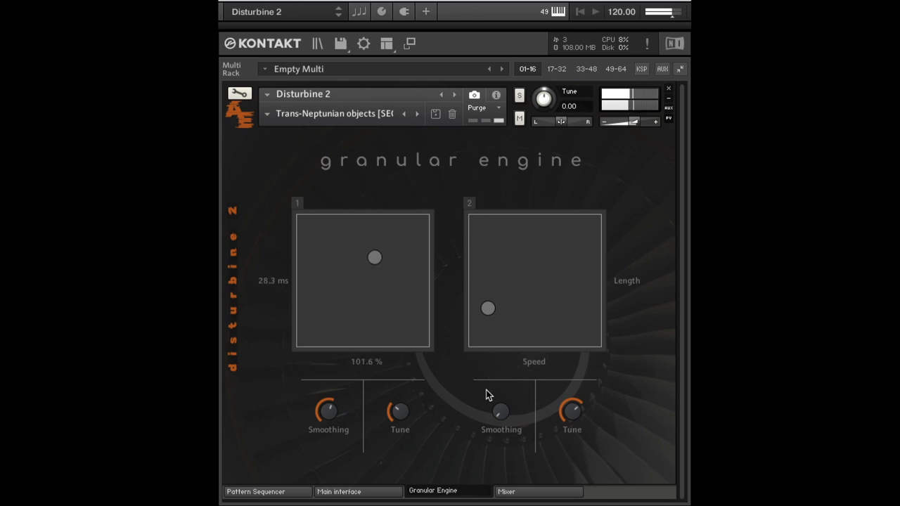
Settle pad 1 at 13.4 ms and 98%, then switch to the pattern sequencer page
{"action": "left_click_drag", "start_coordinate": [374, 257], "coordinate": [385, 242]}
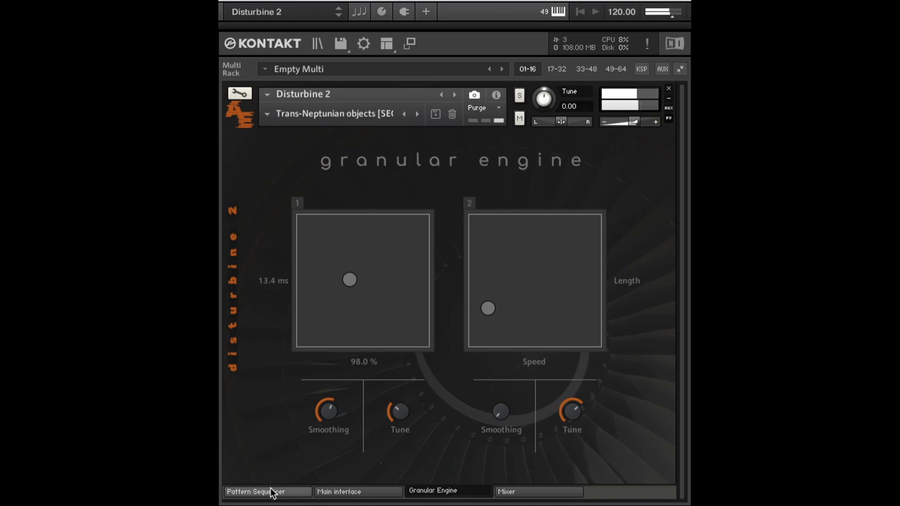
{"action": "left_click", "coordinate": [265, 492]}
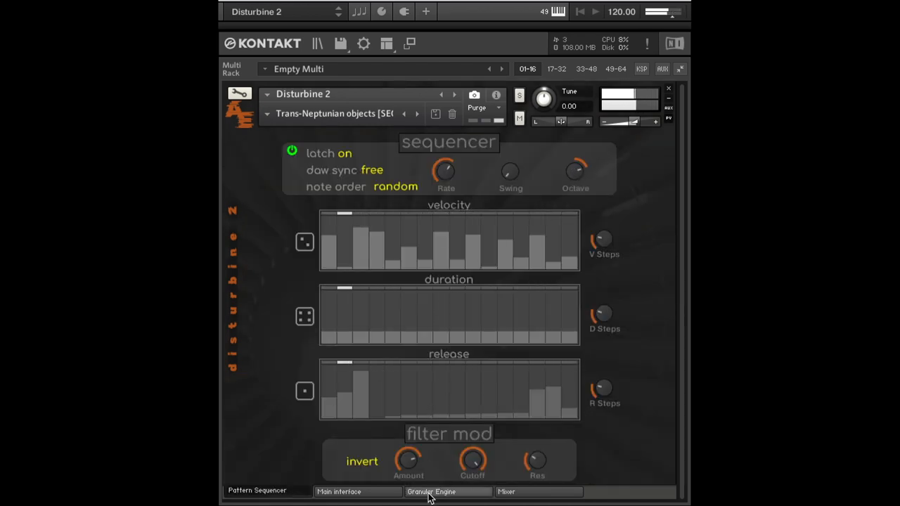
Show the tone and granular mixer, where the BOAC preset leaves only tone channel 2 up at 4.7 dB
{"action": "left_click", "coordinate": [433, 492]}
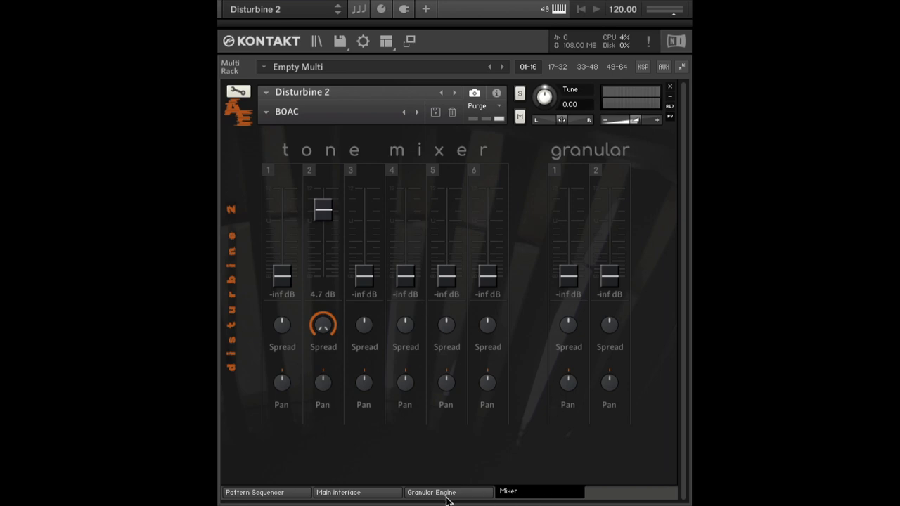
{"action": "mouse_move", "coordinate": [273, 113]}
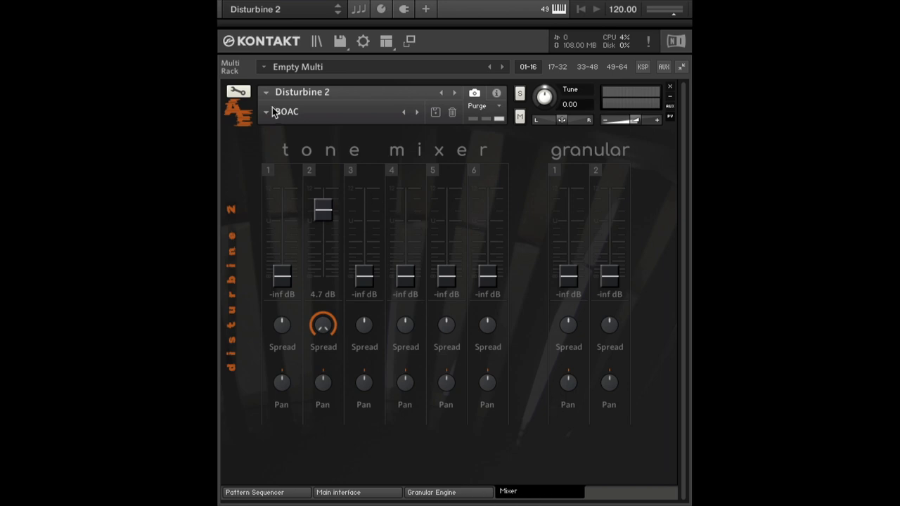
{"action": "mouse_move", "coordinate": [338, 318]}
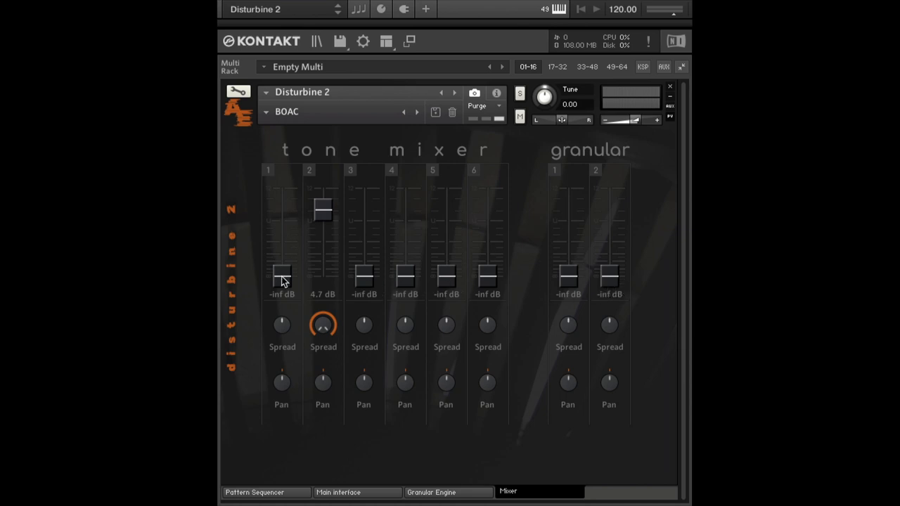
{"action": "mouse_move", "coordinate": [433, 209]}
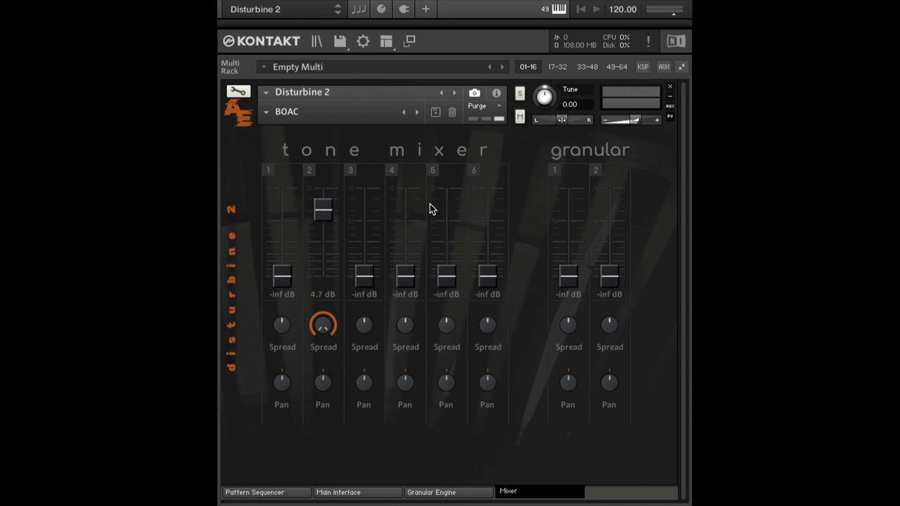
{"action": "mouse_move", "coordinate": [395, 310]}
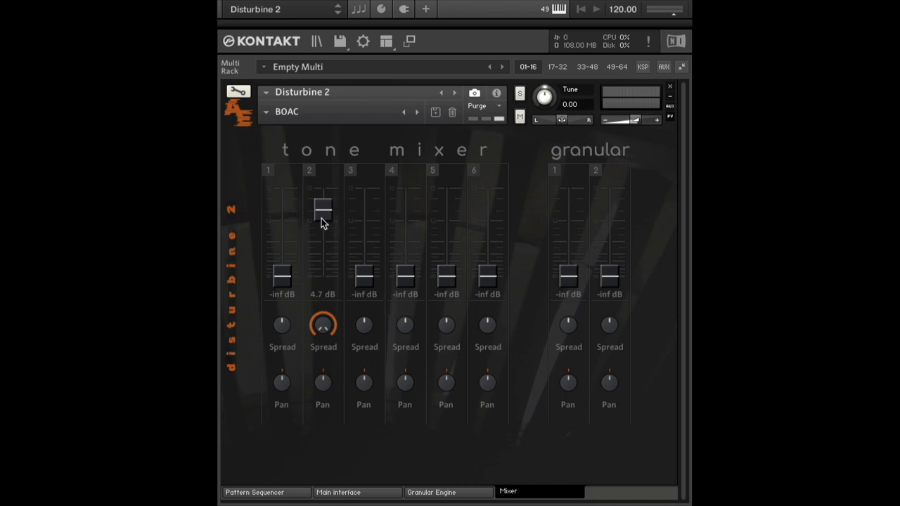
{"action": "mouse_move", "coordinate": [325, 238]}
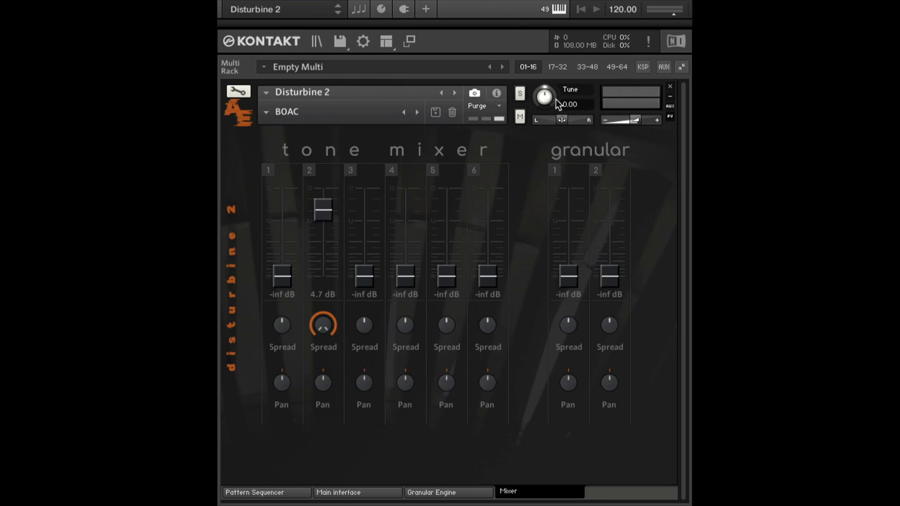
{"action": "mouse_move", "coordinate": [423, 241]}
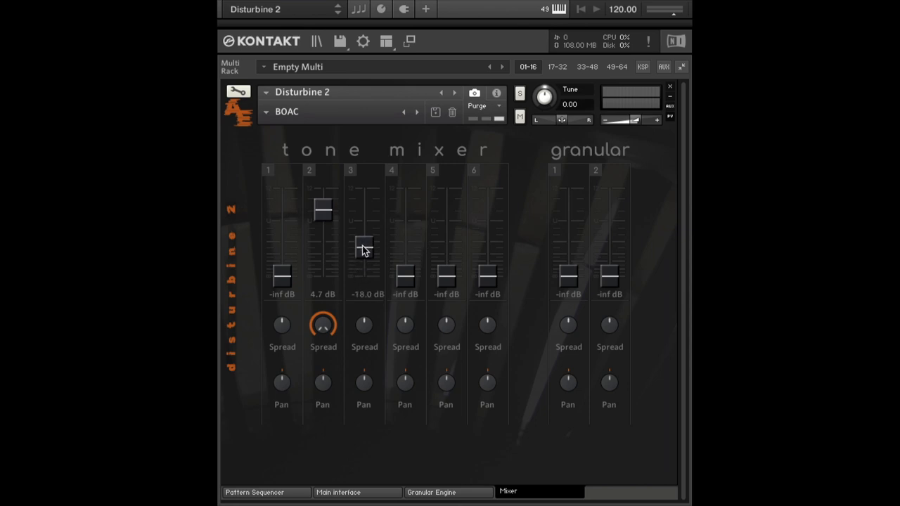
Sweep tone channel 3 through 4 dB, 11.8 dB and -9.8 dB, then silence it again
{"action": "left_click_drag", "start_coordinate": [363, 250], "coordinate": [363, 211]}
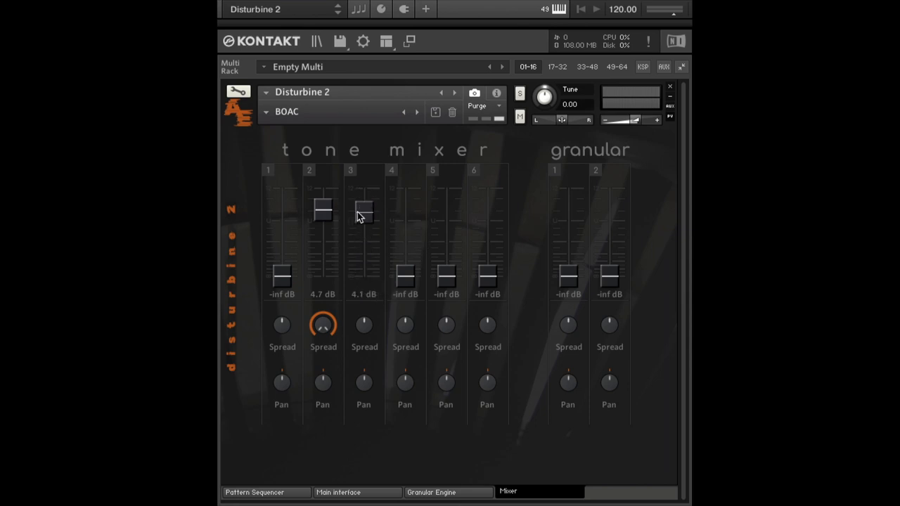
{"action": "left_click_drag", "start_coordinate": [363, 214], "coordinate": [362, 188]}
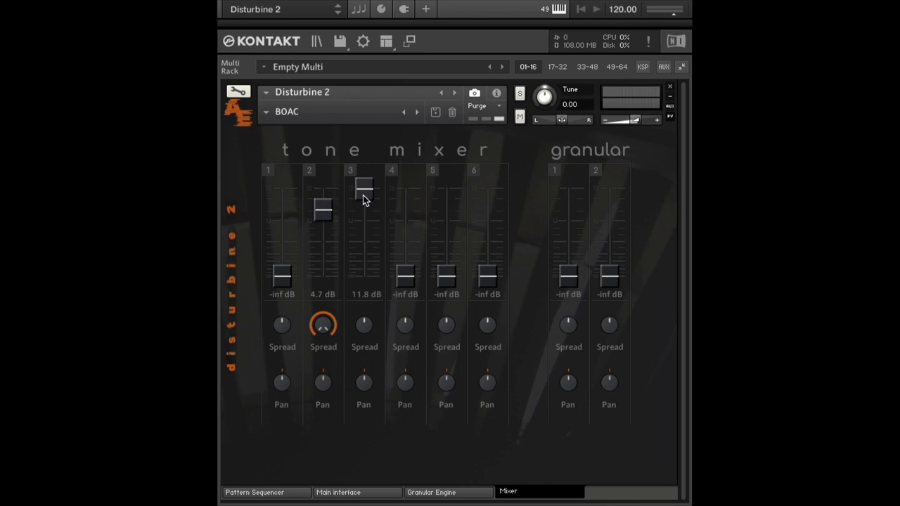
{"action": "left_click_drag", "start_coordinate": [362, 189], "coordinate": [363, 236]}
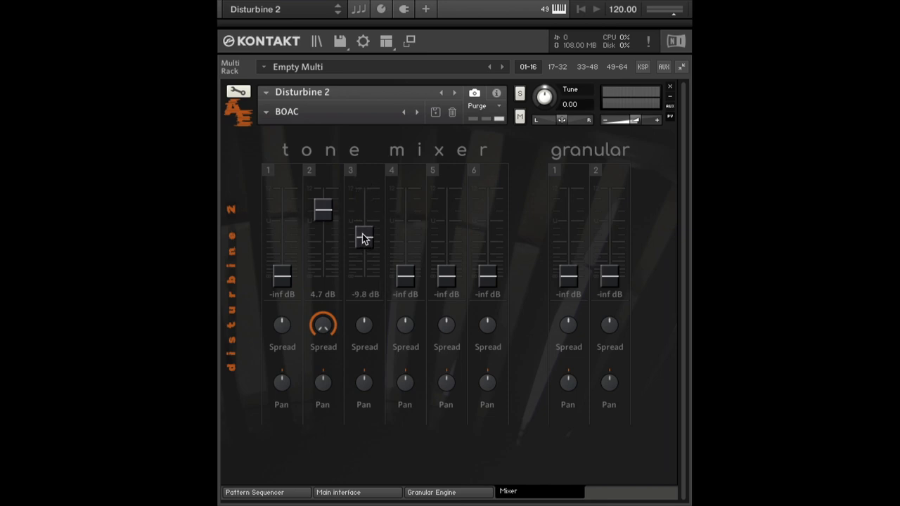
{"action": "left_click_drag", "start_coordinate": [362, 232], "coordinate": [363, 274]}
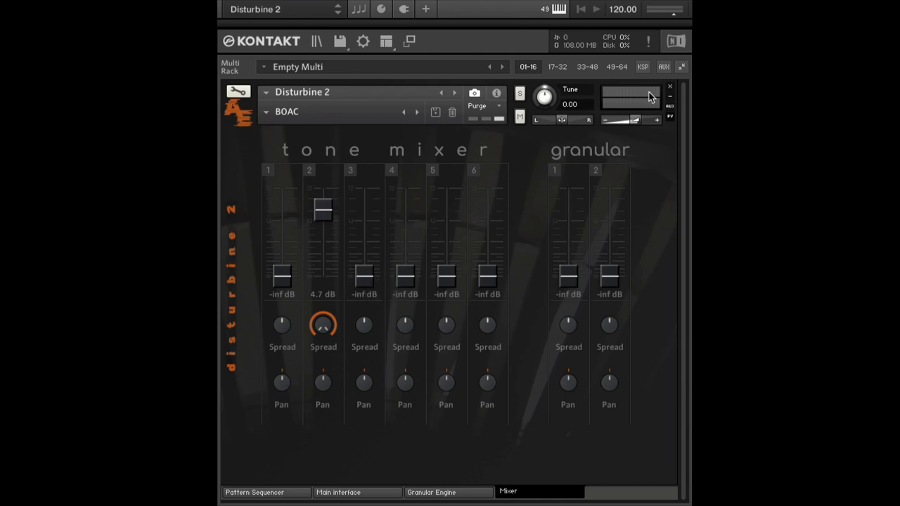
{"action": "mouse_move", "coordinate": [599, 57]}
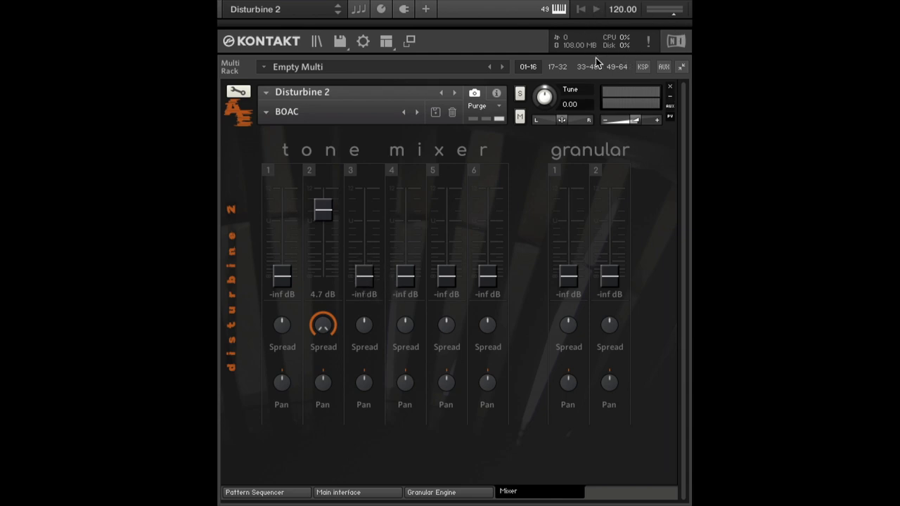
{"action": "mouse_move", "coordinate": [373, 295]}
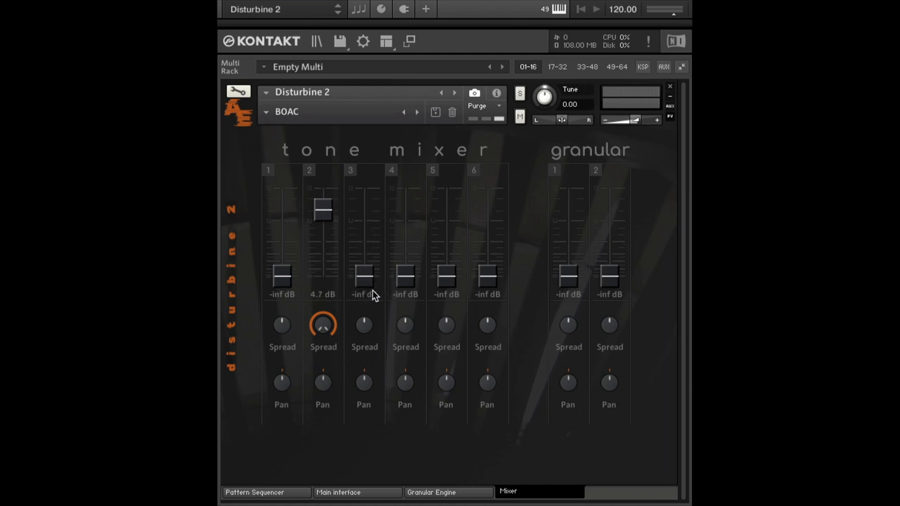
{"action": "mouse_move", "coordinate": [371, 291]}
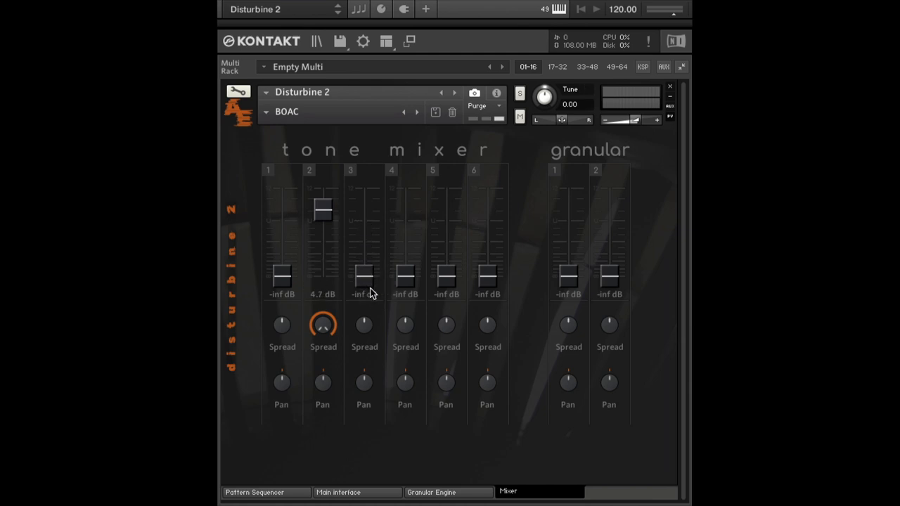
{"action": "mouse_move", "coordinate": [323, 359]}
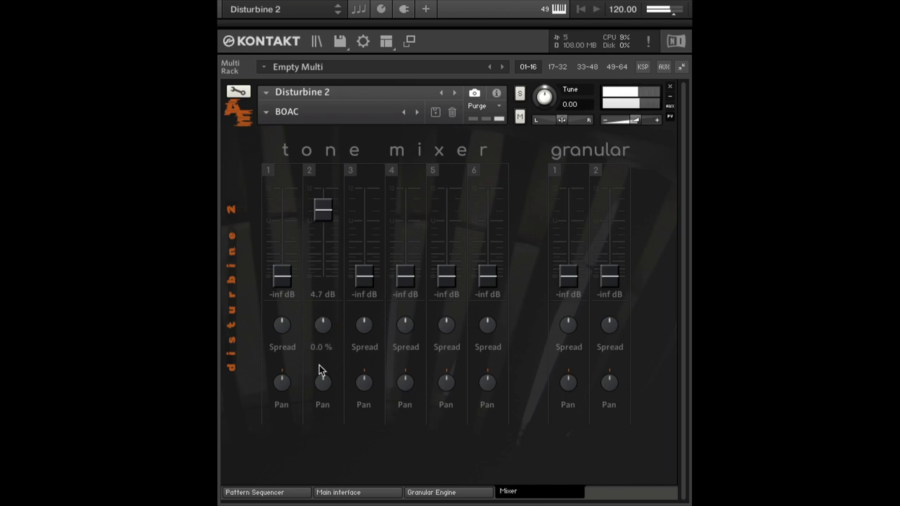
{"action": "left_click_drag", "start_coordinate": [324, 383], "coordinate": [323, 359]}
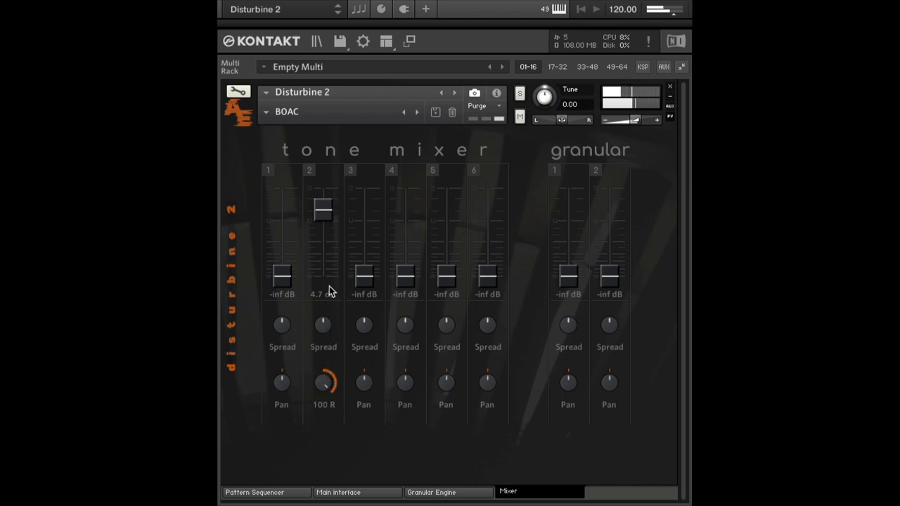
{"action": "left_click_drag", "start_coordinate": [323, 382], "coordinate": [324, 408]}
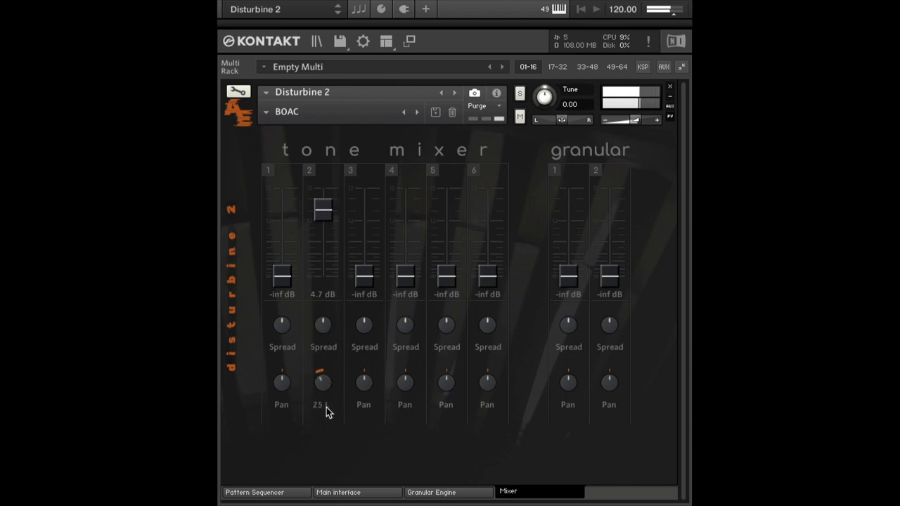
{"action": "left_click_drag", "start_coordinate": [322, 393], "coordinate": [322, 382]}
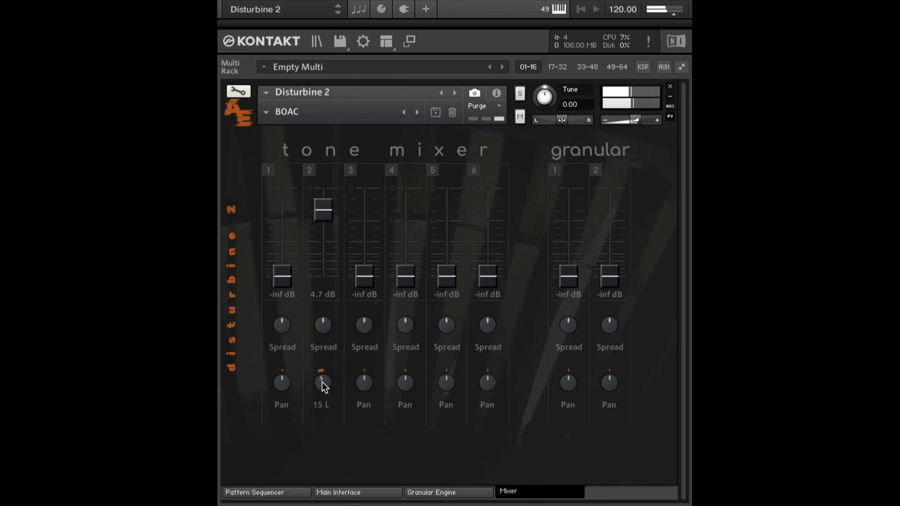
{"action": "left_click_drag", "start_coordinate": [324, 382], "coordinate": [324, 393]}
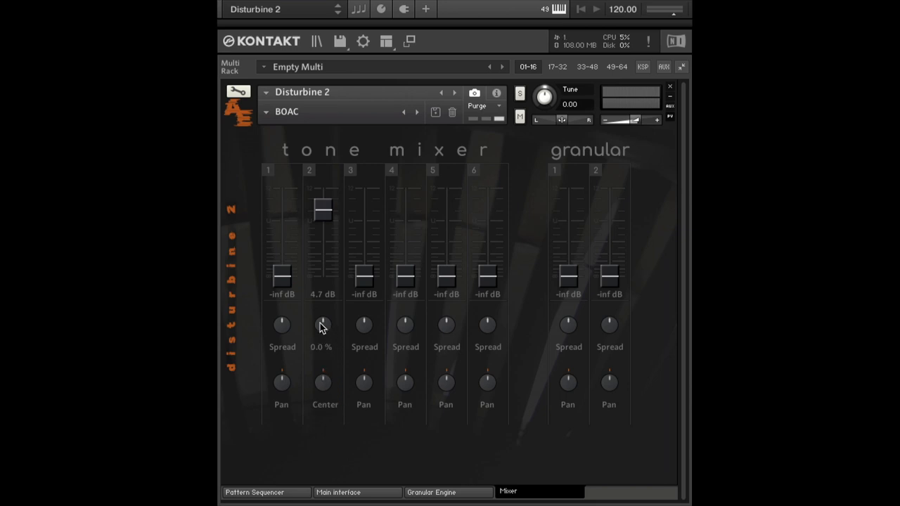
{"action": "left_click_drag", "start_coordinate": [322, 325], "coordinate": [322, 295]}
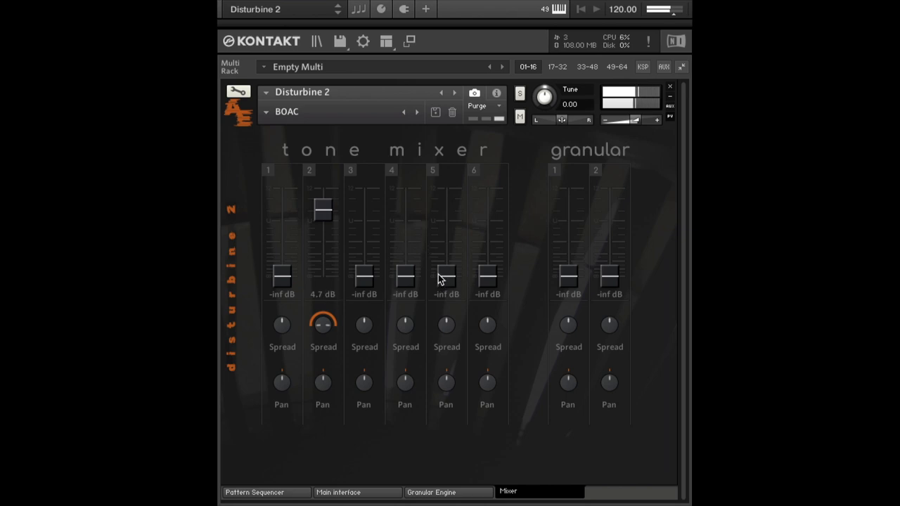
Try tone channel 5 up to 11.1 dB and leave channel 6 at 7.3 dB, then show the main controls
{"action": "left_click_drag", "start_coordinate": [446, 279], "coordinate": [445, 211]}
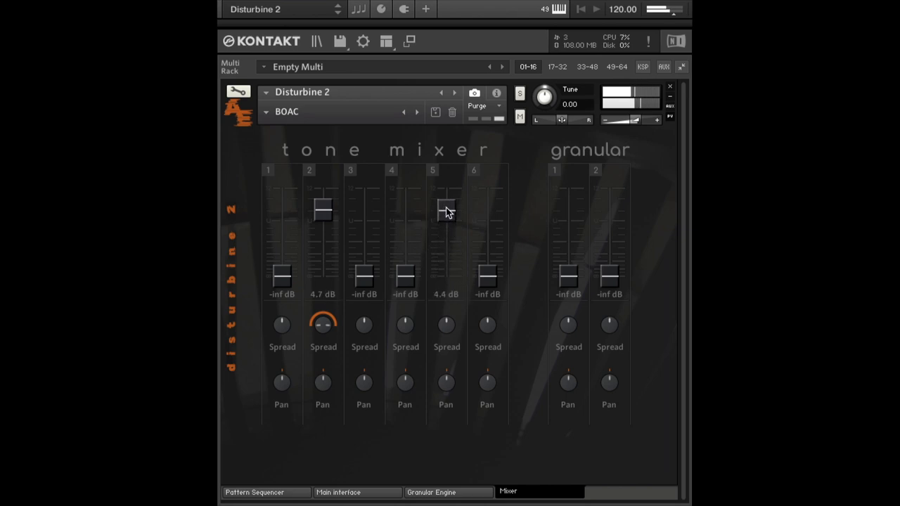
{"action": "left_click_drag", "start_coordinate": [445, 211], "coordinate": [446, 195]}
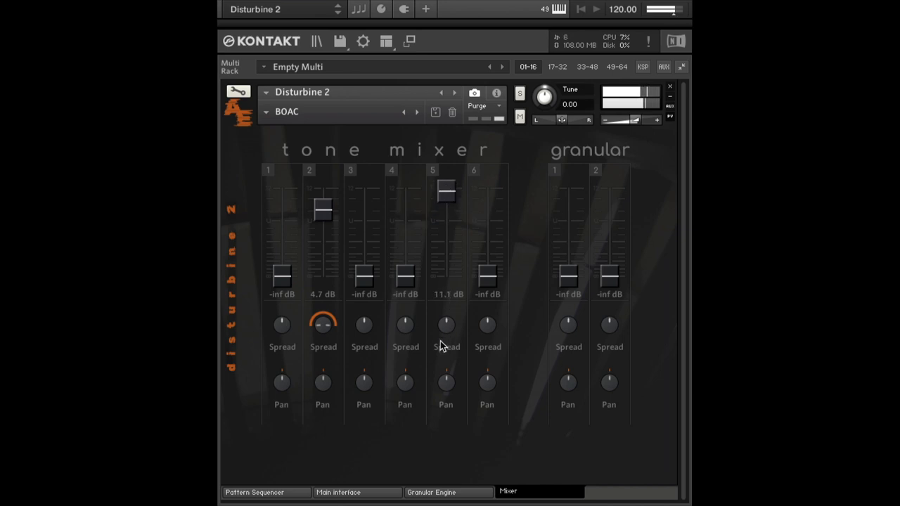
{"action": "left_click_drag", "start_coordinate": [446, 192], "coordinate": [446, 228]}
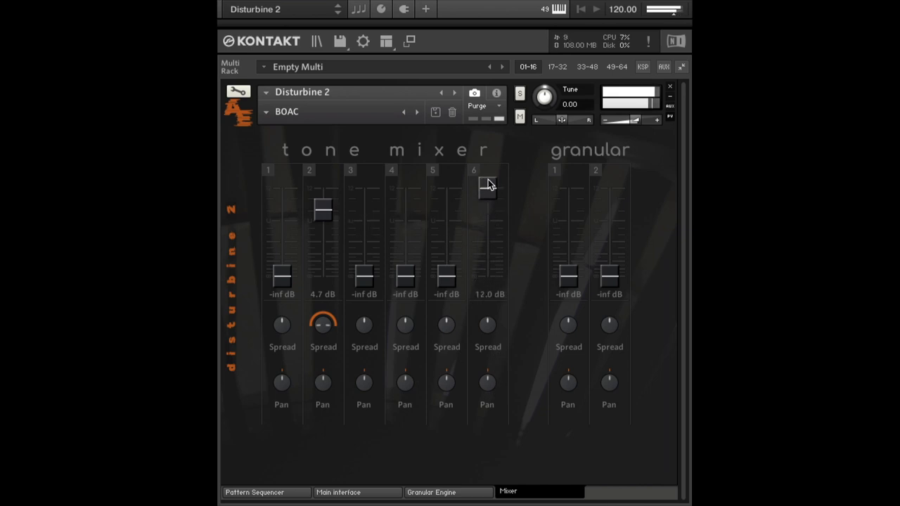
{"action": "left_click_drag", "start_coordinate": [487, 189], "coordinate": [487, 204]}
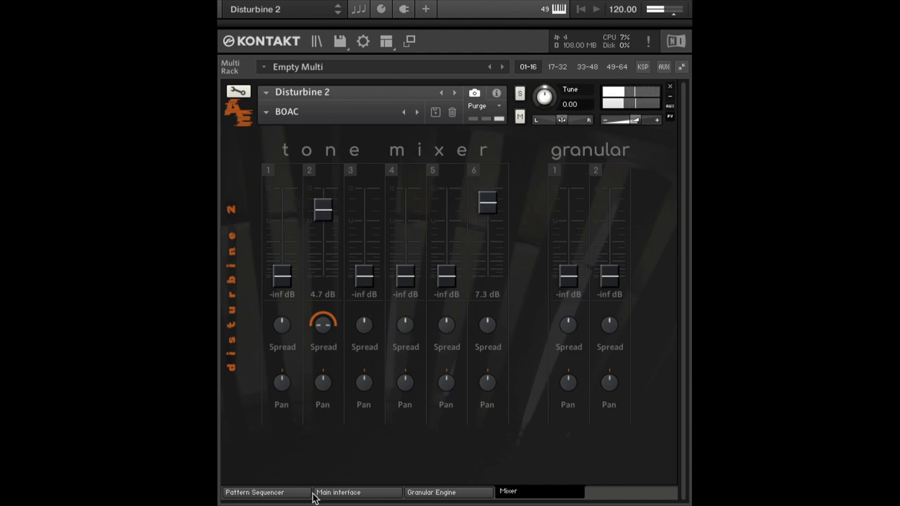
{"action": "left_click", "coordinate": [346, 492]}
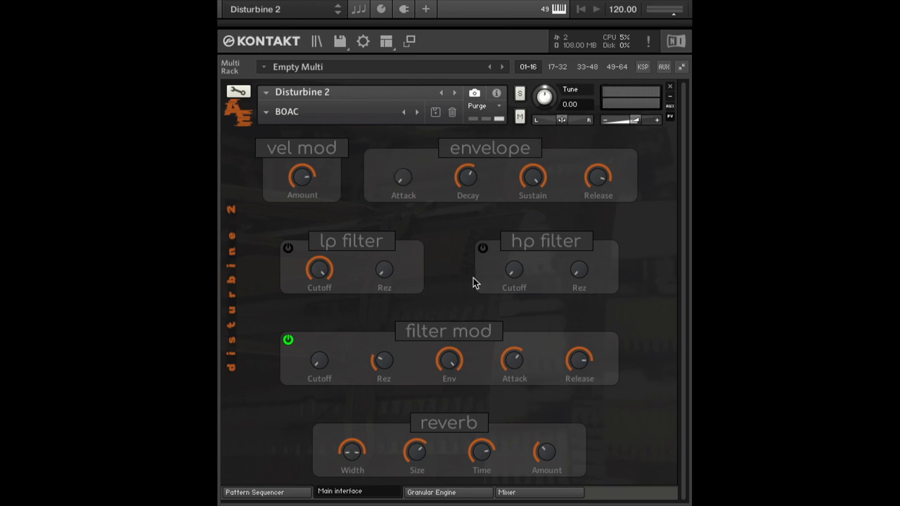
Return to the mixer and bring granular channel 1 up to about 6.3 dB
{"action": "left_click", "coordinate": [514, 491]}
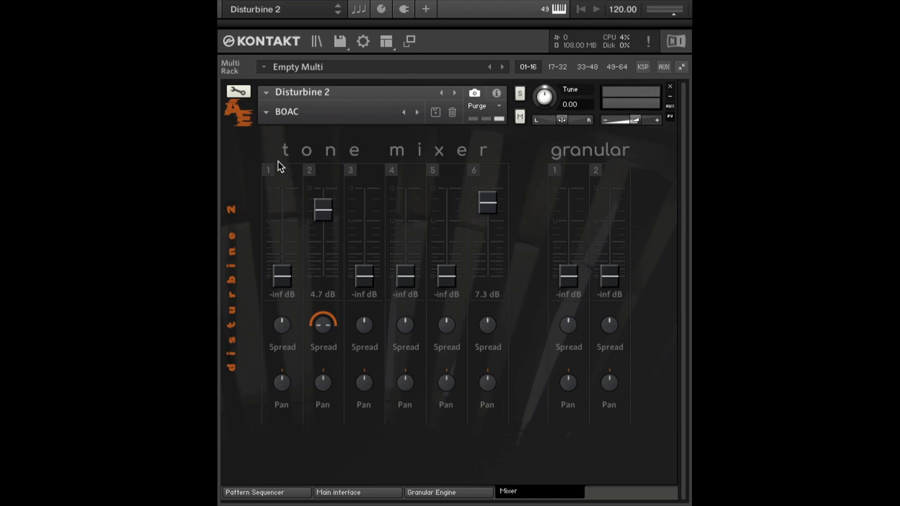
{"action": "mouse_move", "coordinate": [444, 250]}
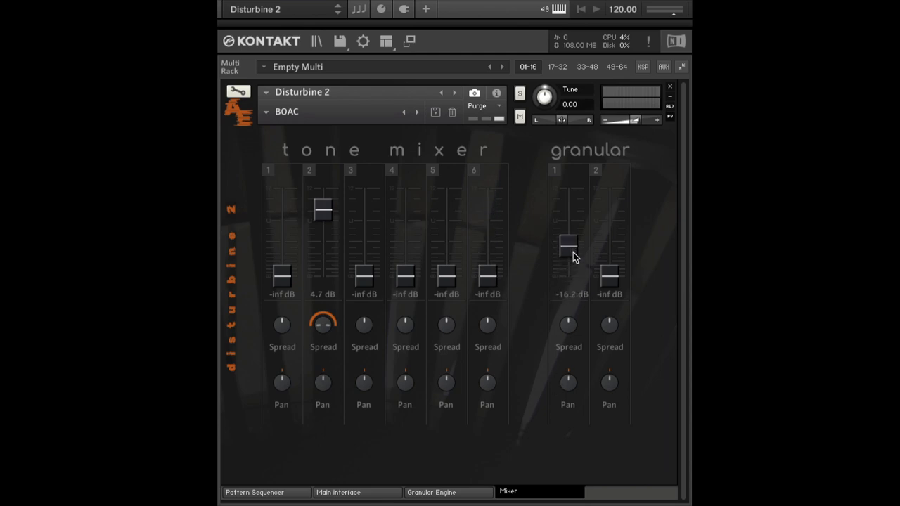
{"action": "left_click_drag", "start_coordinate": [568, 246], "coordinate": [568, 197]}
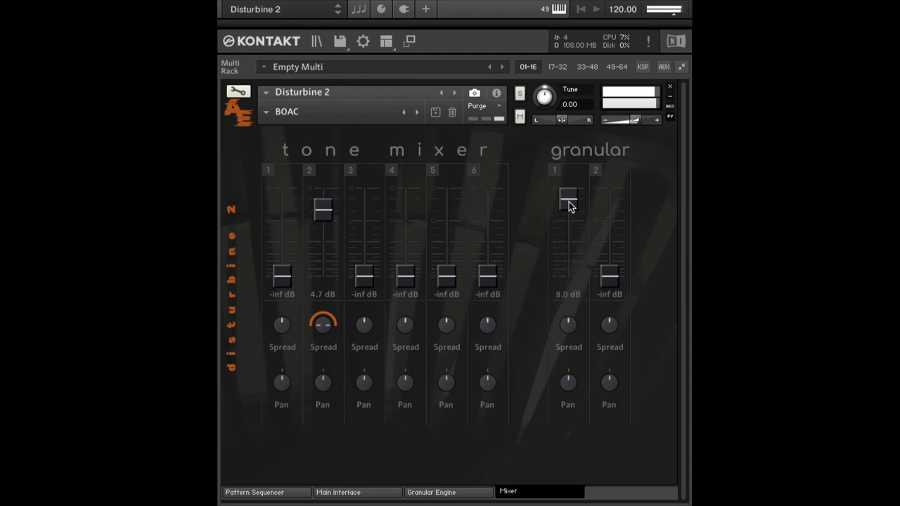
{"action": "left_click_drag", "start_coordinate": [568, 197], "coordinate": [568, 206]}
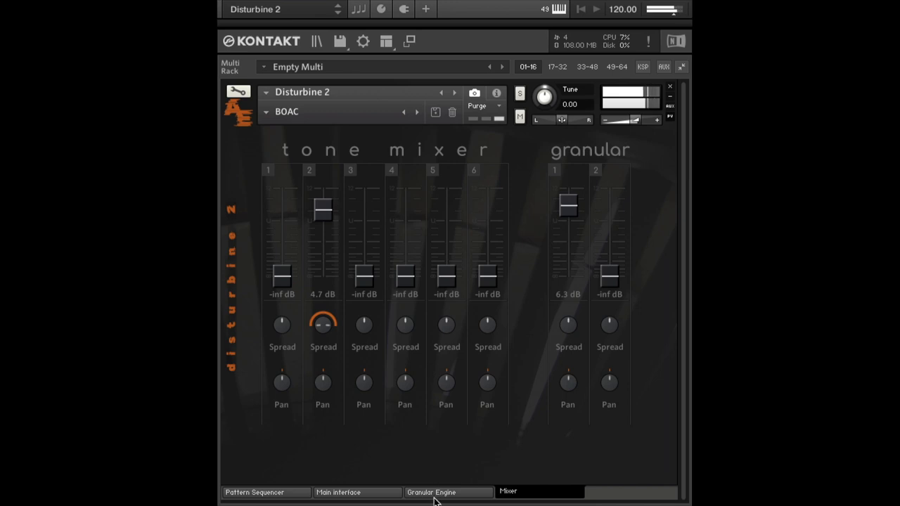
On the granular pads, tweak engine 1's tune and set pad 1 to 29.3 ms / 109.5%, then return to the mixer
{"action": "left_click", "coordinate": [437, 493]}
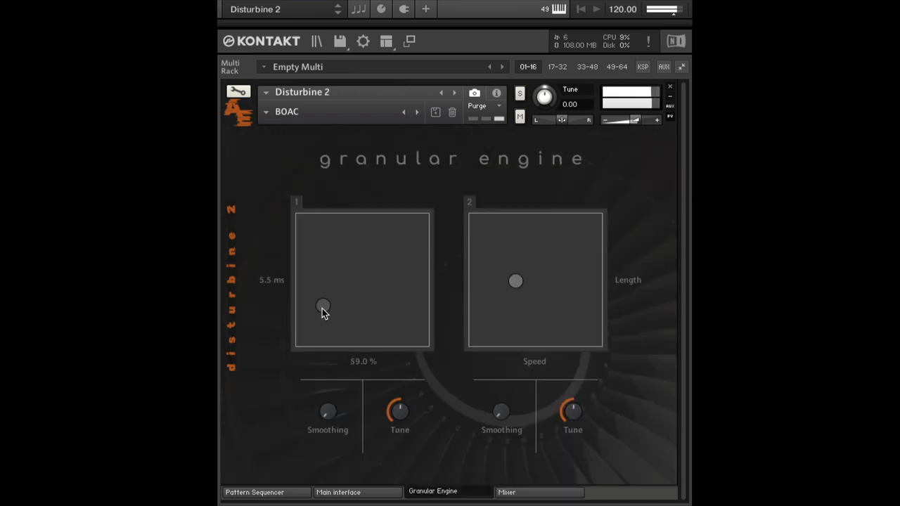
{"action": "left_click_drag", "start_coordinate": [322, 307], "coordinate": [309, 323]}
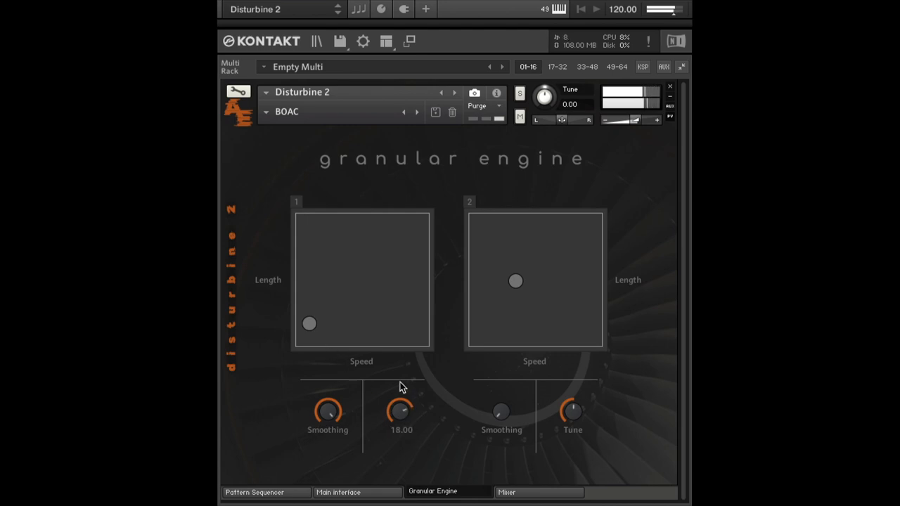
{"action": "left_click_drag", "start_coordinate": [401, 410], "coordinate": [402, 421]}
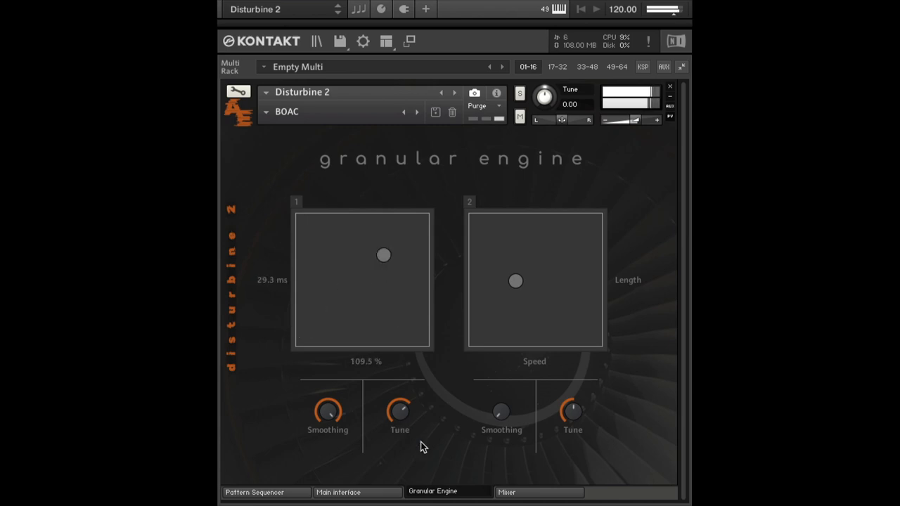
{"action": "left_click", "coordinate": [509, 490]}
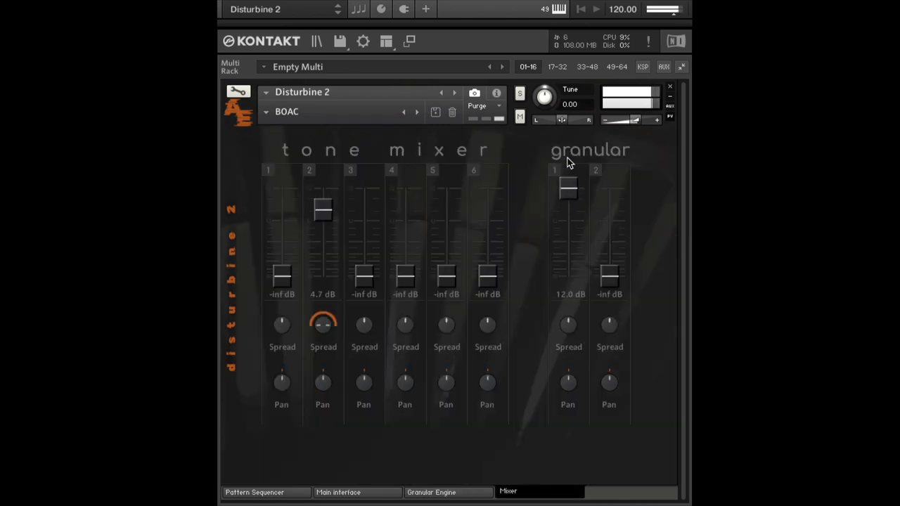
Set granular channel 1 to 8.5 dB and bring tone channel 6 up to about 2.7 dB
{"action": "left_click_drag", "start_coordinate": [568, 189], "coordinate": [568, 214]}
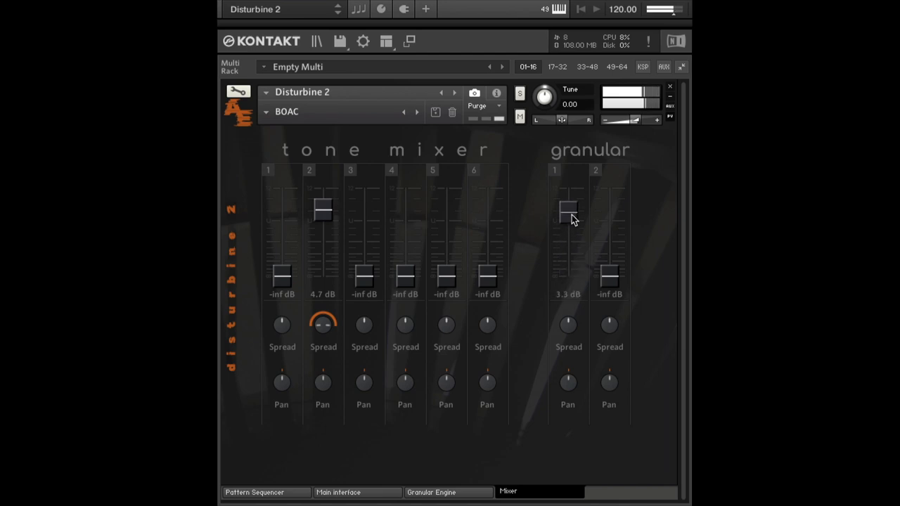
{"action": "left_click_drag", "start_coordinate": [568, 213], "coordinate": [568, 197]}
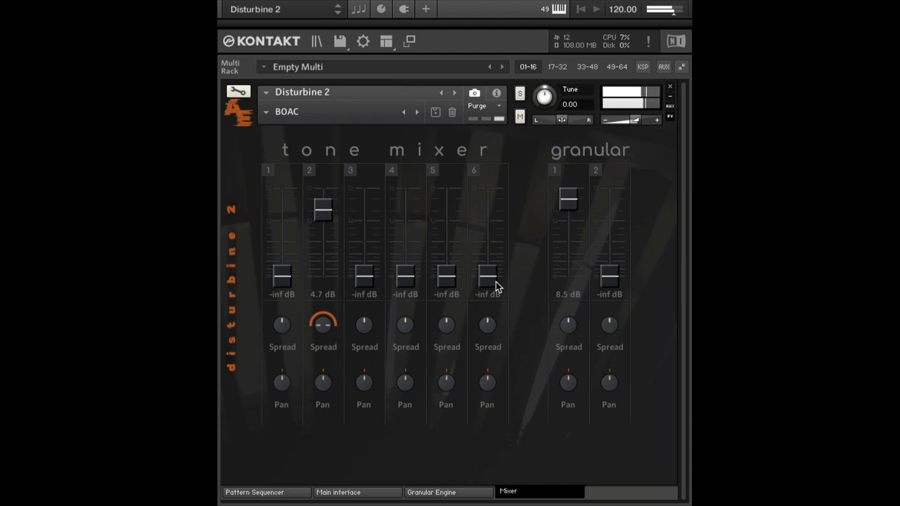
{"action": "left_click_drag", "start_coordinate": [487, 279], "coordinate": [487, 217]}
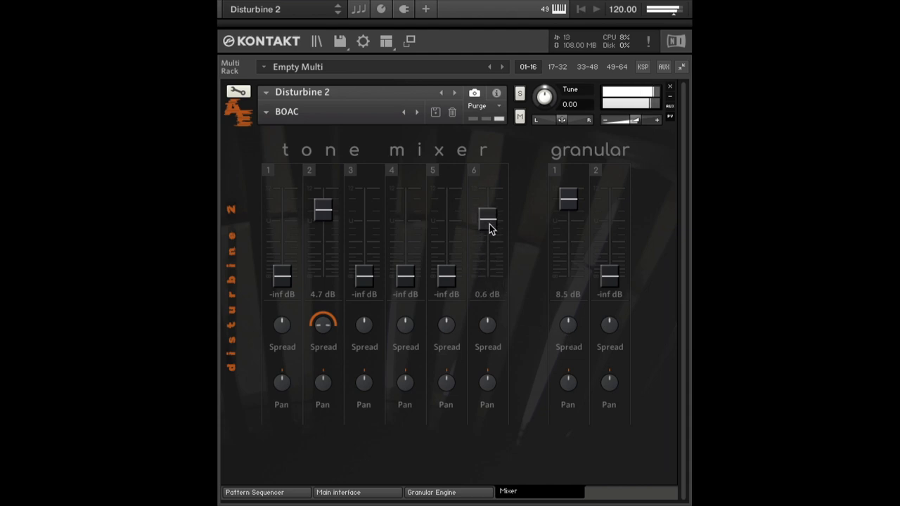
{"action": "left_click_drag", "start_coordinate": [487, 216], "coordinate": [486, 197]}
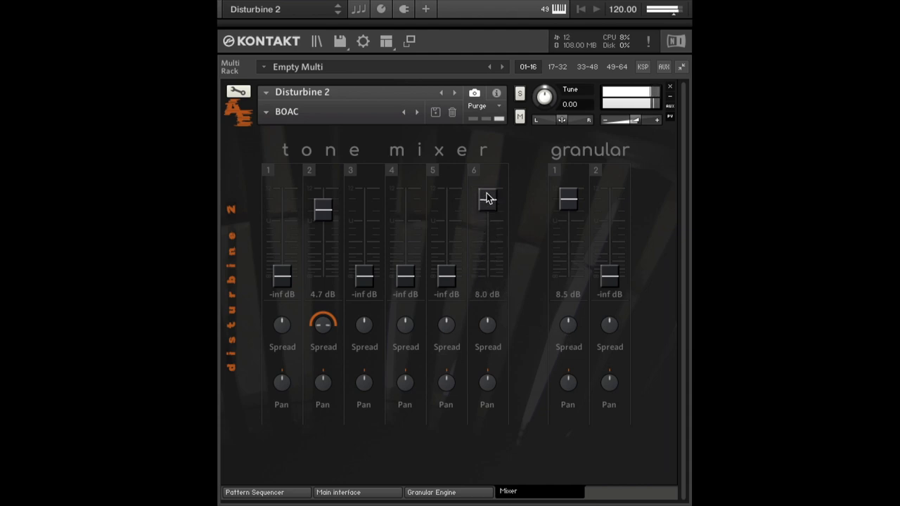
{"action": "left_click_drag", "start_coordinate": [486, 200], "coordinate": [487, 213]}
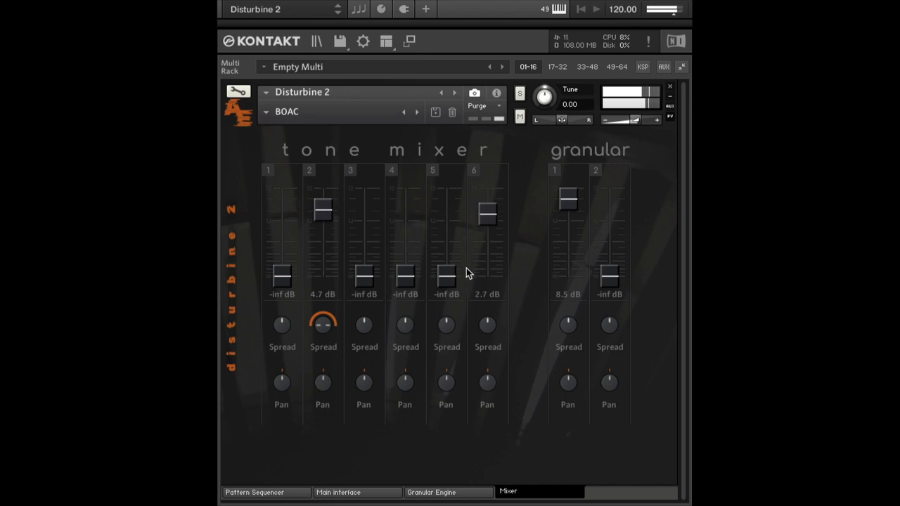